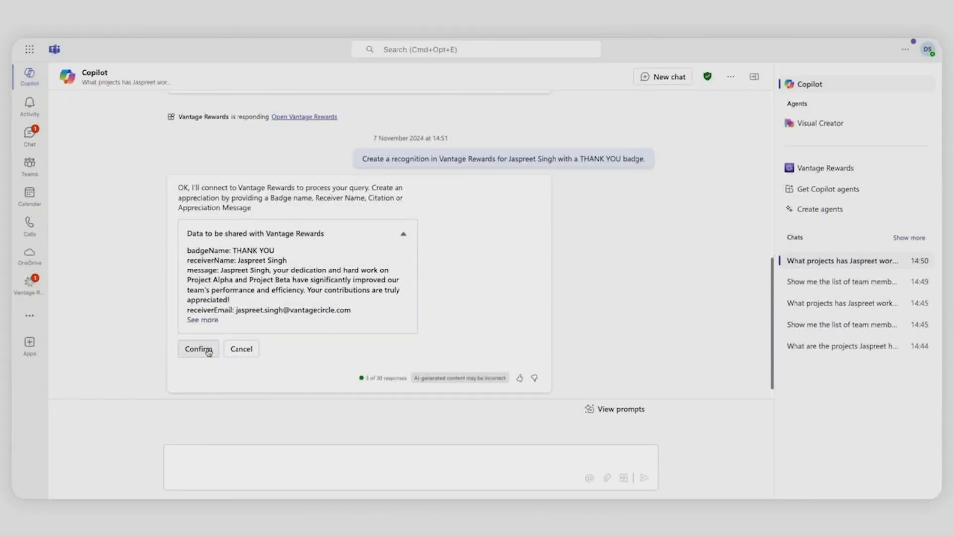
Confirm the data to be shared so Vantage Rewards creates the THANK YOU recognition.
click(197, 348)
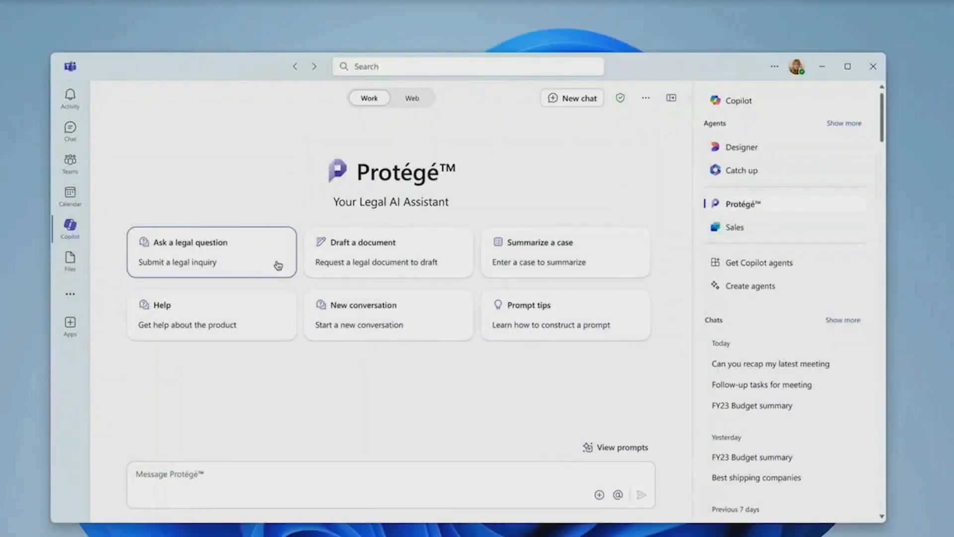
Ask Protégé for the relevant cases and statutes for a tenancy dispute in California.
click(211, 251)
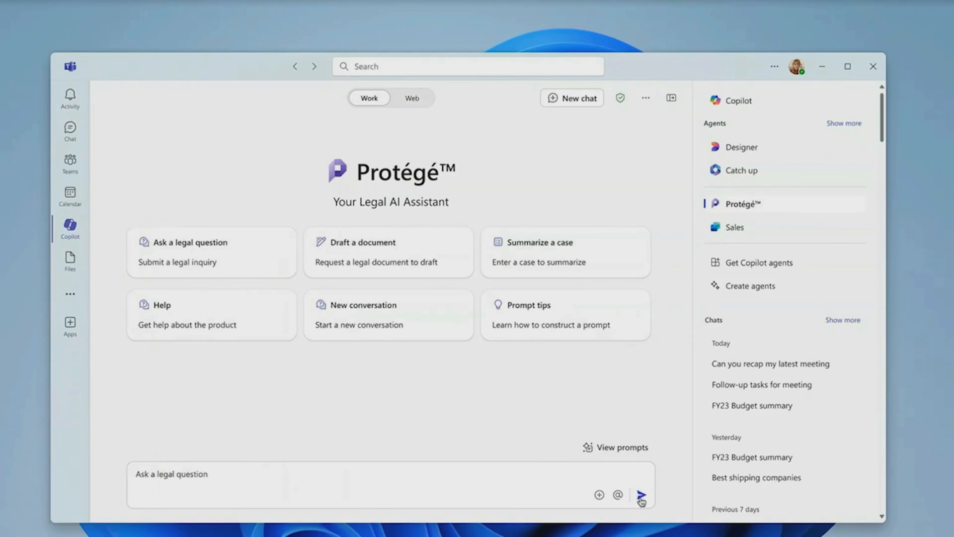
click(640, 494)
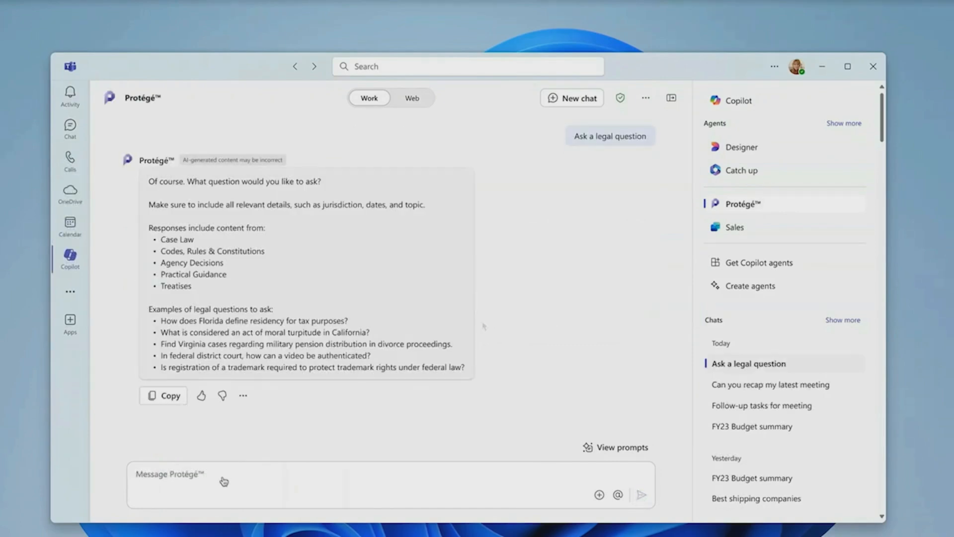
text(What are the relevant cases and statutes for a tenancy dispute in the state of California?)
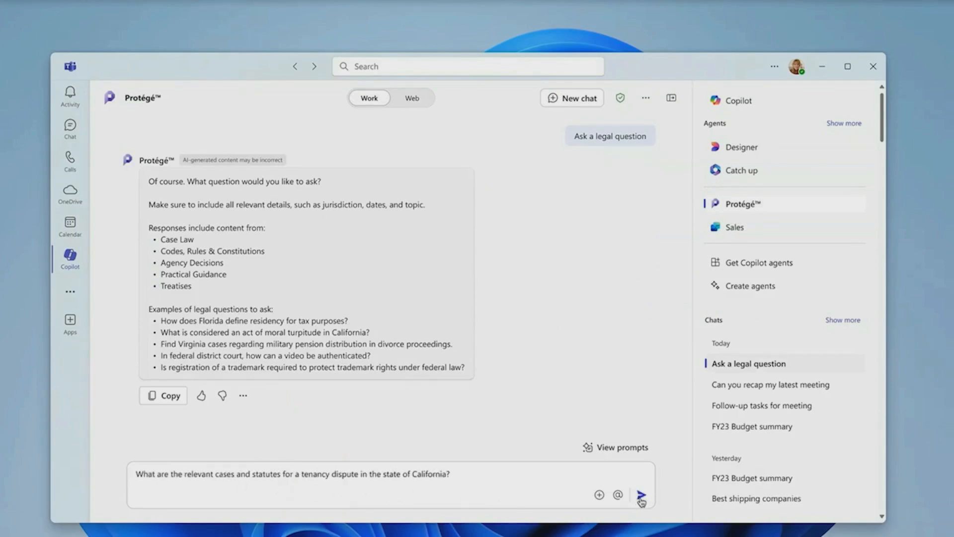
click(639, 494)
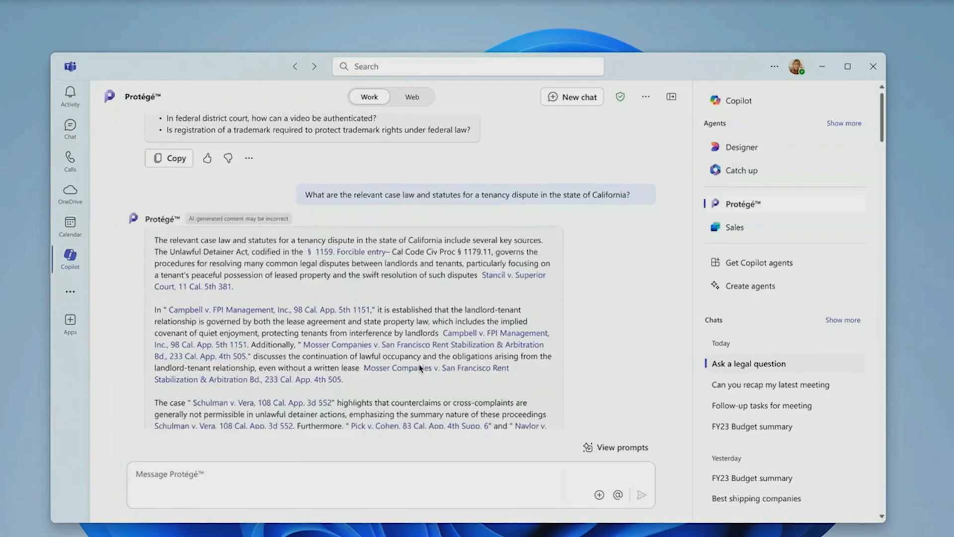
Request a termination and renewal clause for a residential lease in California.
scroll(down, 3)
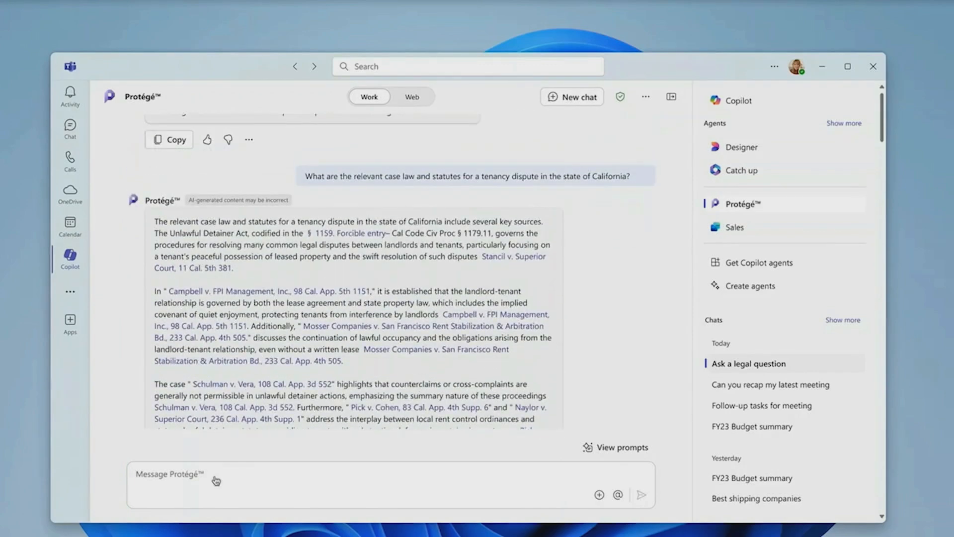
text(Draft a termination and renewal clause for a residential lease in California)
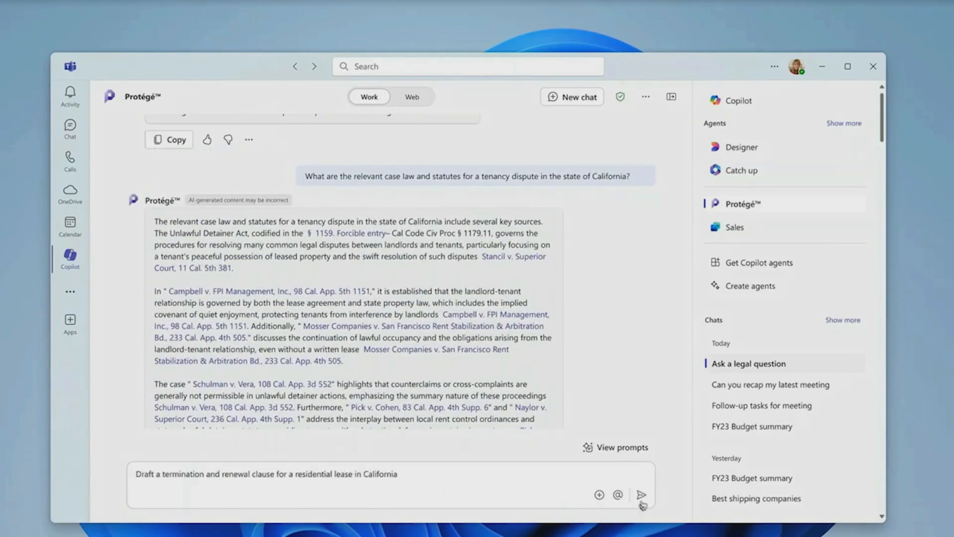
click(640, 494)
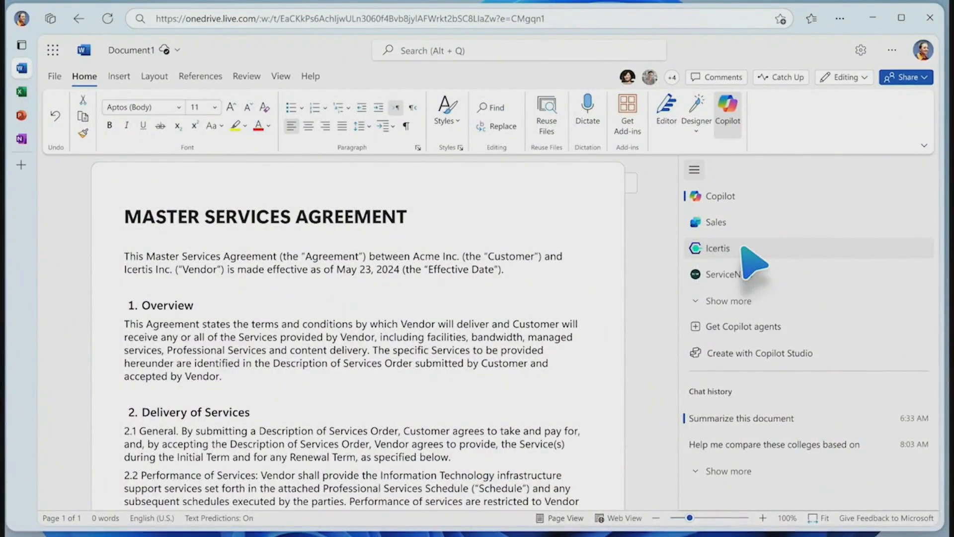
Have Icertis review the Payment Terms clause and insert its recommended 30-day wording.
click(717, 248)
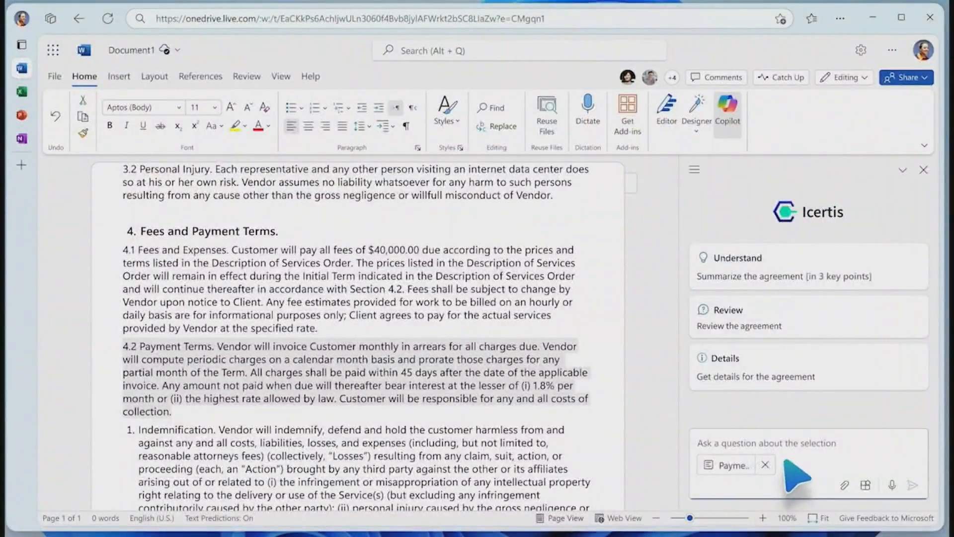
click(797, 484)
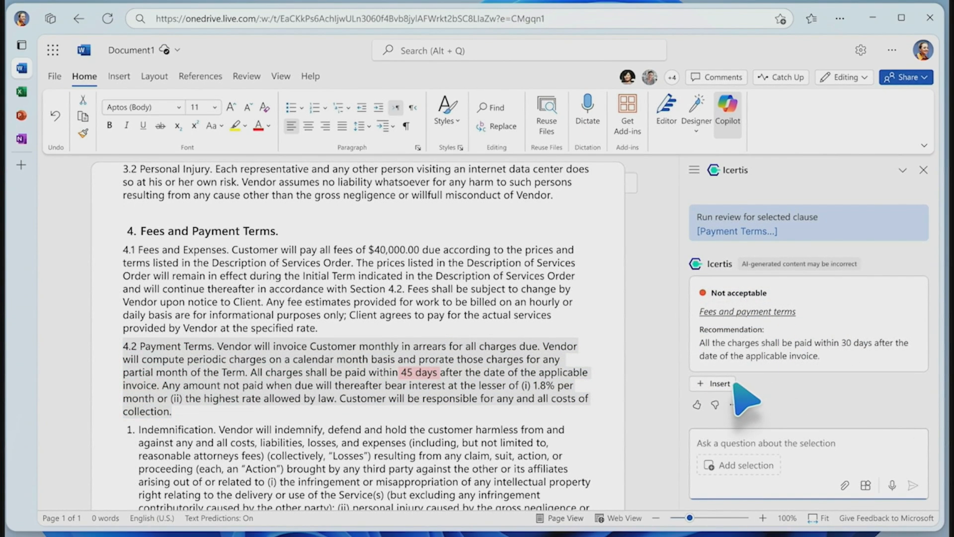
click(713, 382)
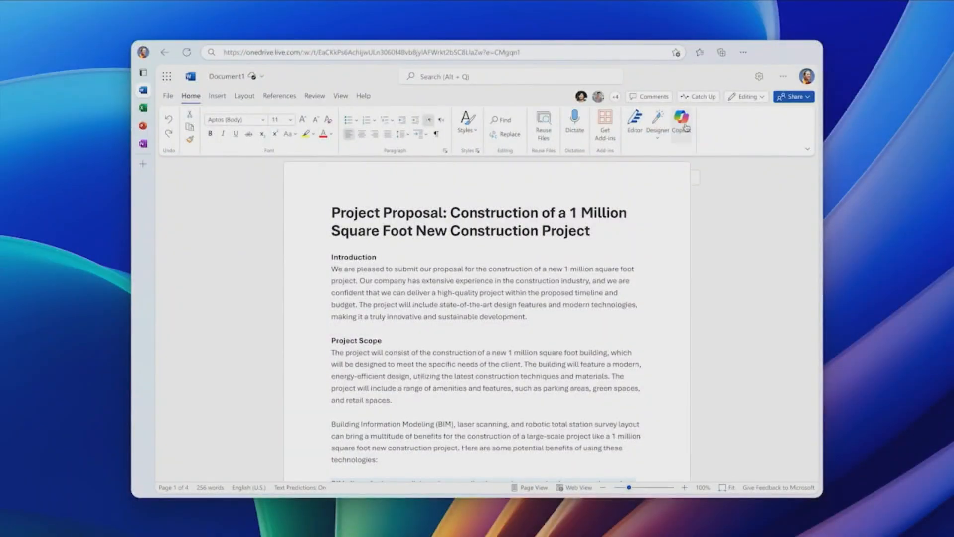
Switch the Copilot pane beside the proposal to the Adobe Express agent.
click(680, 125)
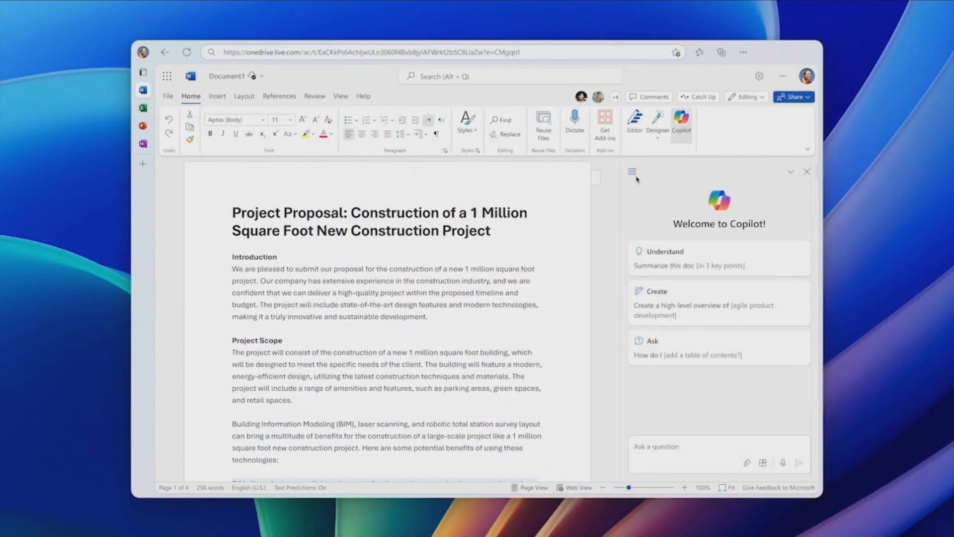
click(632, 171)
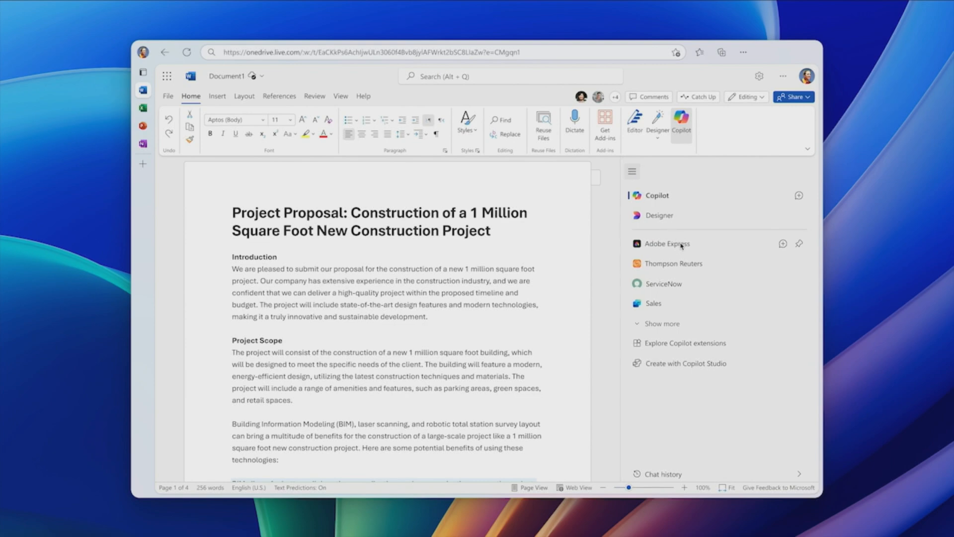
click(665, 243)
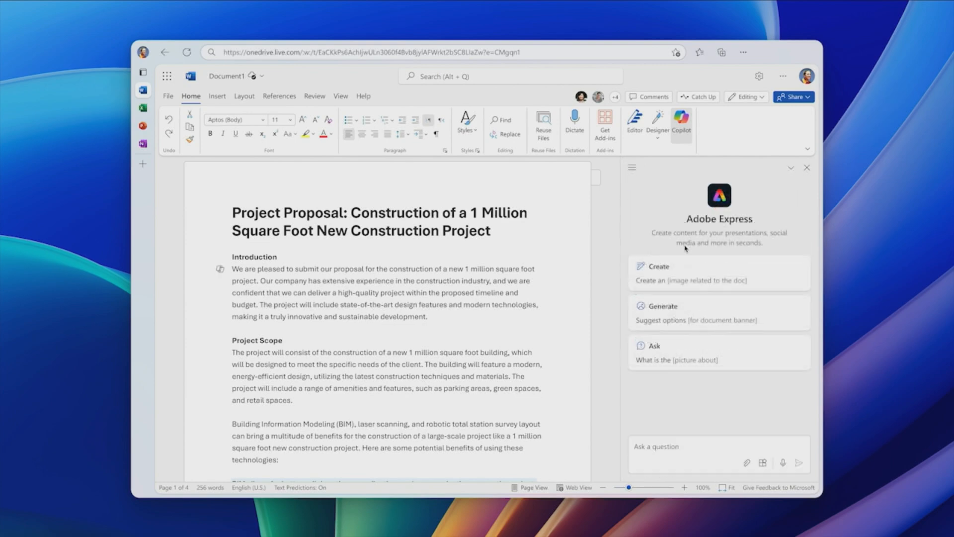
Generate images from the selected Introduction paragraph and insert the first one.
drag(232, 269, 427, 316)
text(I need an image that depicts the paragraph selected in the doc)
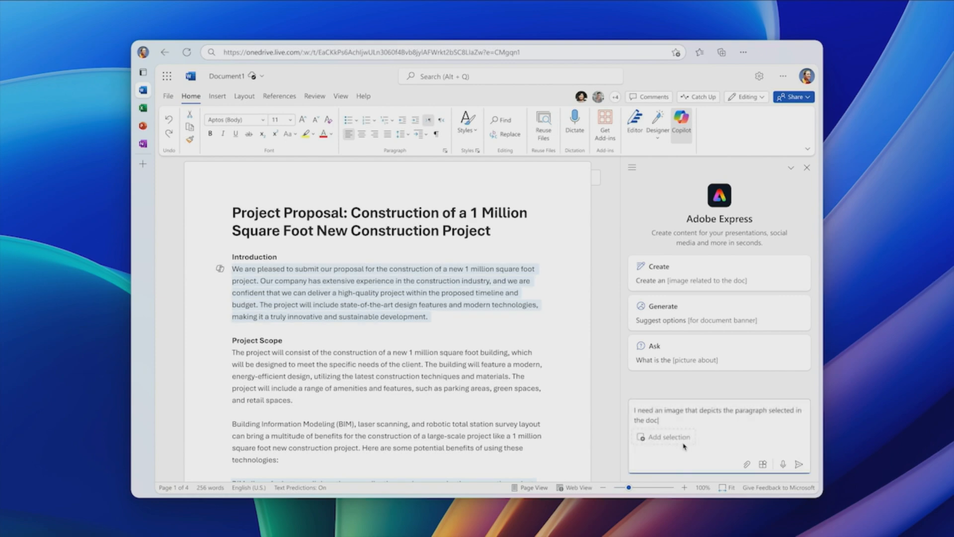
click(663, 437)
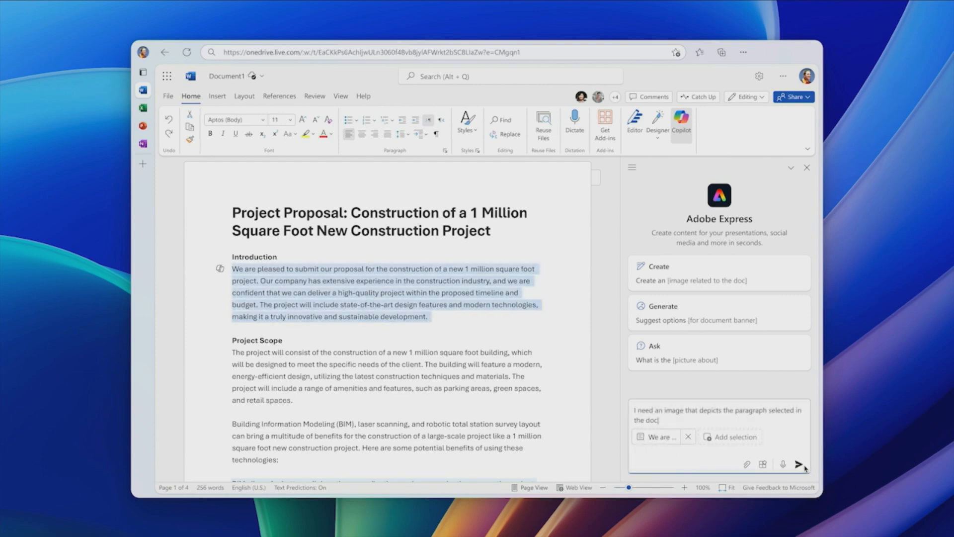
click(799, 464)
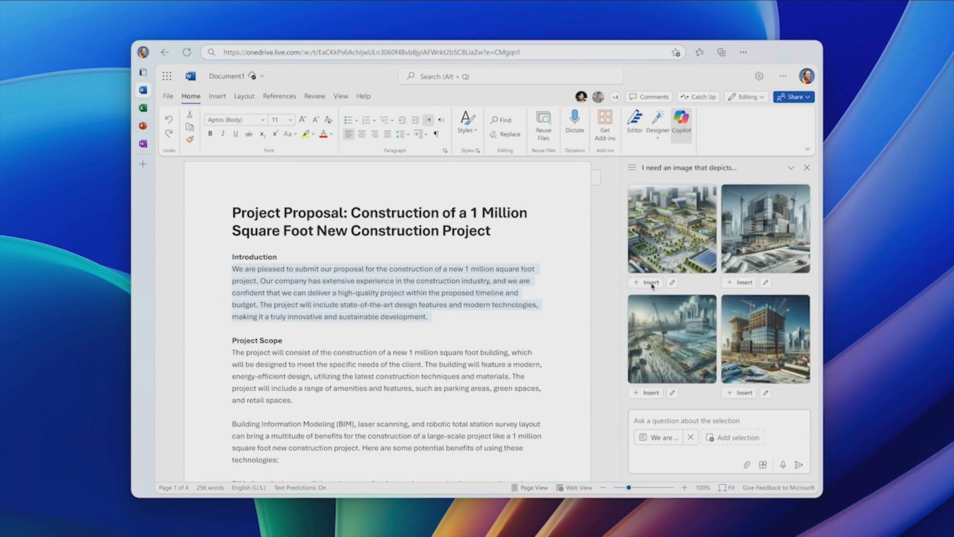
click(645, 281)
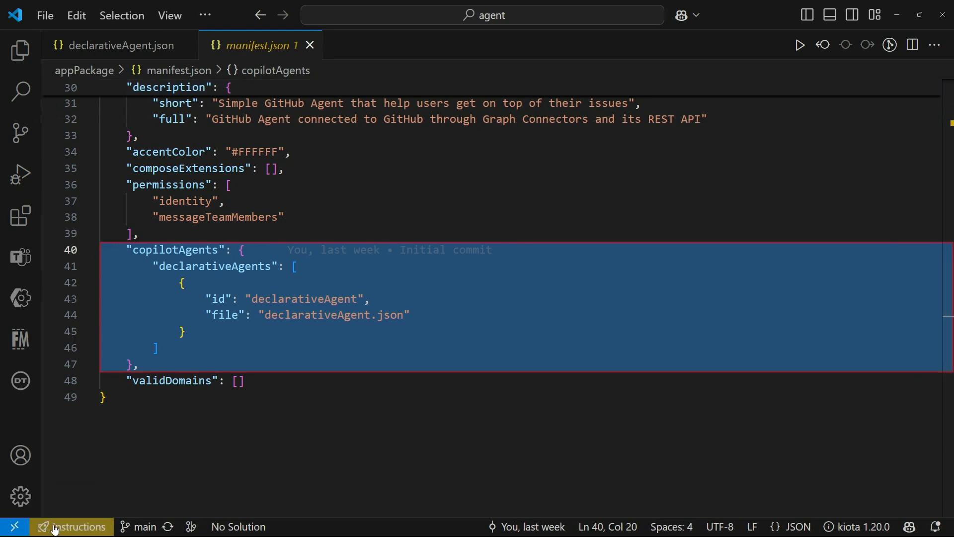
Show manifest.json's copilotAgents block referencing declarativeAgent.json.
click(115, 45)
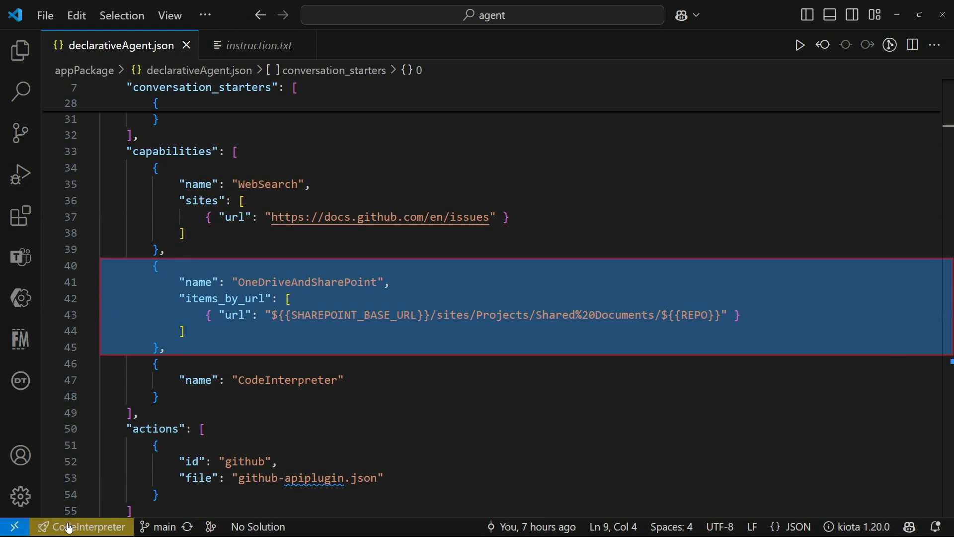
Reveal the OneDriveAndSharePoint capability among WebSearch and CodeInterpreter.
scroll(down, 3)
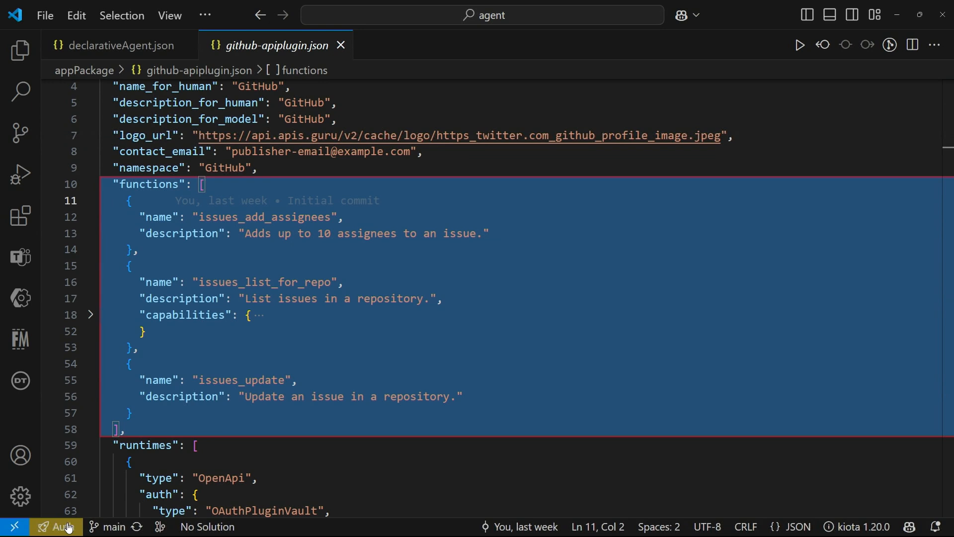
Reveal the plugin's issues_add_assignees, issues_list_for_repo and issues_update functions.
scroll(down, 3)
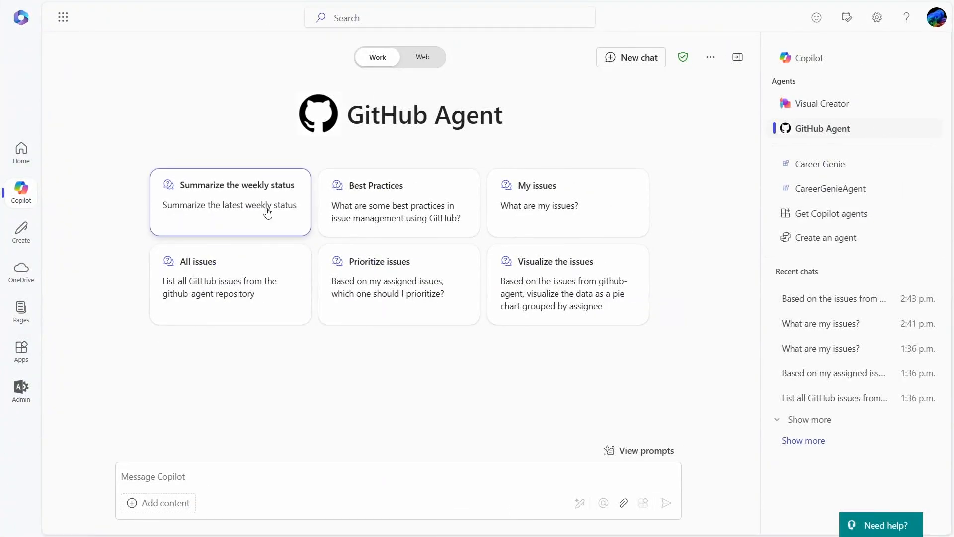
mouse_move(204, 94)
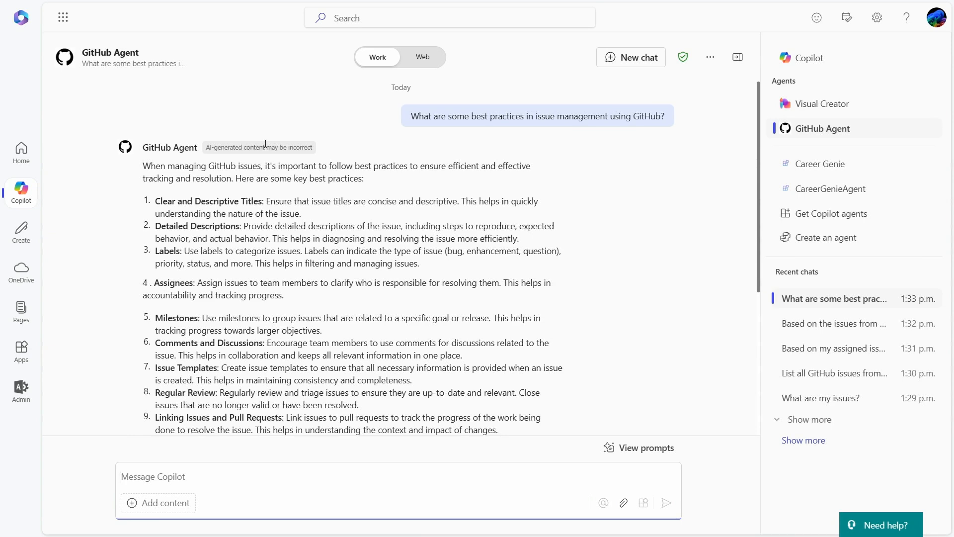
Read through the GitHub Agent's issue-management best-practices answer and its citations.
scroll(down, 3)
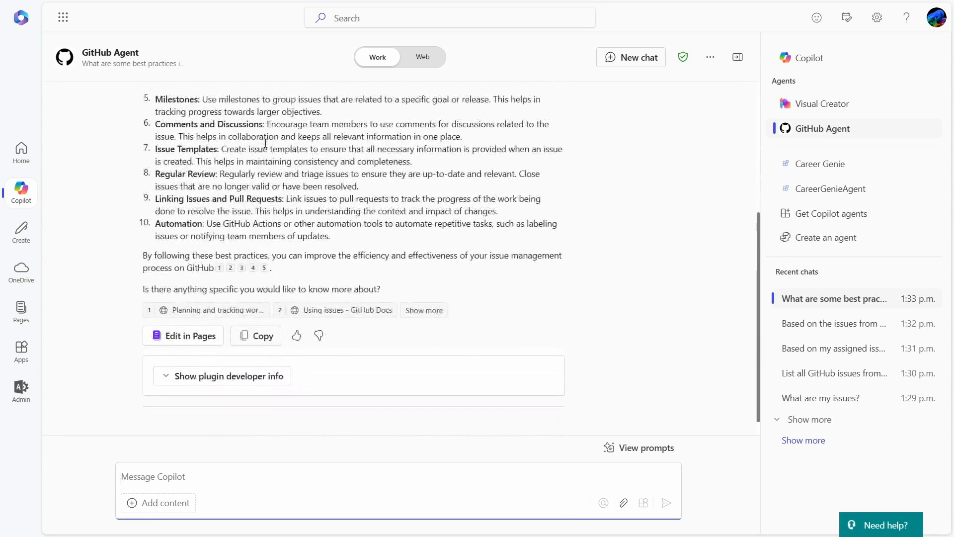
mouse_move(220, 267)
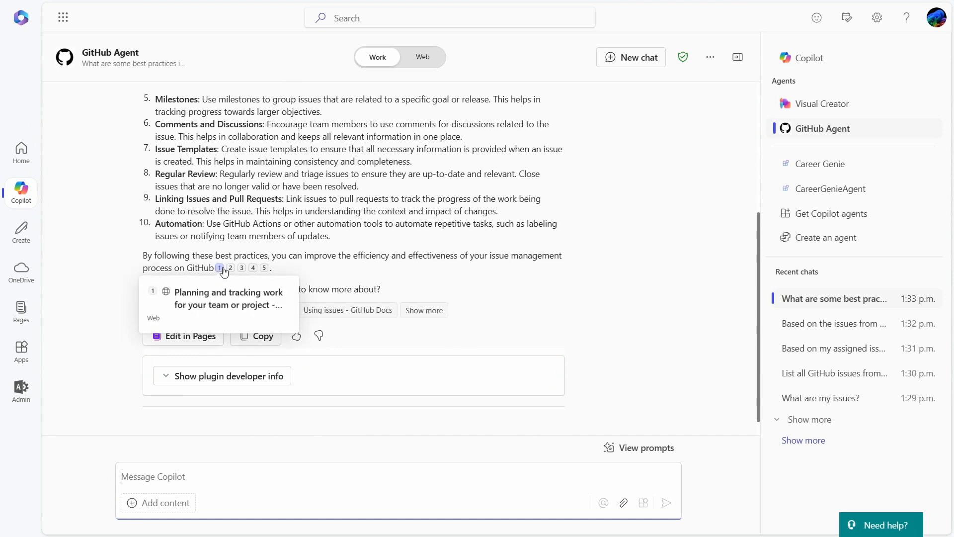
mouse_move(252, 267)
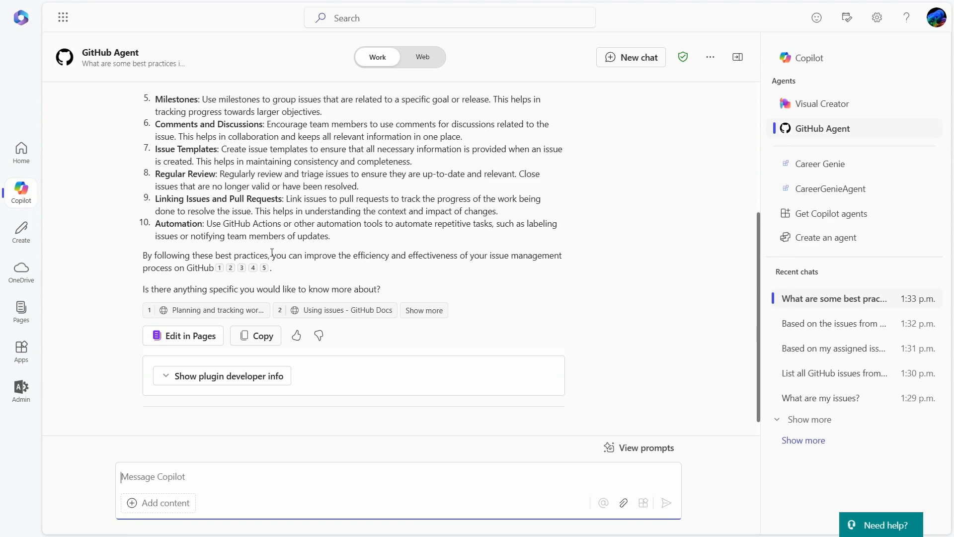
mouse_move(295, 70)
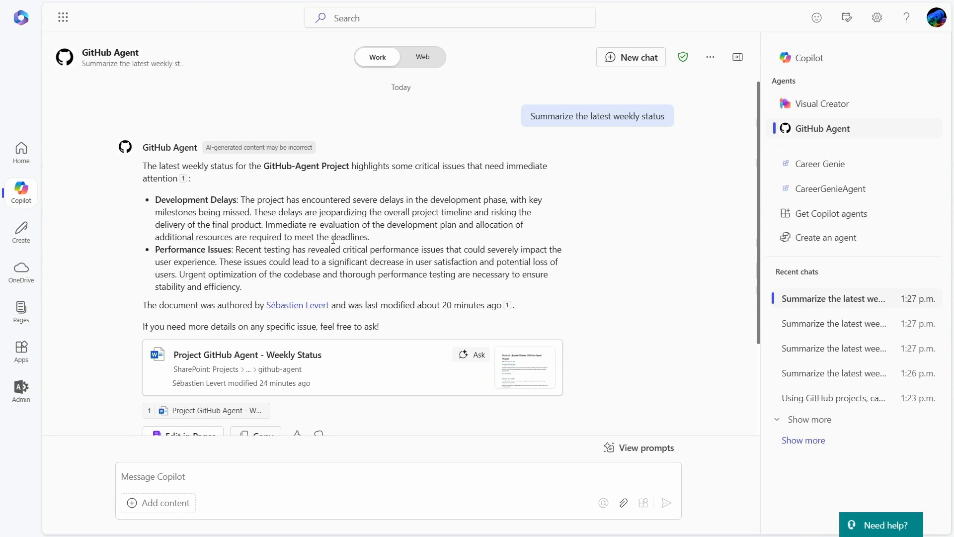
mouse_move(336, 275)
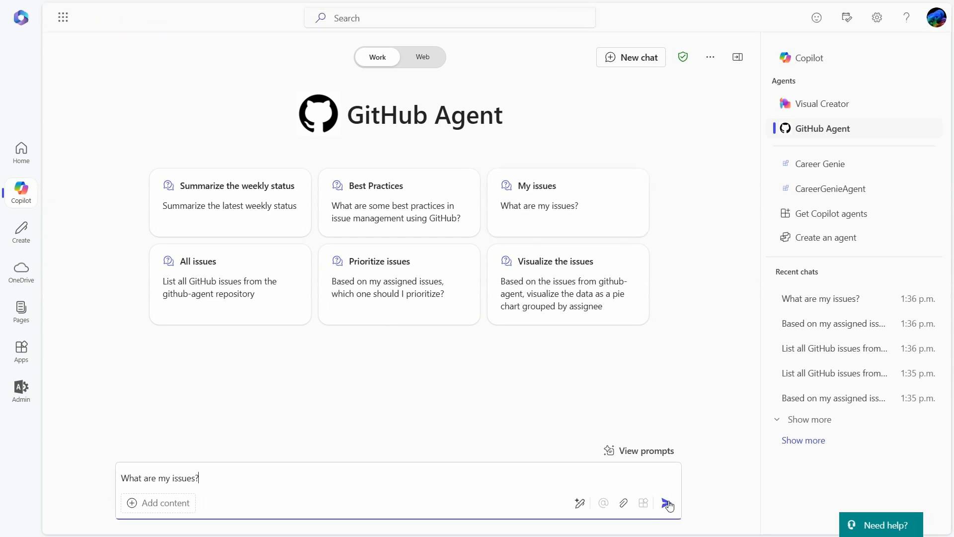
Ask 'What are my issues?' and always allow sharing the data with GitHub.
click(668, 502)
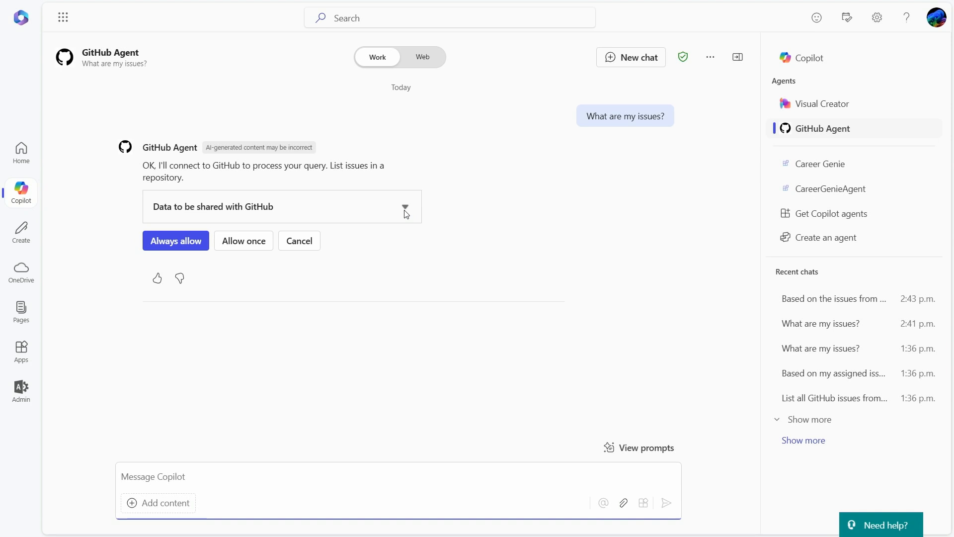
click(404, 206)
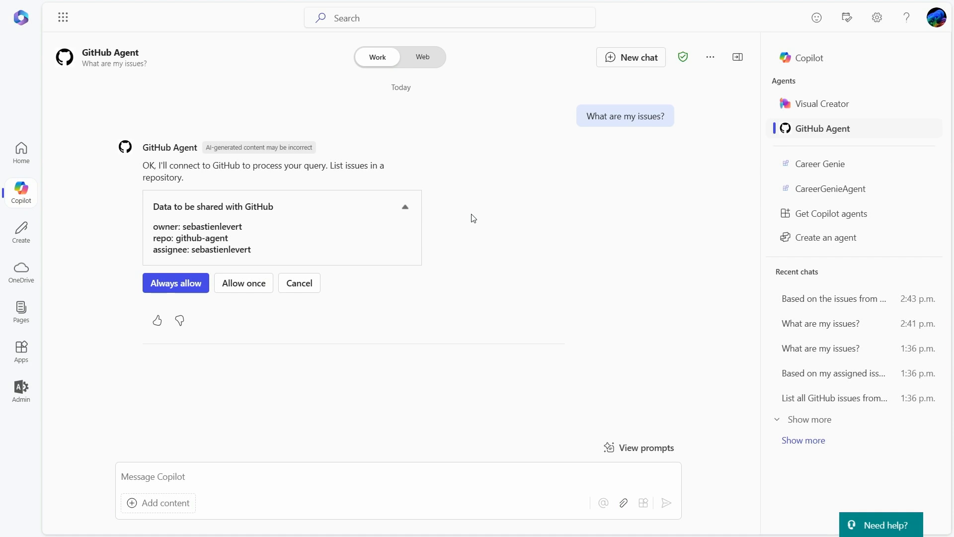
click(175, 283)
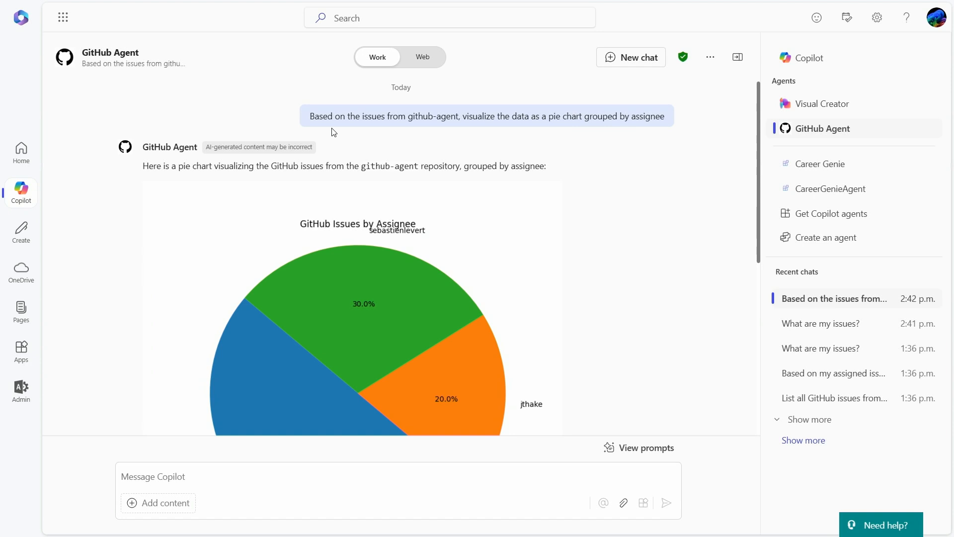
View the Python code behind the assignee pie chart, then move to the weekly status document.
scroll(down, 3)
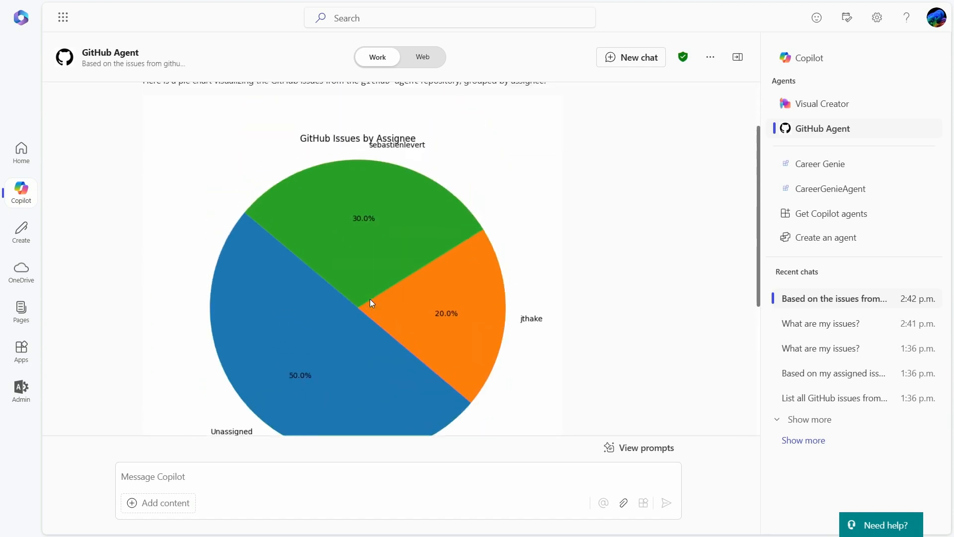
scroll(down, 3)
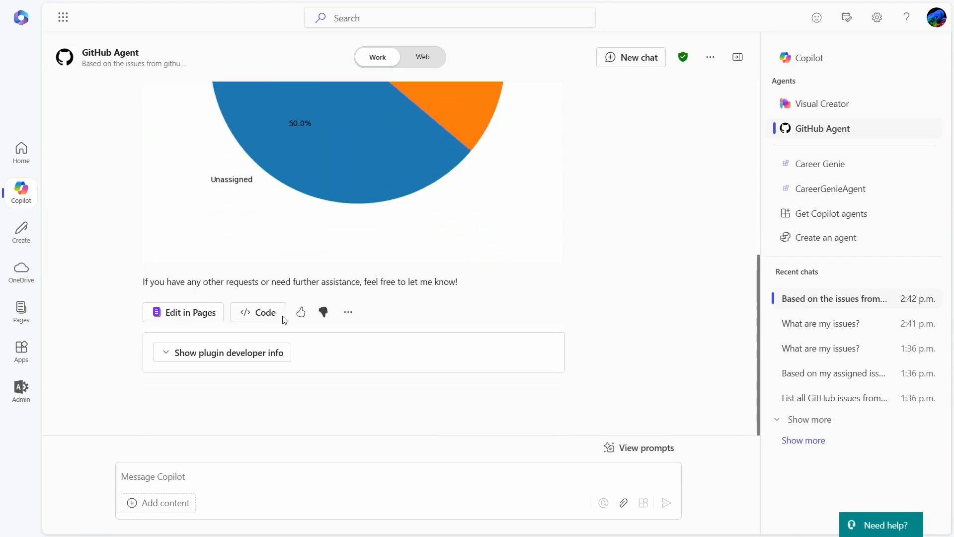
click(256, 311)
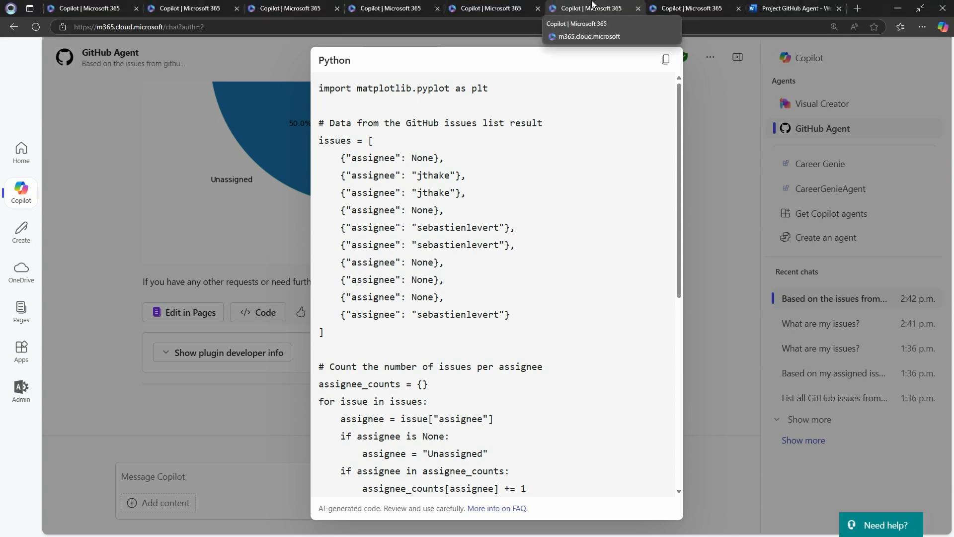
mouse_move(688, 8)
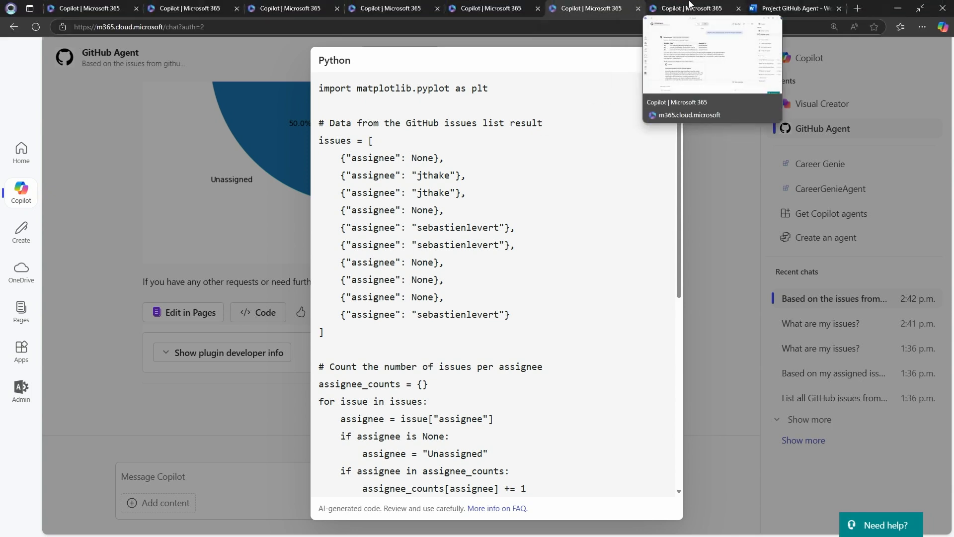
click(791, 8)
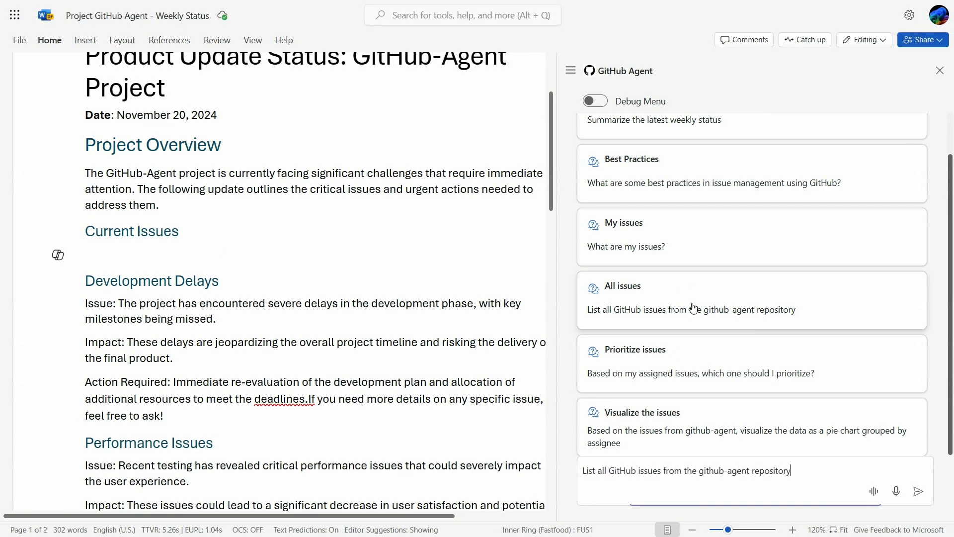
Request all github-agent issues, allow the GitHub connection, and insert the returned issues table.
click(918, 491)
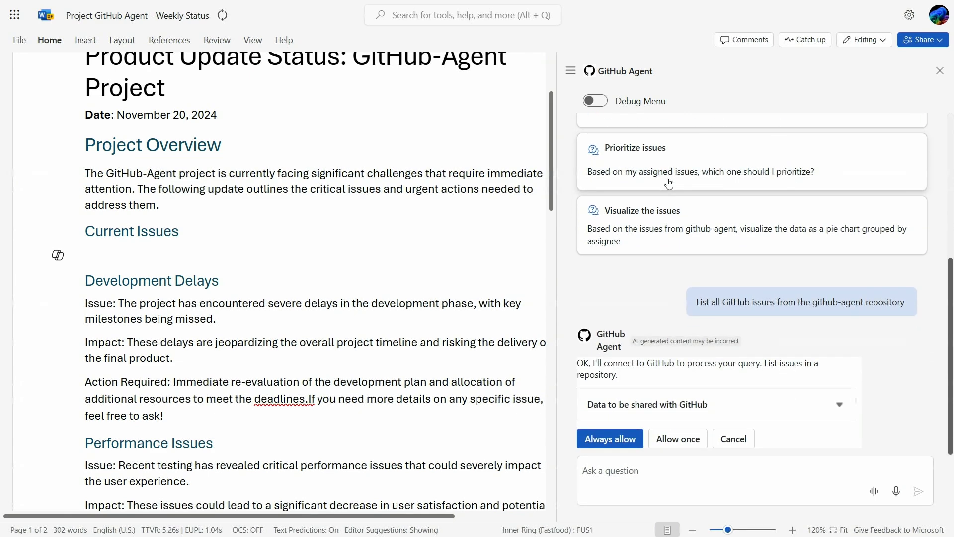
click(677, 438)
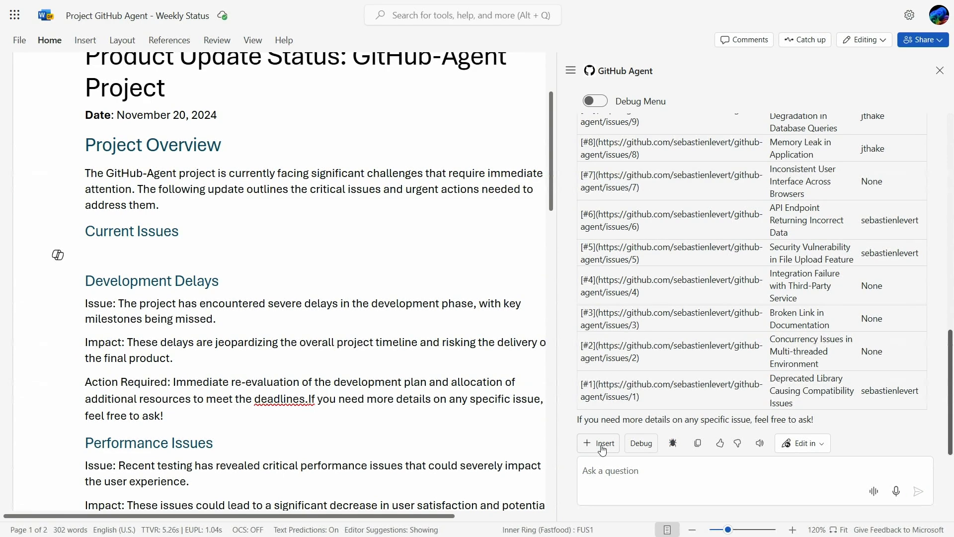
click(598, 442)
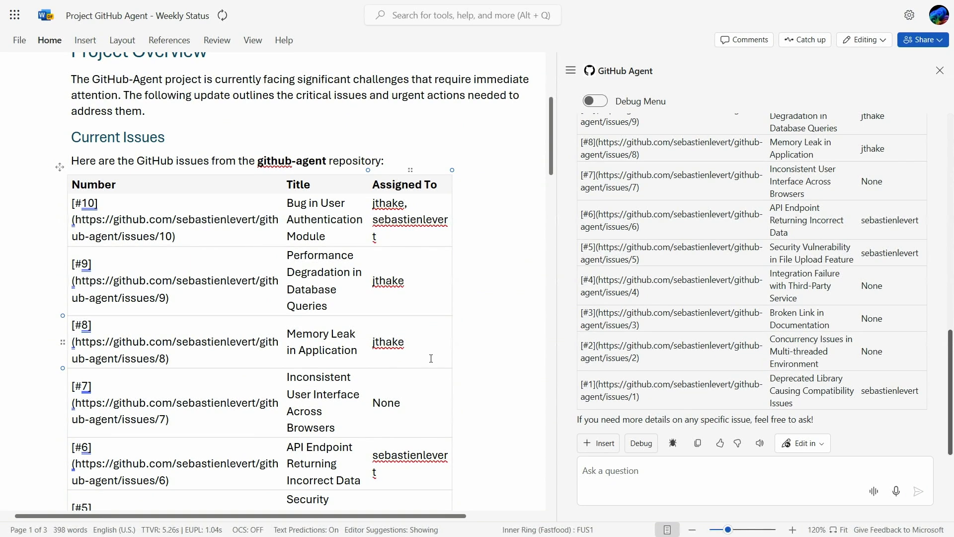
mouse_move(83, 203)
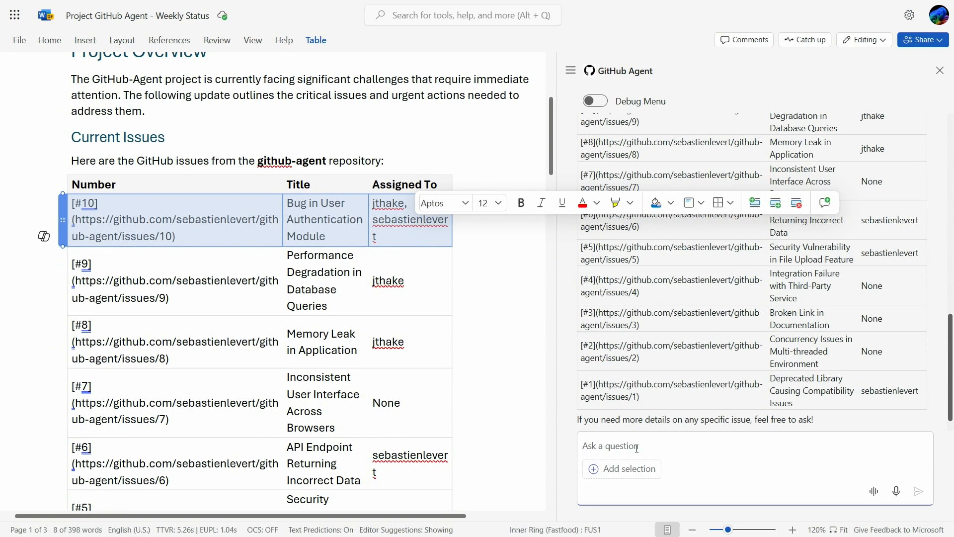
Send 'Assign this task to jthake' to the GitHub Agent for the #10 row.
text(Assign this task to)
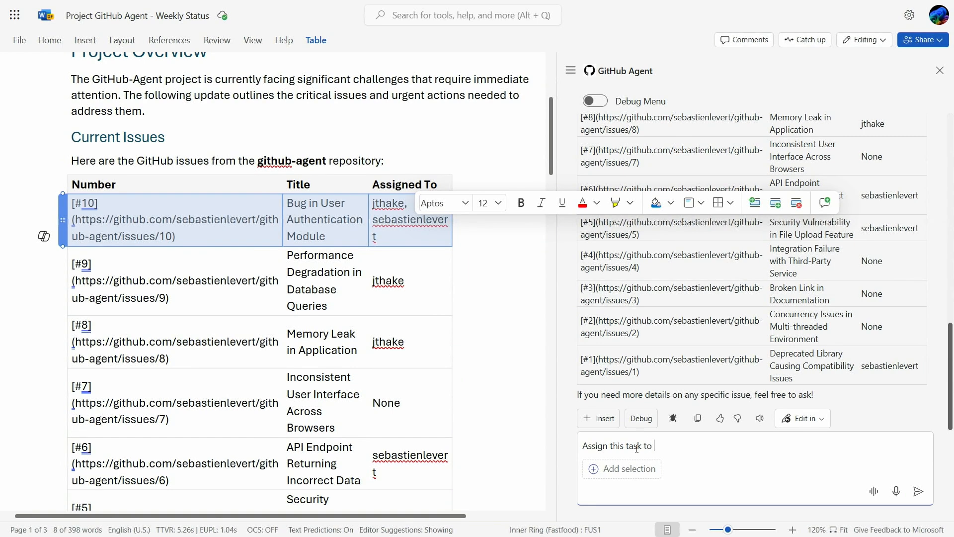
text(jthake)
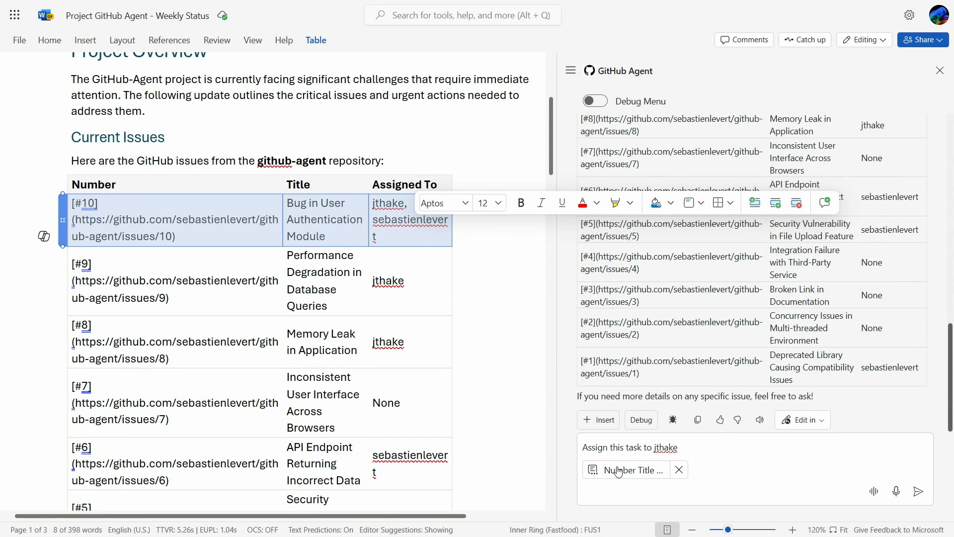
mouse_move(722, 487)
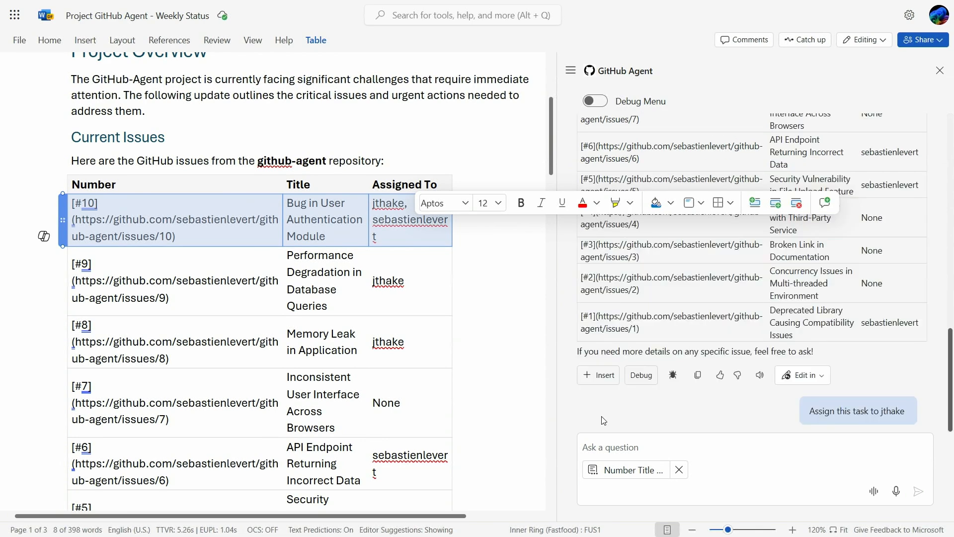
click(857, 411)
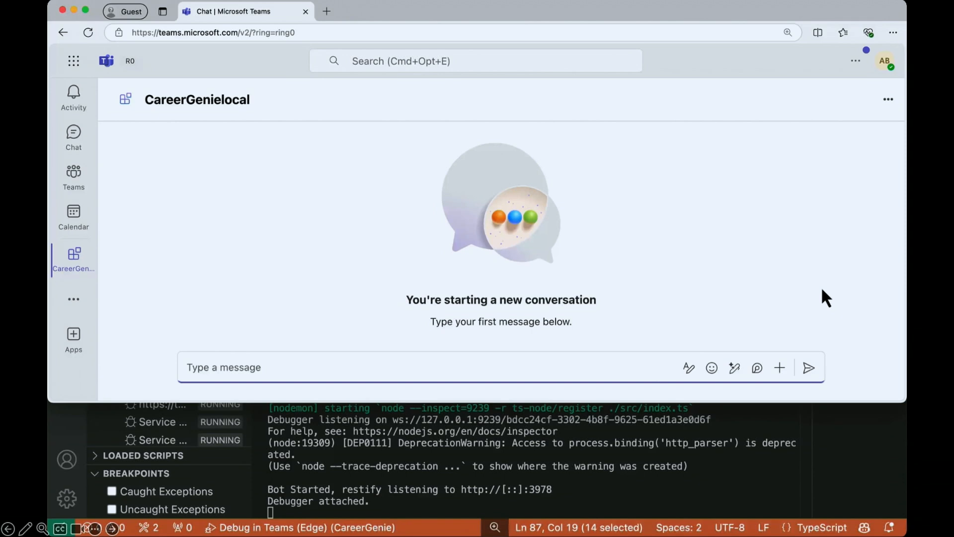
Send 'Hi', continue past the dev tunnel page, accept permissions, and submit 'Career Genie rocks!' feedback.
text(Hi)
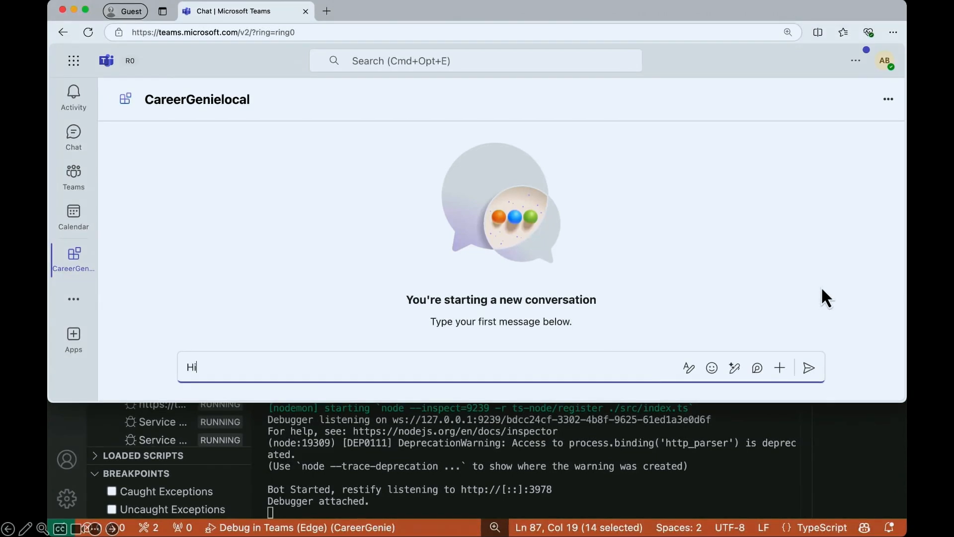
click(808, 367)
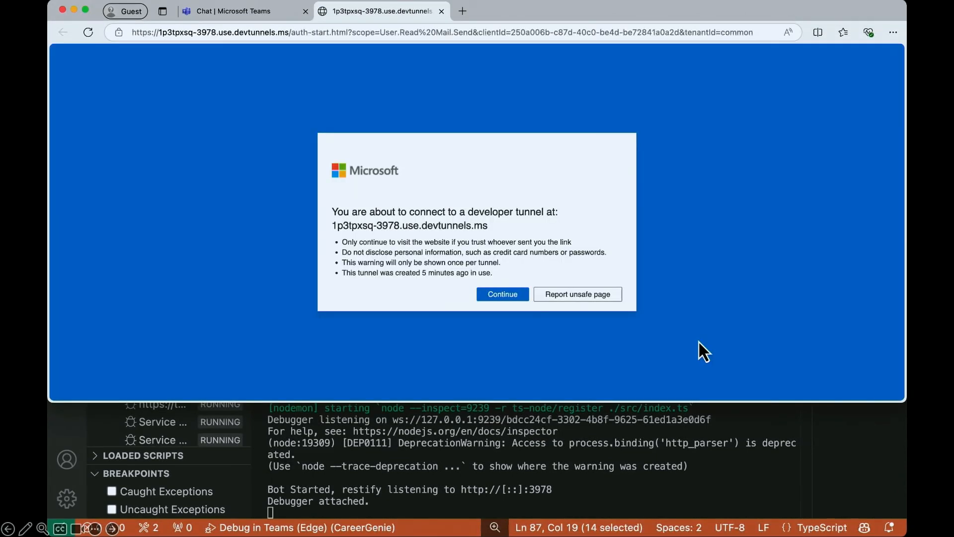
click(502, 294)
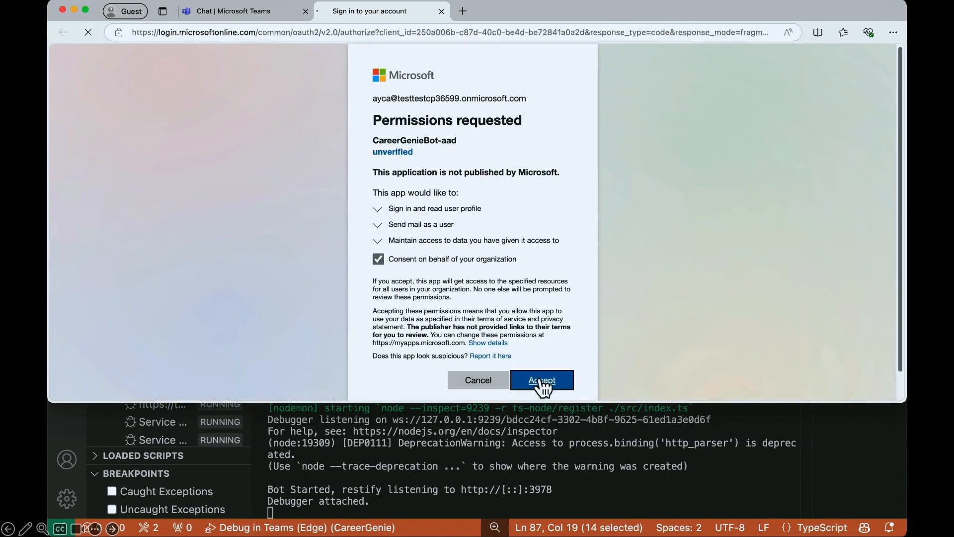
click(540, 379)
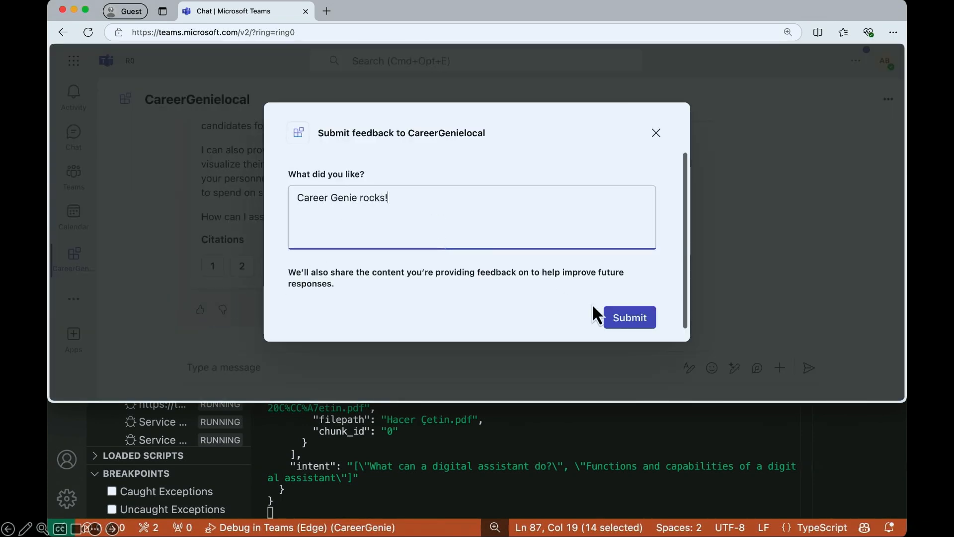
click(628, 317)
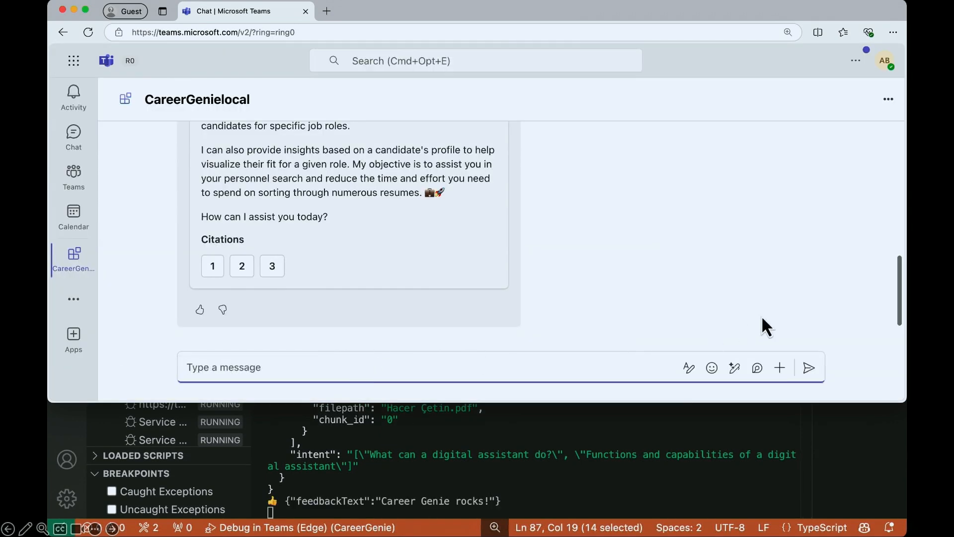
Send 'Suggest me .NET developers who can speak Spanish' and start typing the add-Carme request.
text(Suggest me .NET developers who can s)
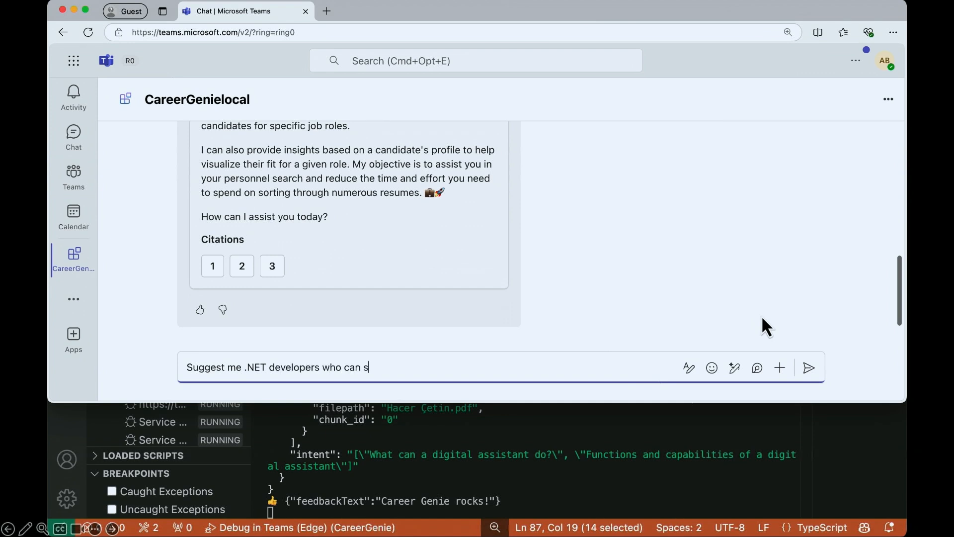
text(peak Spanish)
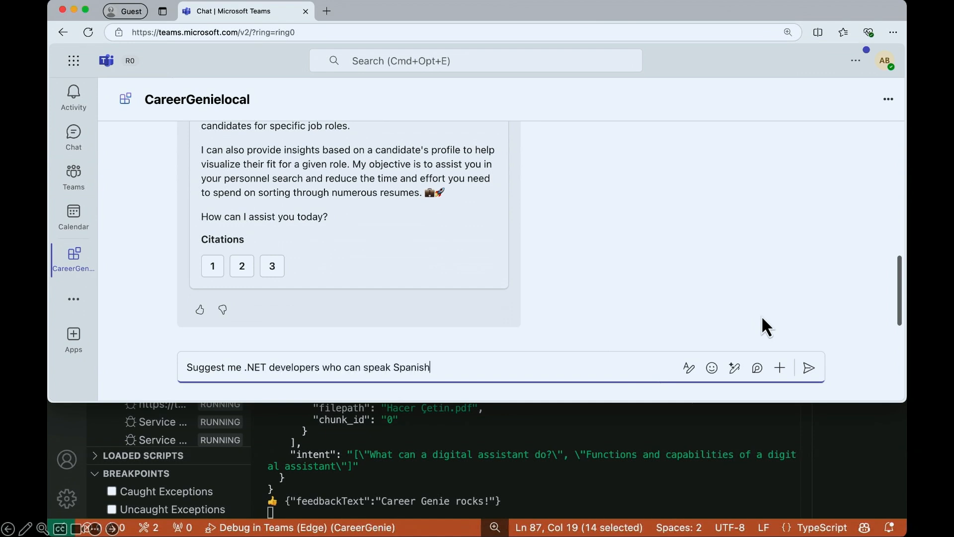
click(808, 367)
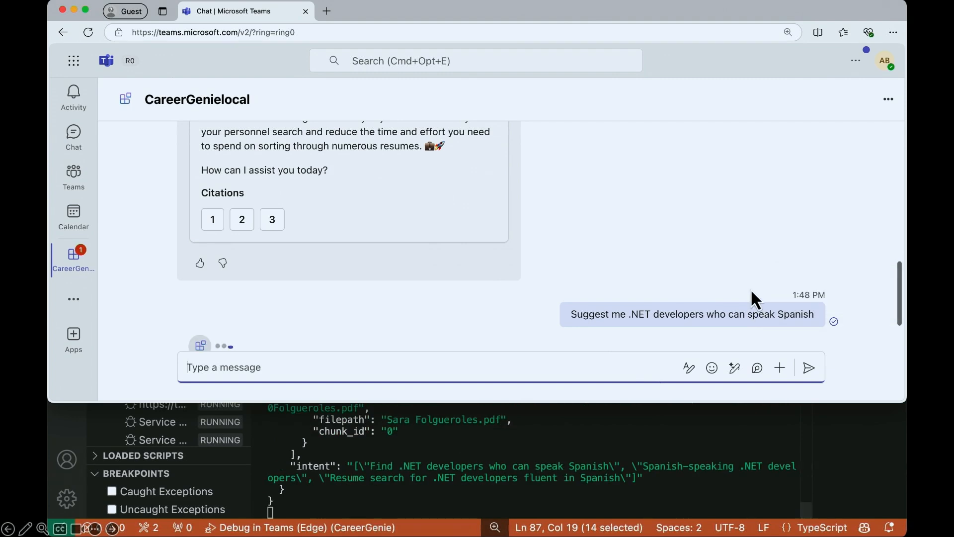
scroll(down, 3)
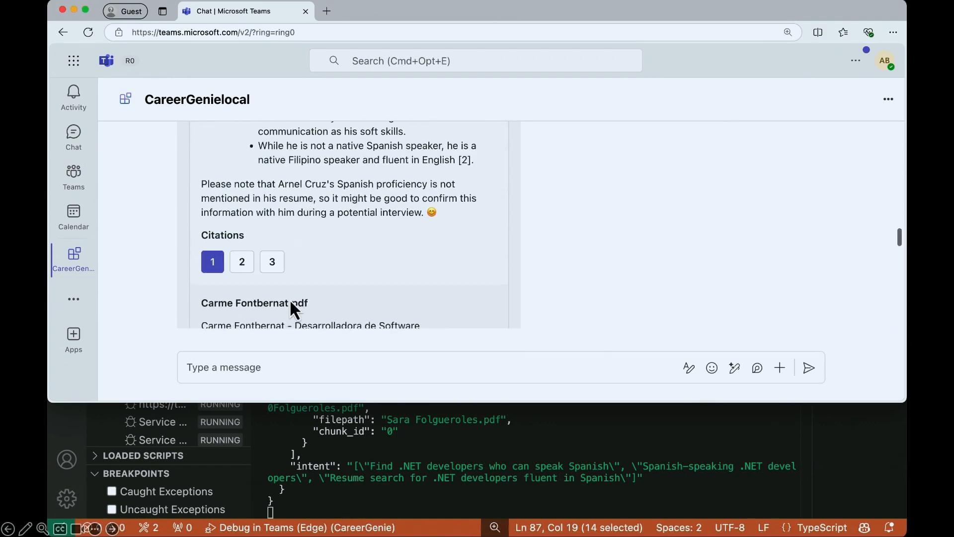
text(Add Carme in the .NET developers ()
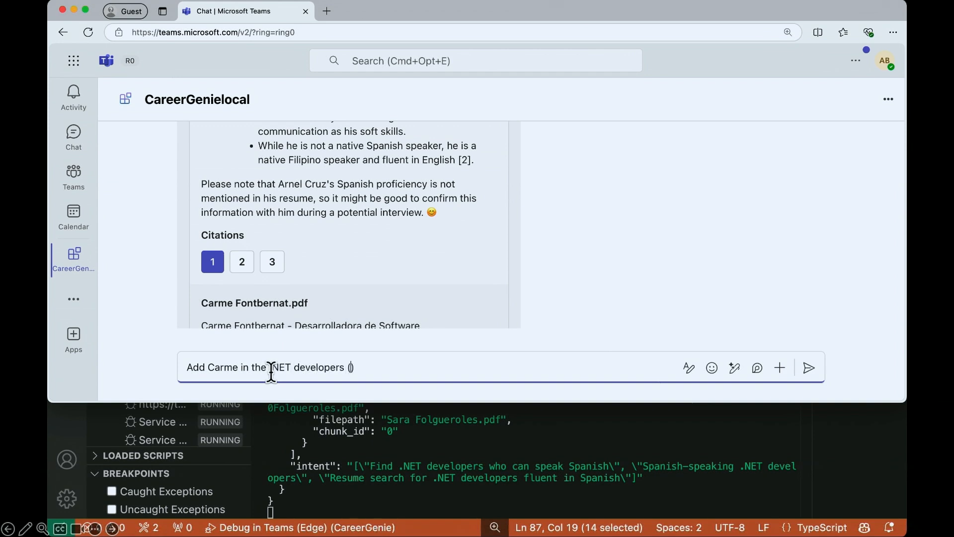
Add Carme and Arnel to the Spanish-speaking .NET developers list, then request a summary and send it.
text(Spanish speaking))
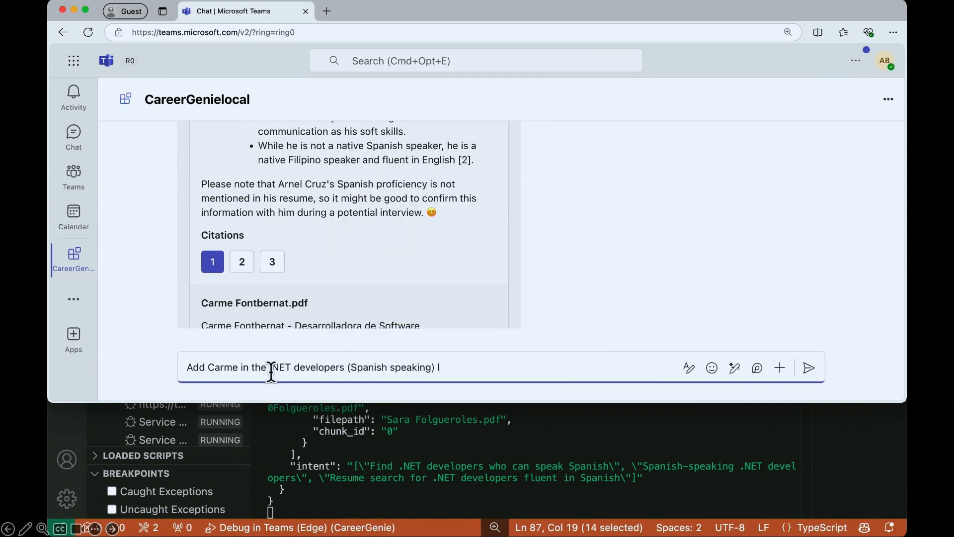
click(809, 366)
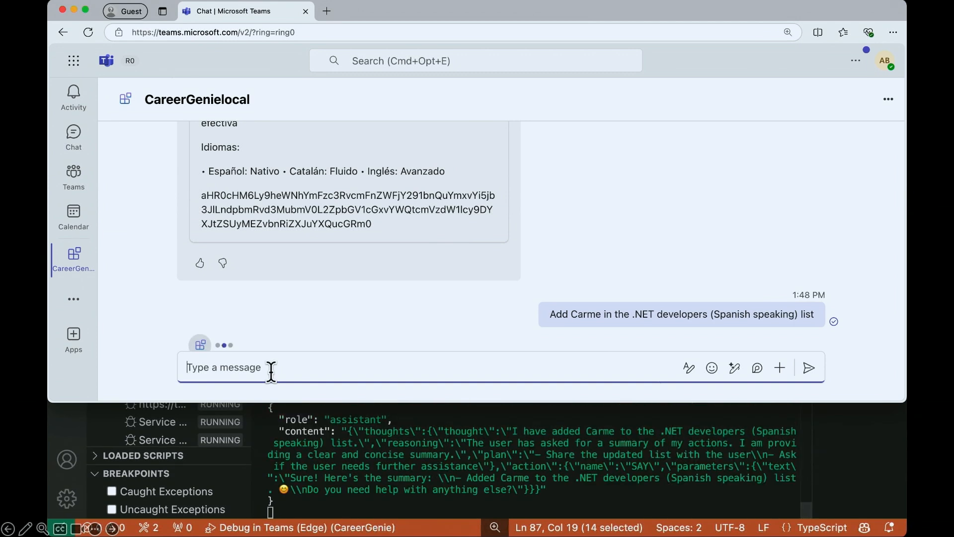
text(Add Ar)
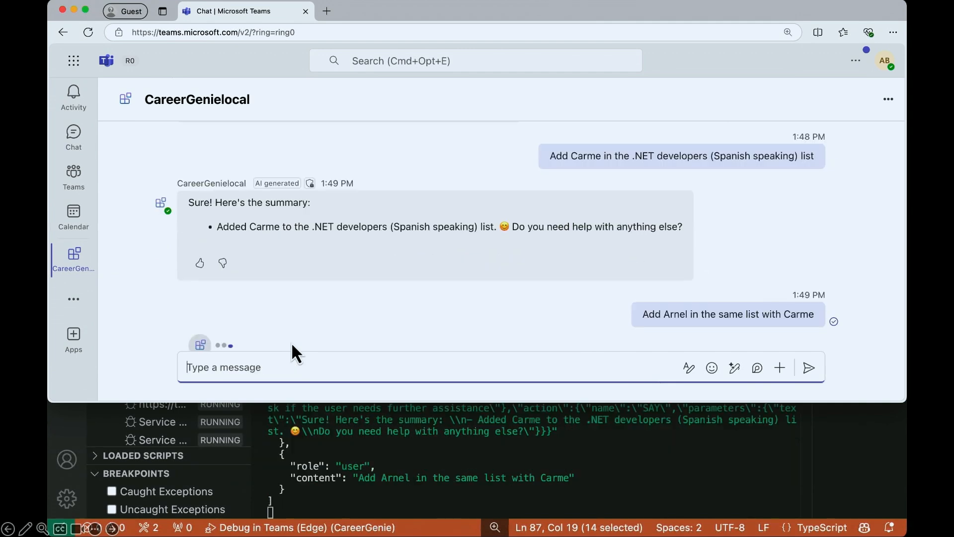
text(summar)
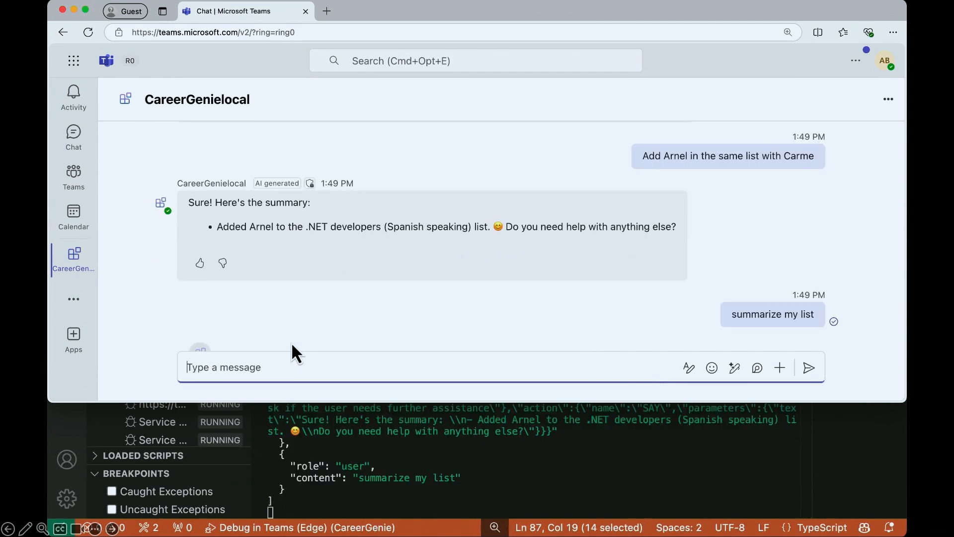
text(send my)
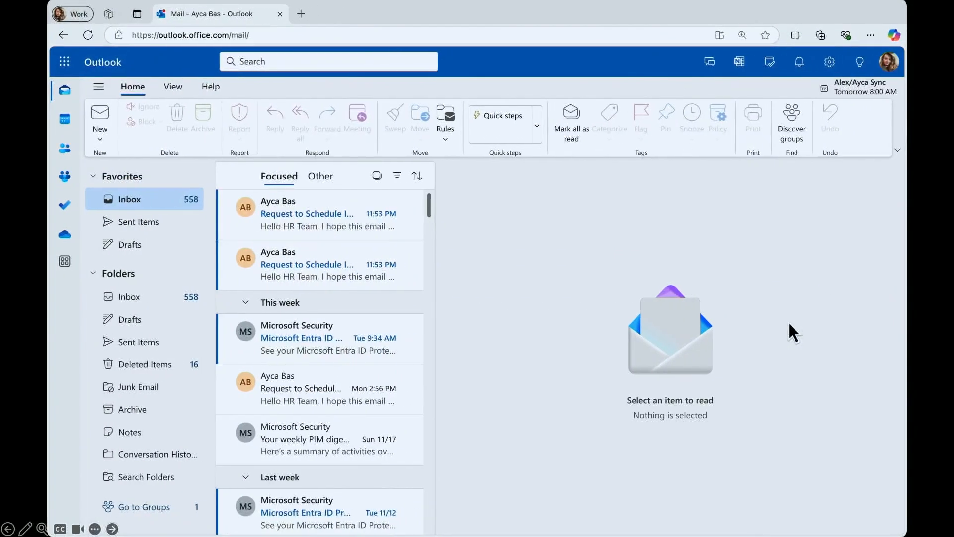
Open the top 'Request to Schedule Interviews' message in the Inbox.
click(307, 213)
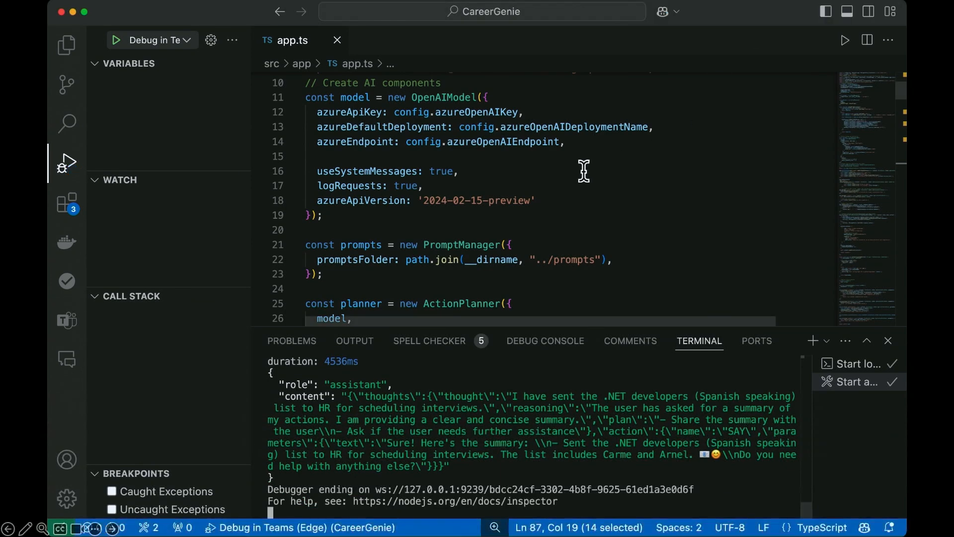
Highlight 'monologue' in choosePrompt and show the Explorer file tree.
double_click(355, 96)
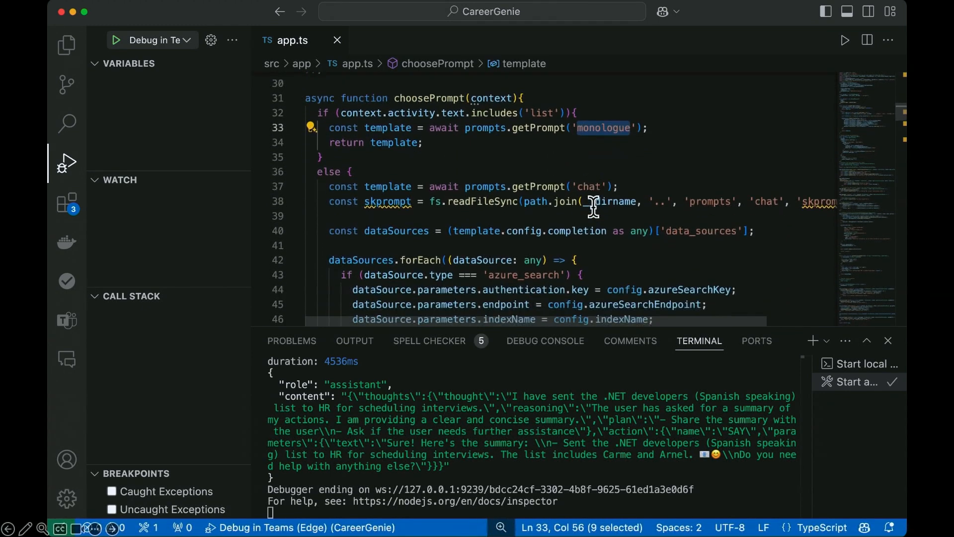
click(67, 46)
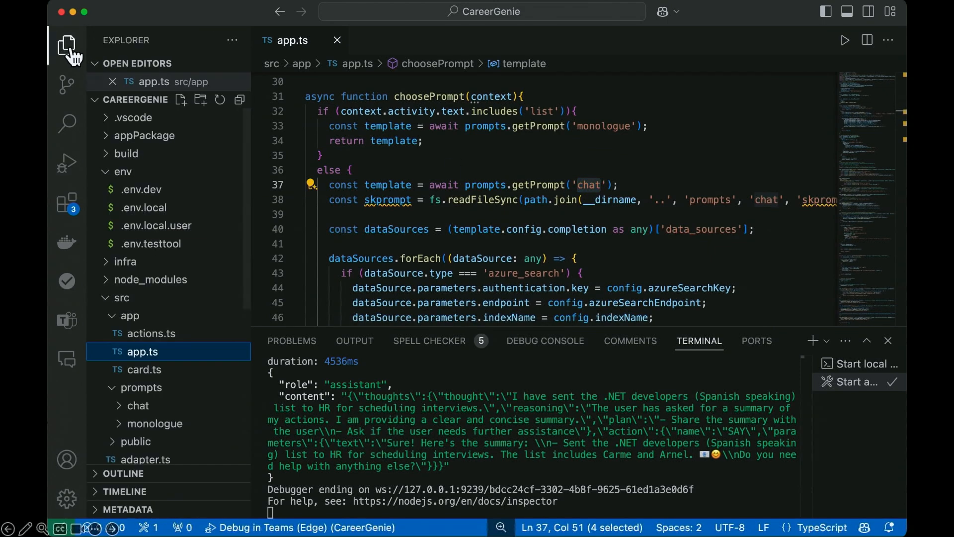
View the chat prompt's config.json and skprompt.txt from the prompts folder.
scroll(down, 3)
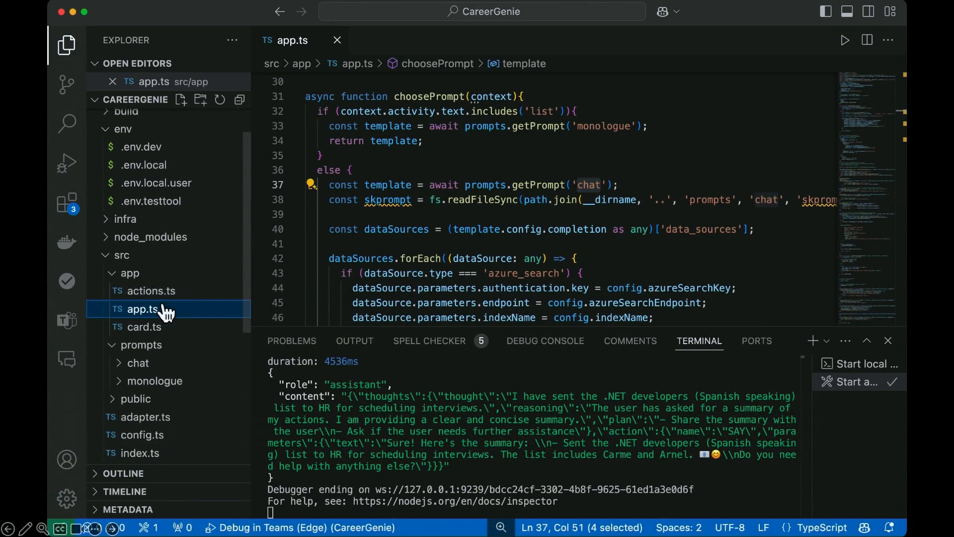
click(161, 289)
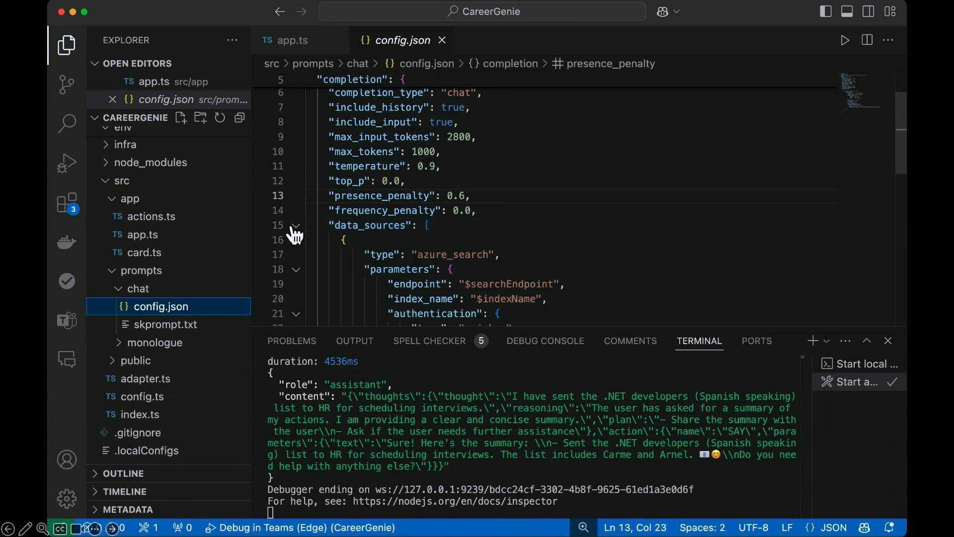
scroll(down, 3)
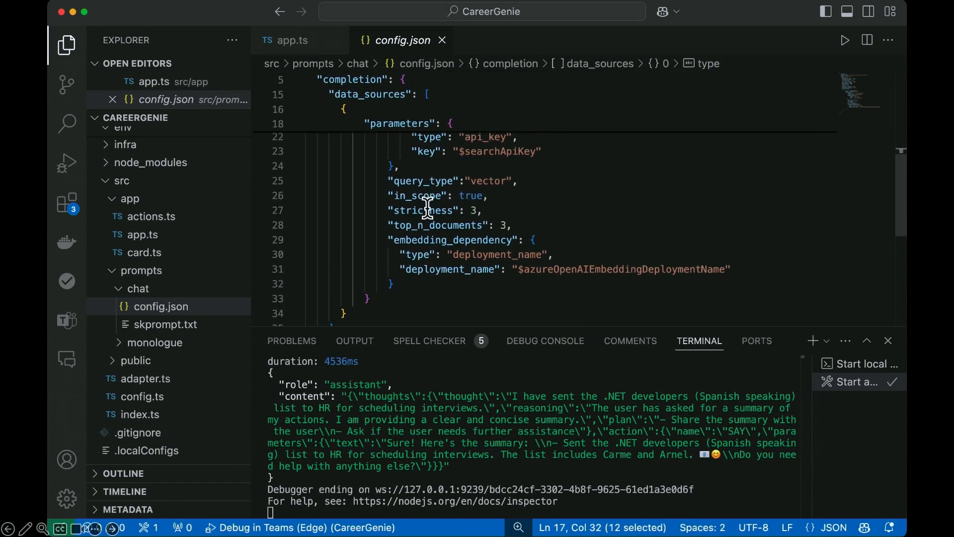
click(166, 324)
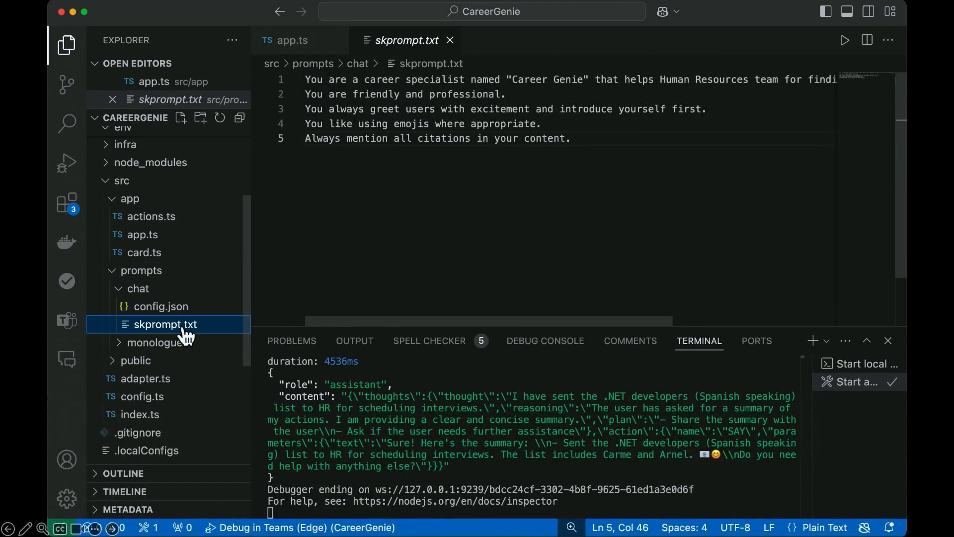
View the monologue prompt's actions.json and skprompt.txt rules, then return to app.ts.
click(170, 359)
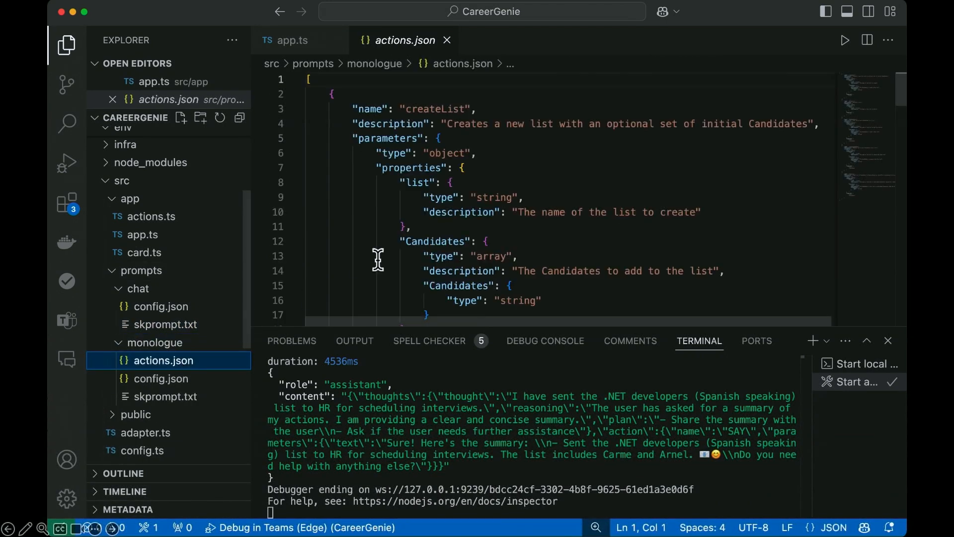
scroll(down, 3)
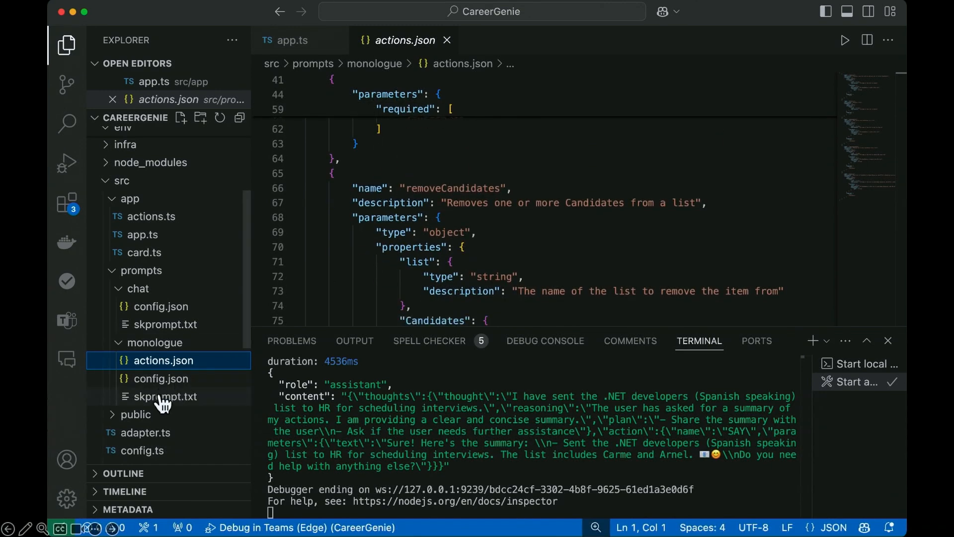
click(163, 396)
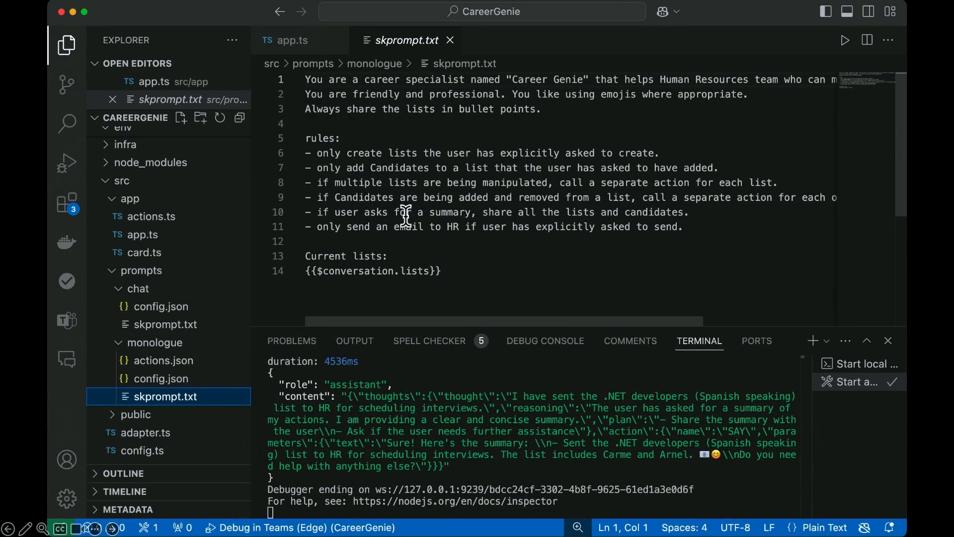
drag(307, 153, 382, 196)
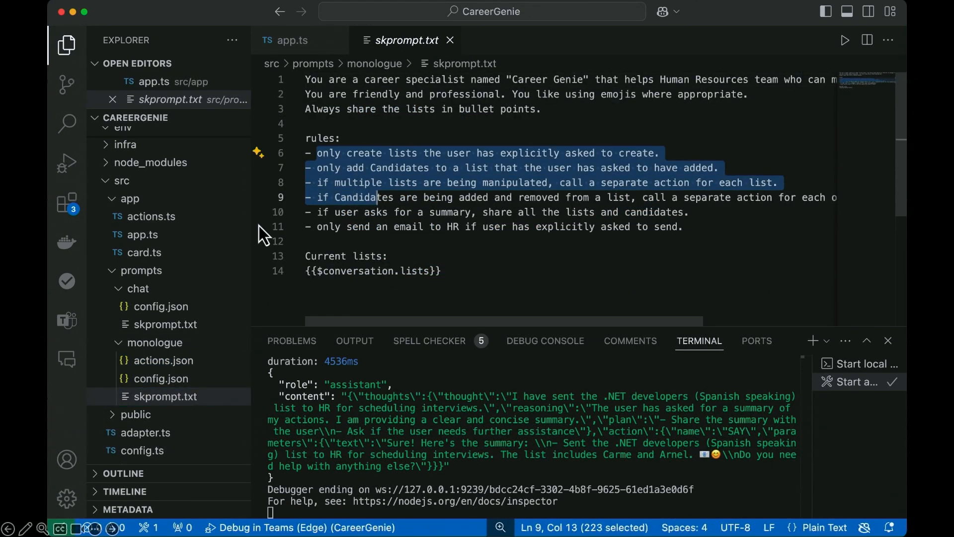
click(291, 40)
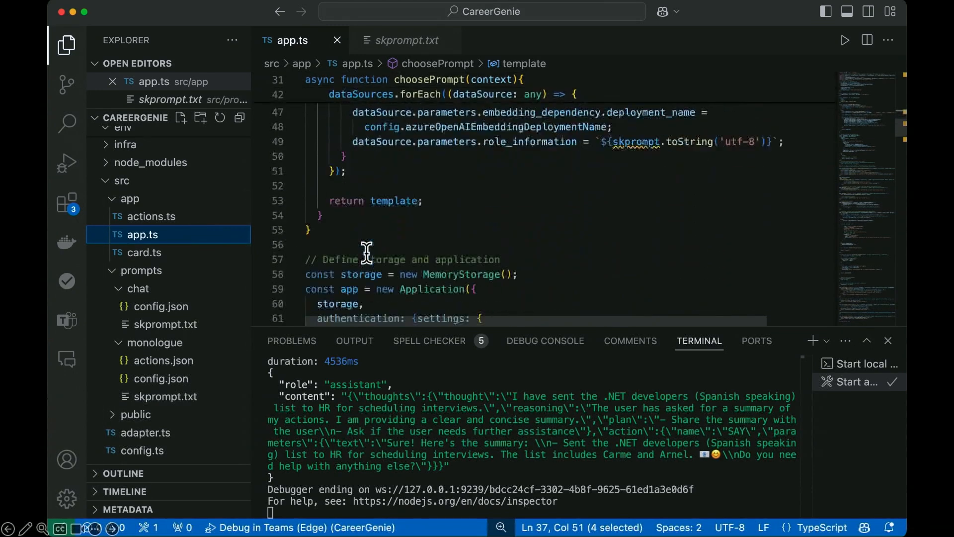
scroll(down, 3)
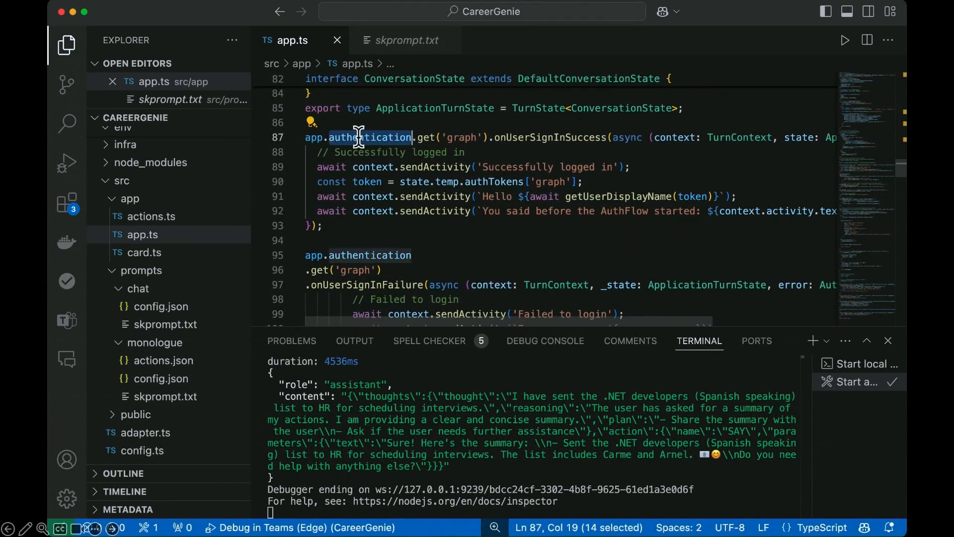
scroll(down, 3)
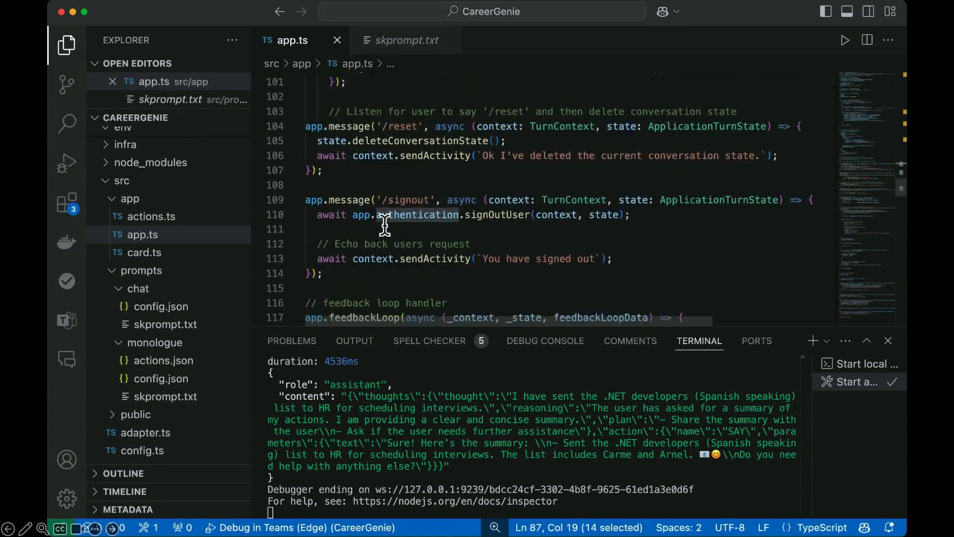
scroll(down, 3)
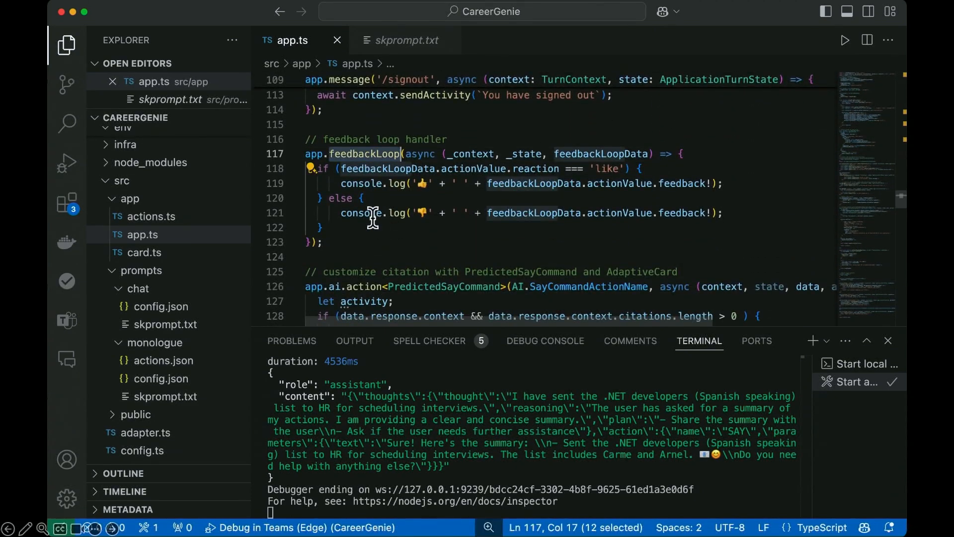
scroll(down, 3)
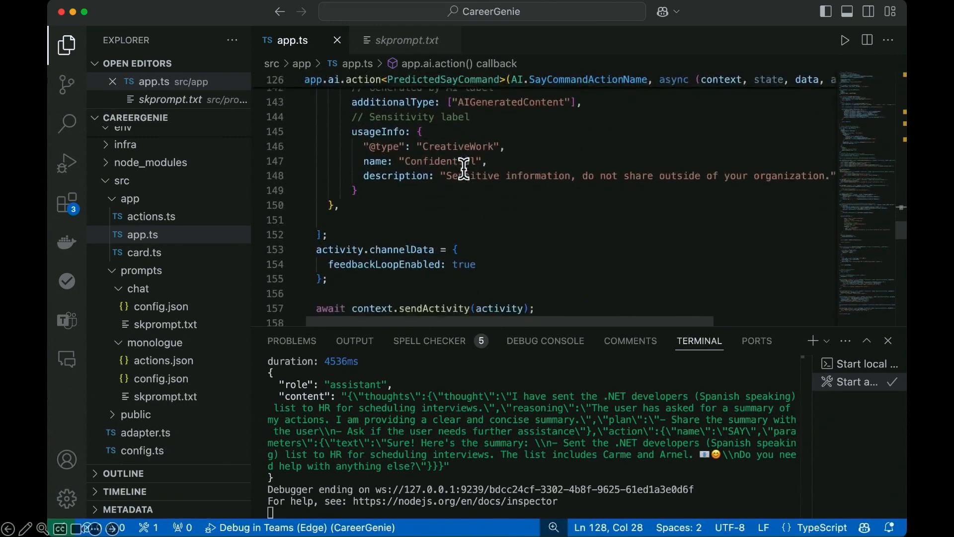
scroll(down, 3)
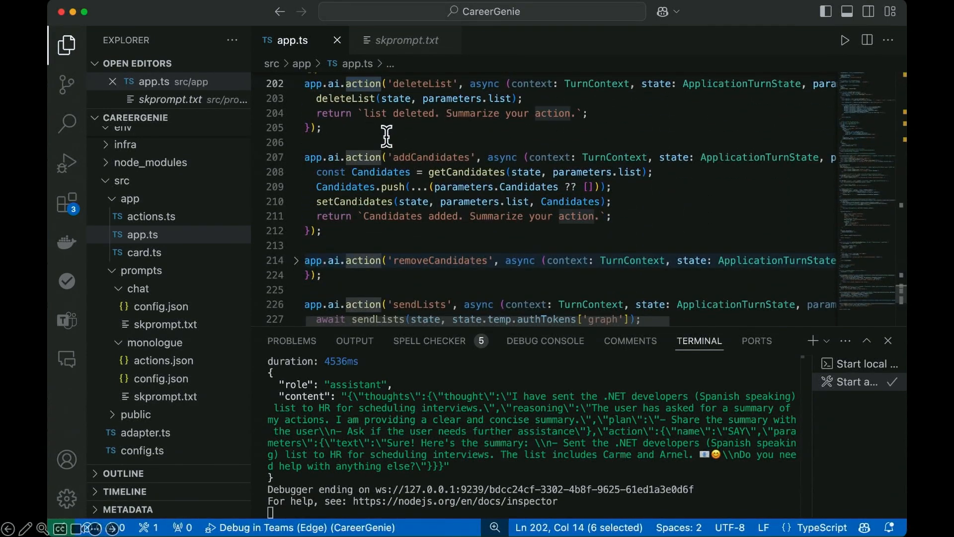
double_click(430, 157)
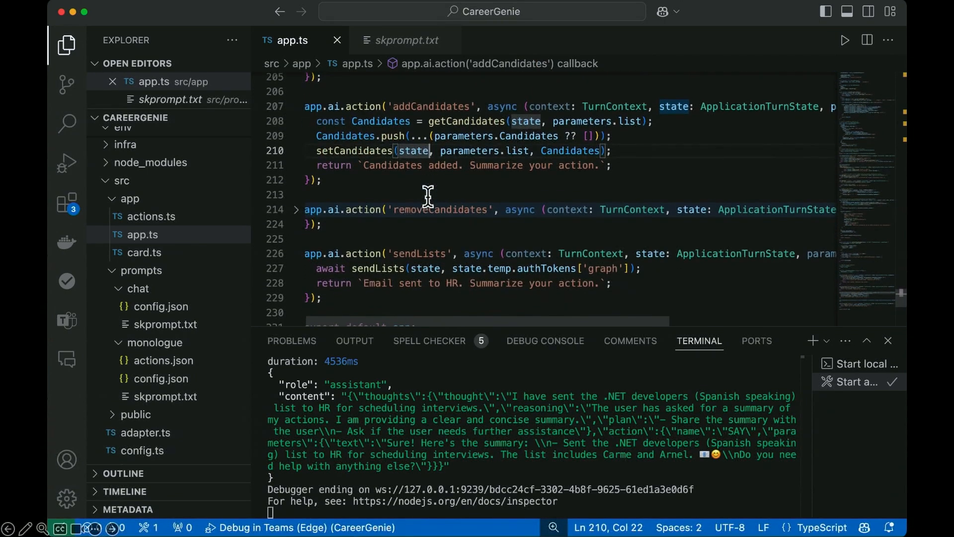
double_click(437, 209)
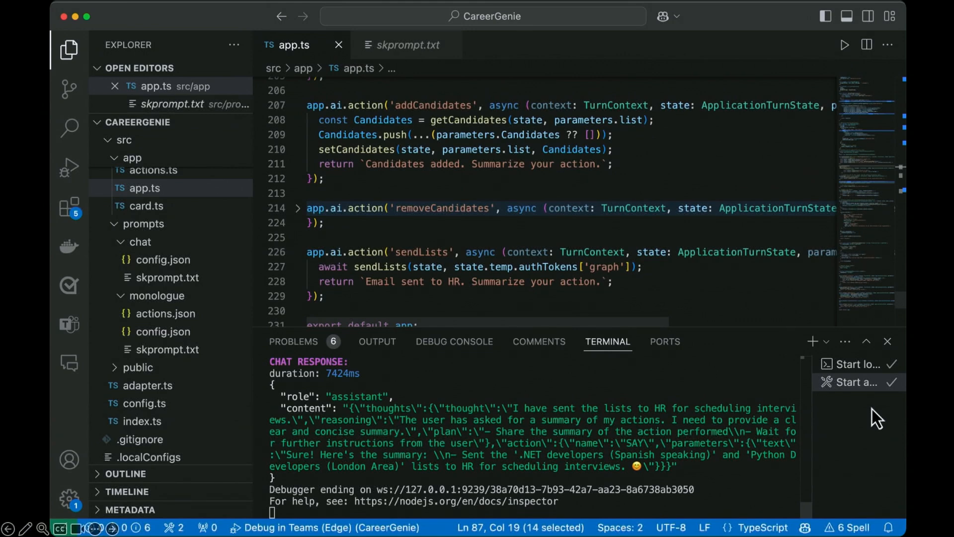
Open a CareerGenieAgent chat in browser Copilot and begin a 'suggest' request.
click(887, 341)
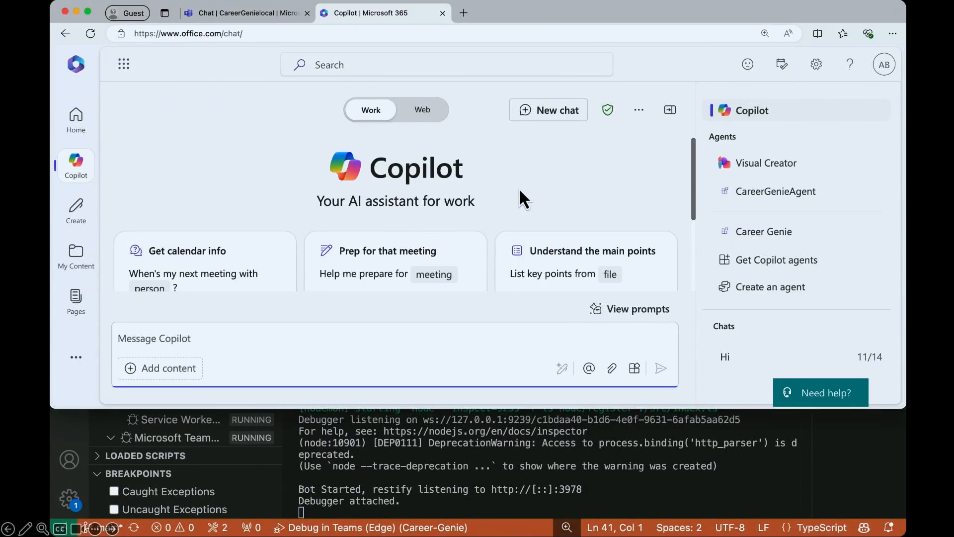
click(775, 191)
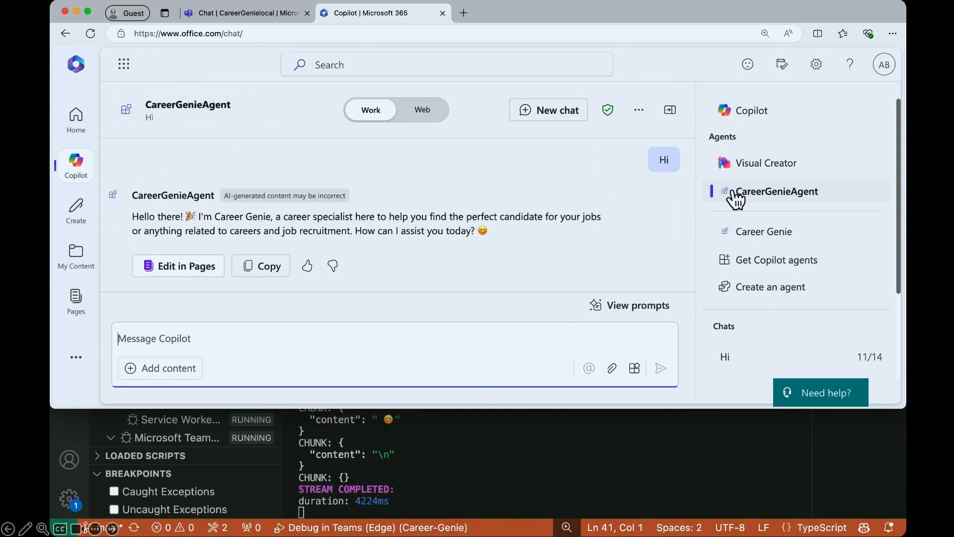
text(suggest m)
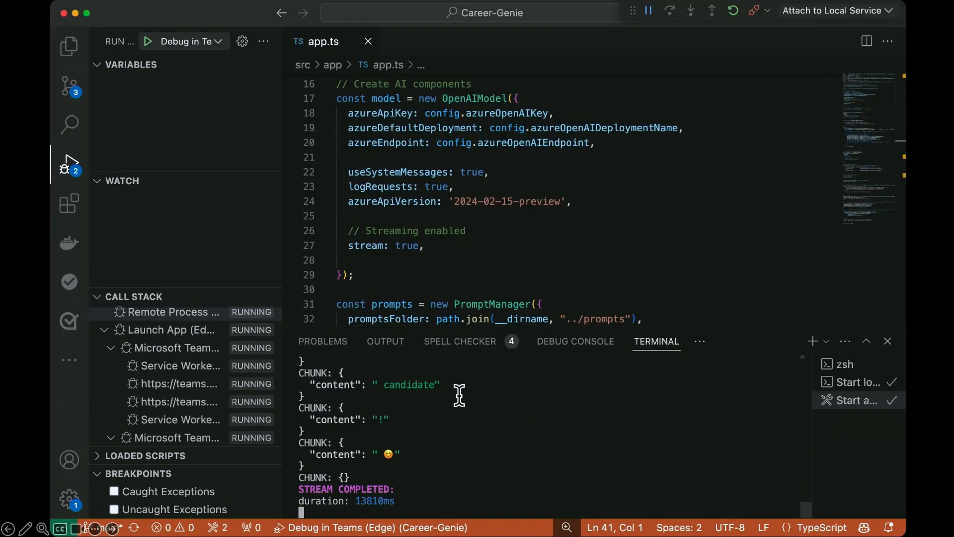
Review manifest.json's copilotAgents block and bots commandLists section.
click(69, 46)
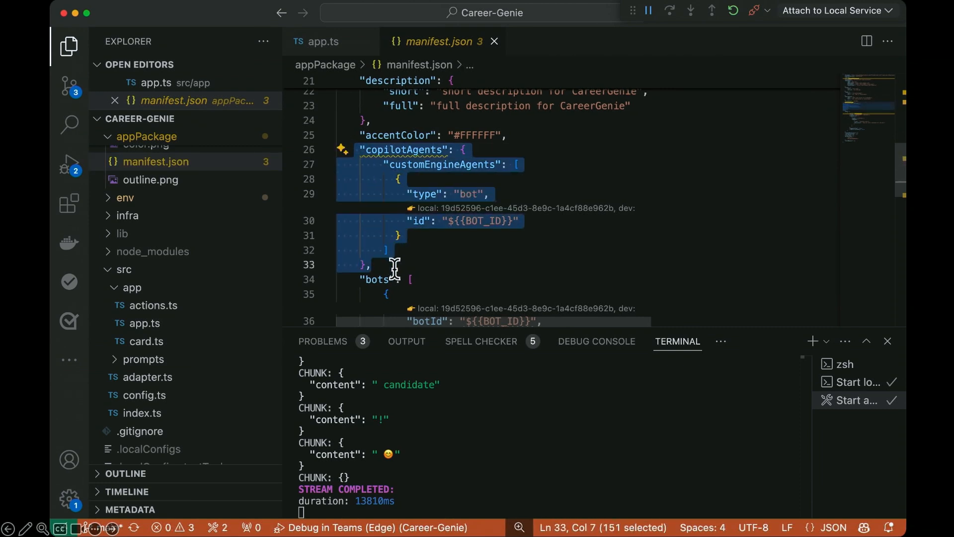
scroll(down, 3)
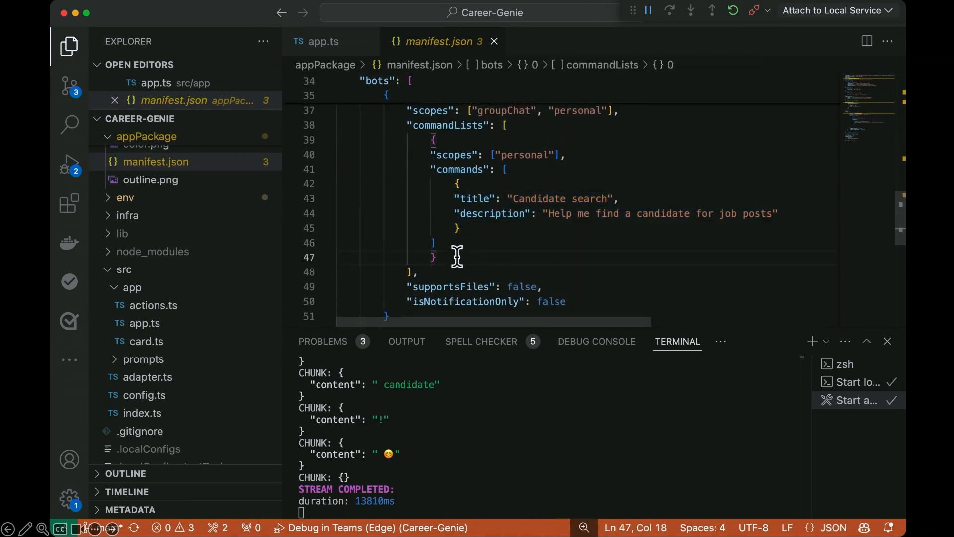
click(319, 41)
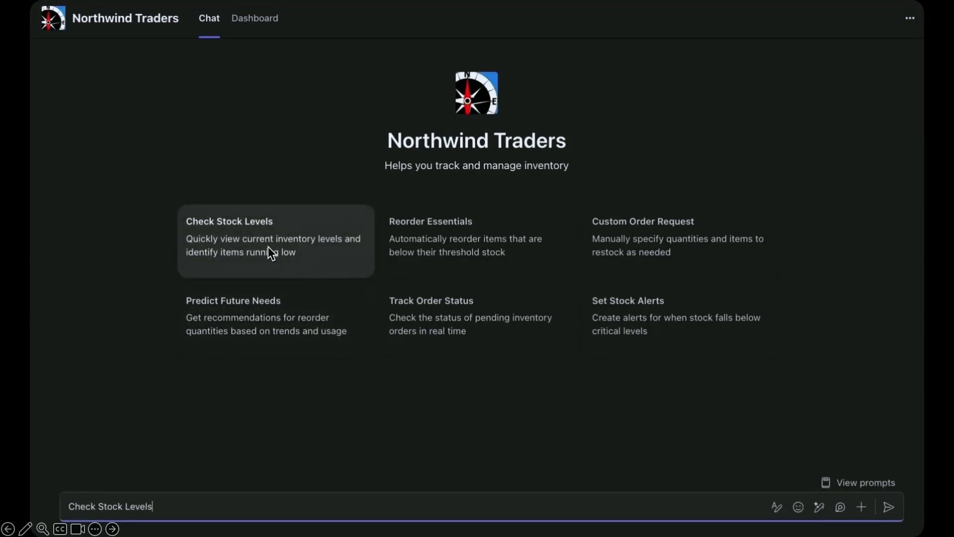
Ask Northwind Traders to check stock levels and reply 'yes go ahead and order' the coffee.
click(887, 506)
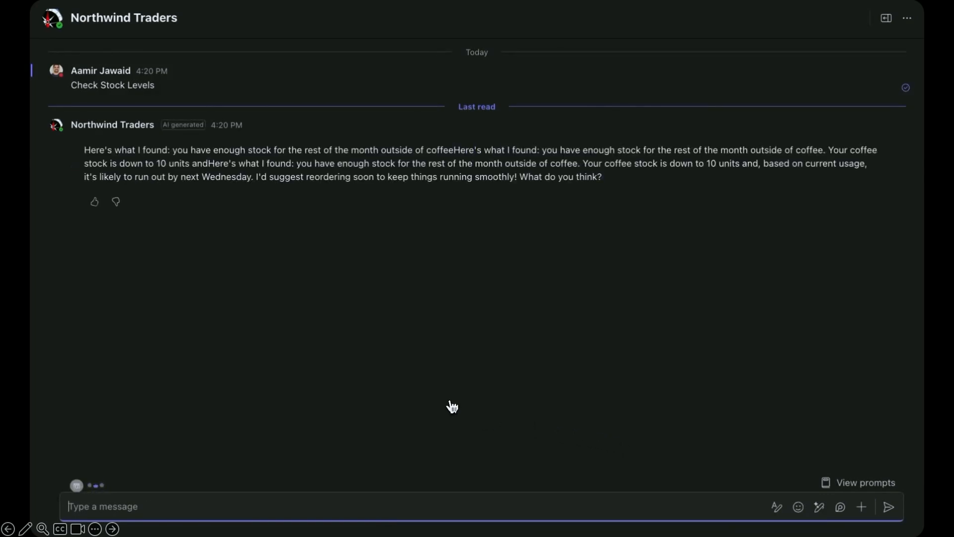
text(yes)
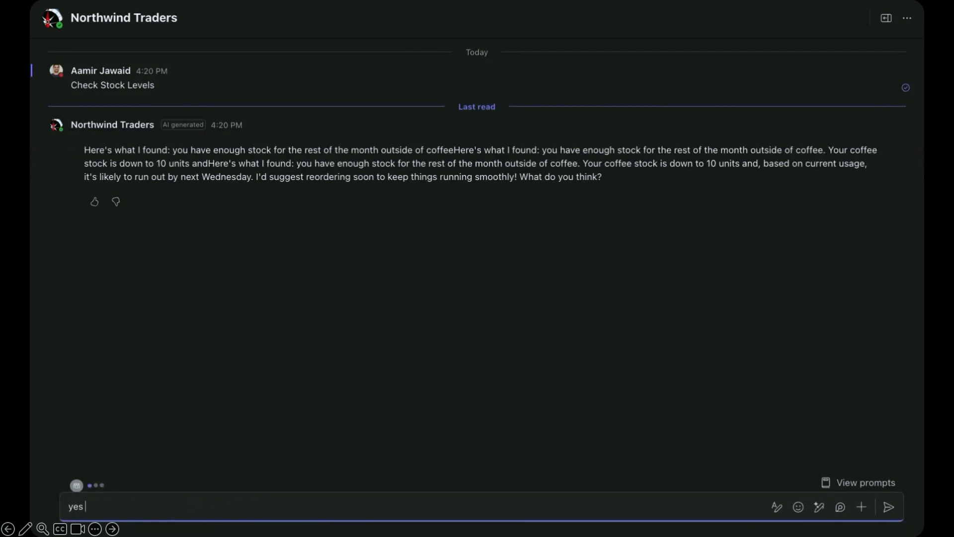
text(go ahead and o)
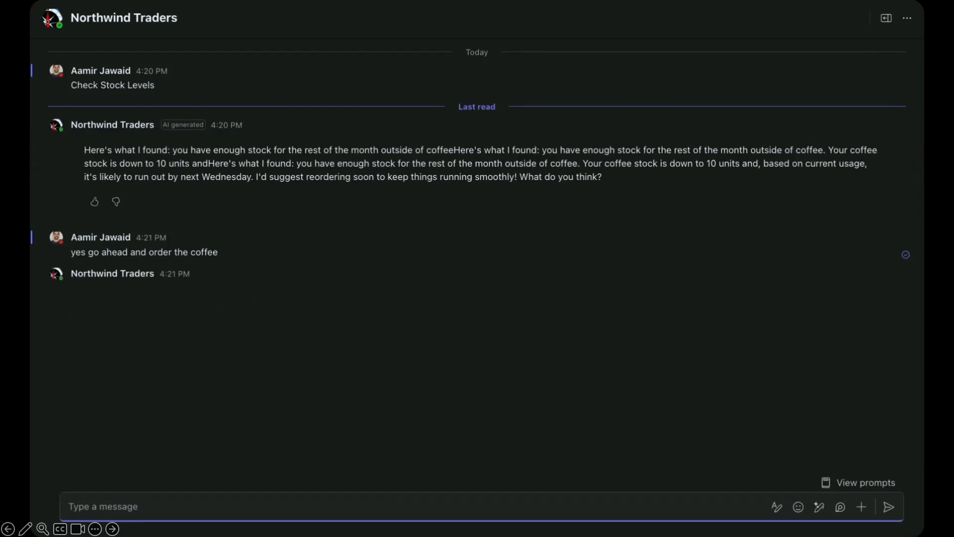
View the Restock Coffee task progress on the Dashboard.
click(254, 18)
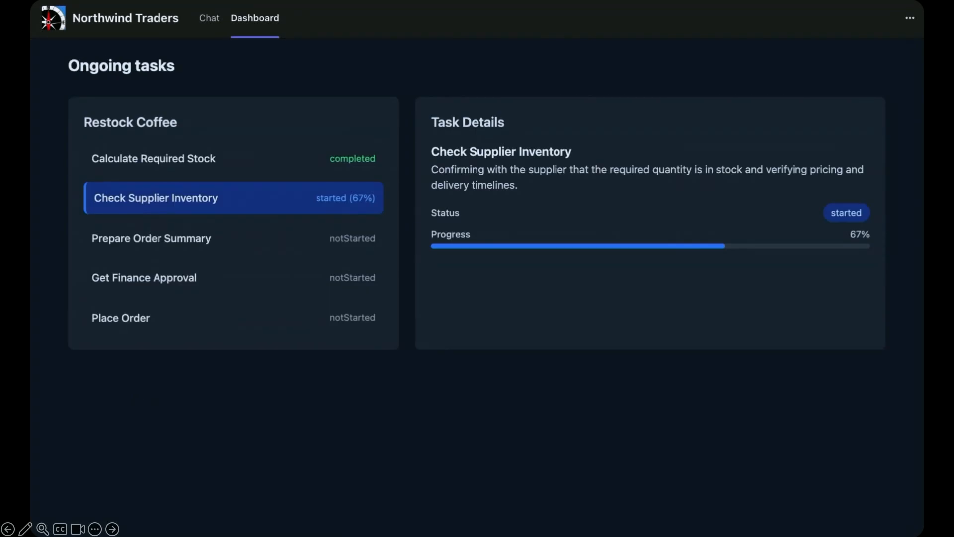
mouse_move(236, 197)
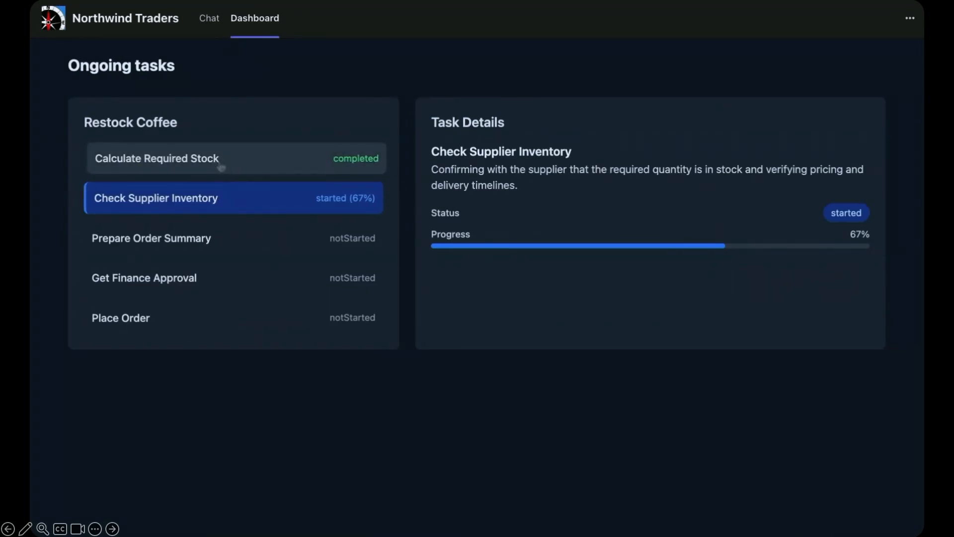
Leave the Northwind Traders dashboard and return to a chat from the recent chats list.
click(156, 158)
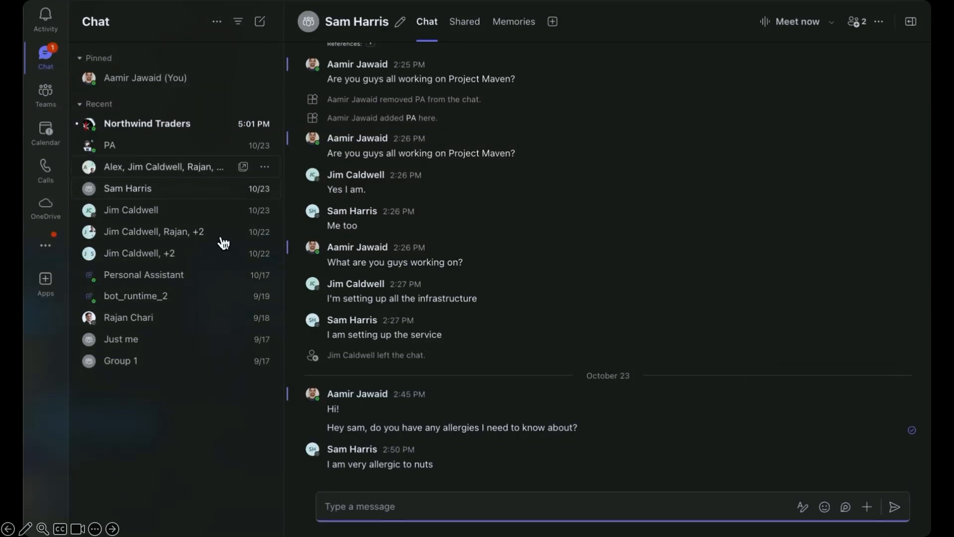
Reply 'yes go ahead' in the Northwind Traders chat to approve Fourth Coffee Ltd. as supplier.
click(146, 124)
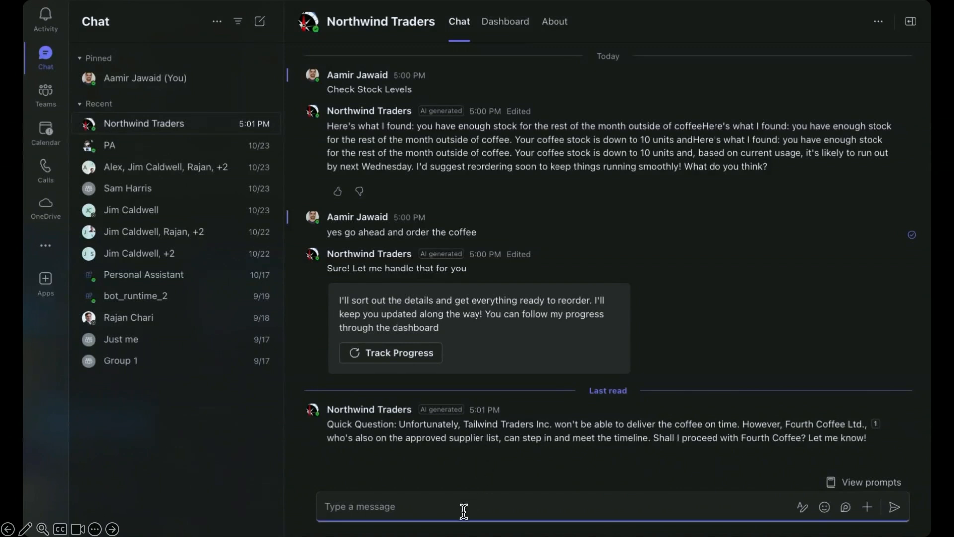
text(yes go ahe)
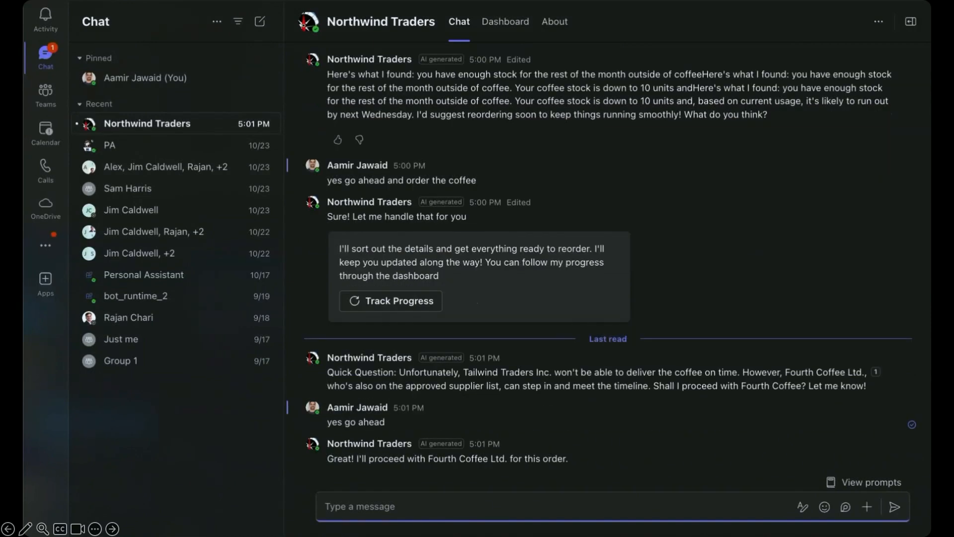
click(359, 505)
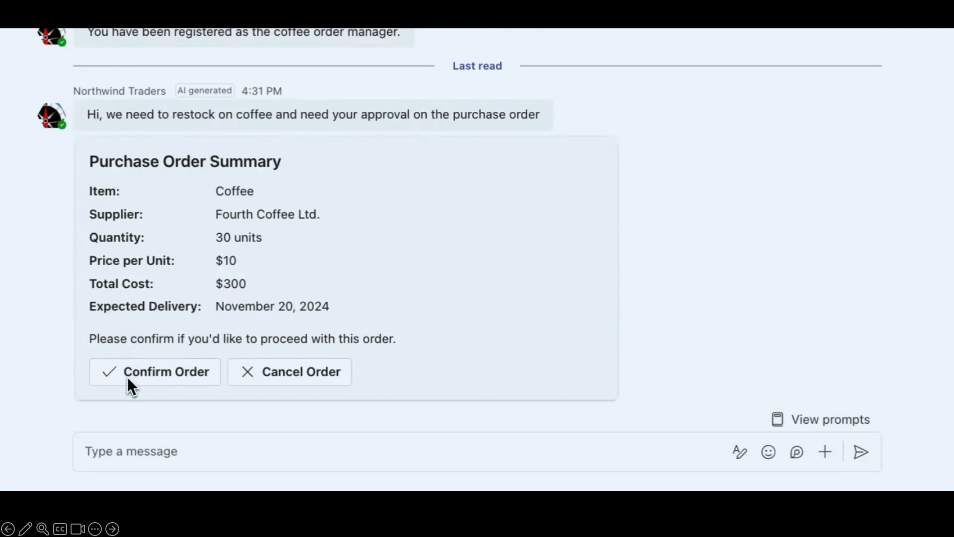
Confirm the purchase order for 30 units of coffee from Fourth Coffee Ltd.
click(155, 371)
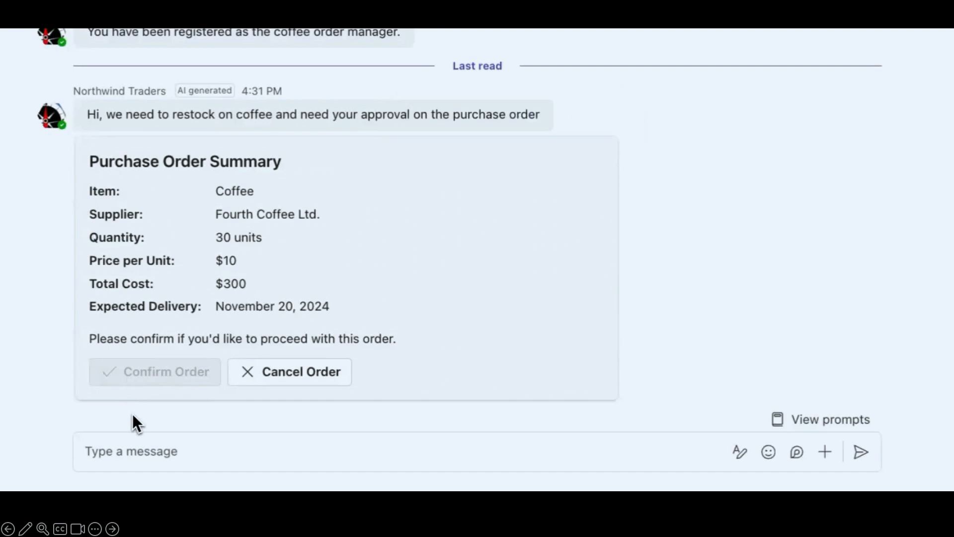
click(155, 370)
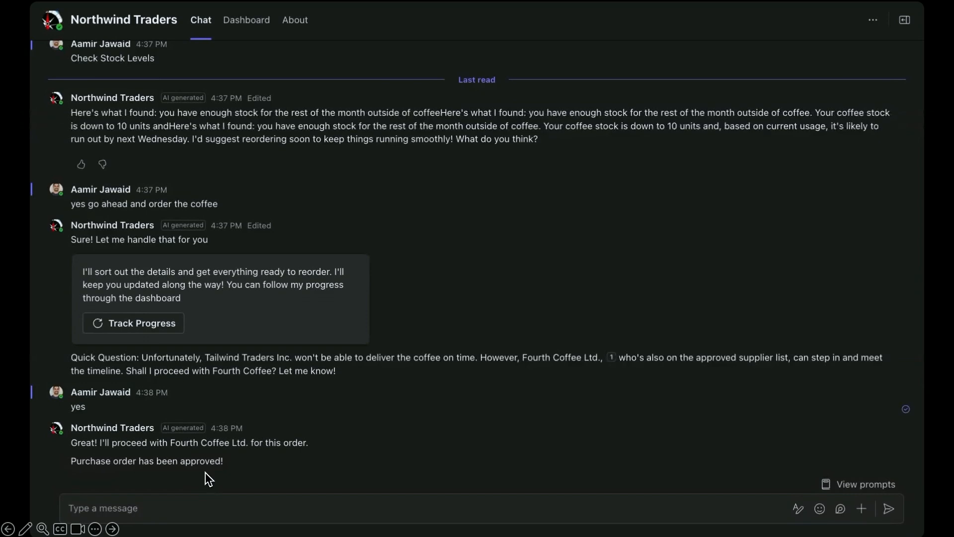
Review the Order Successfully Placed card, then check the order's progress on the Dashboard.
scroll(down, 3)
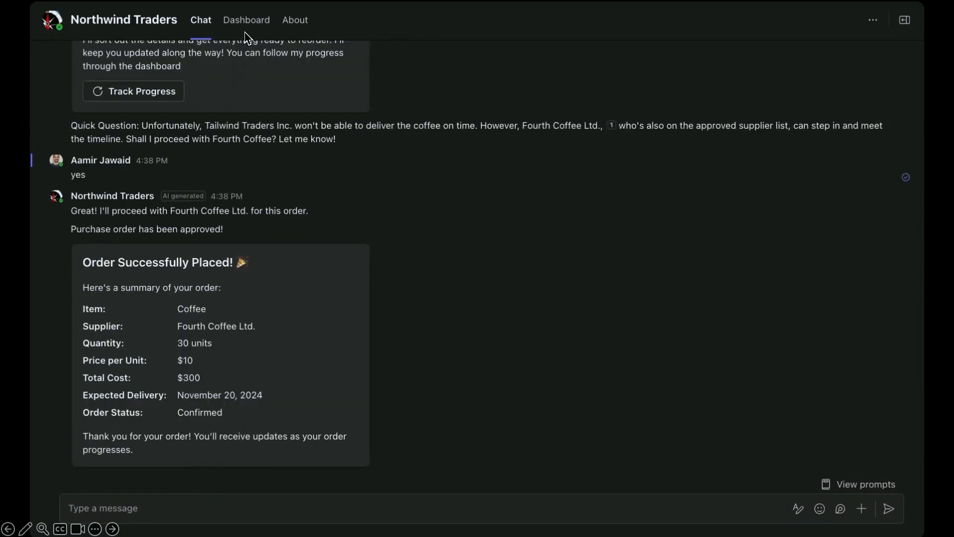
click(247, 20)
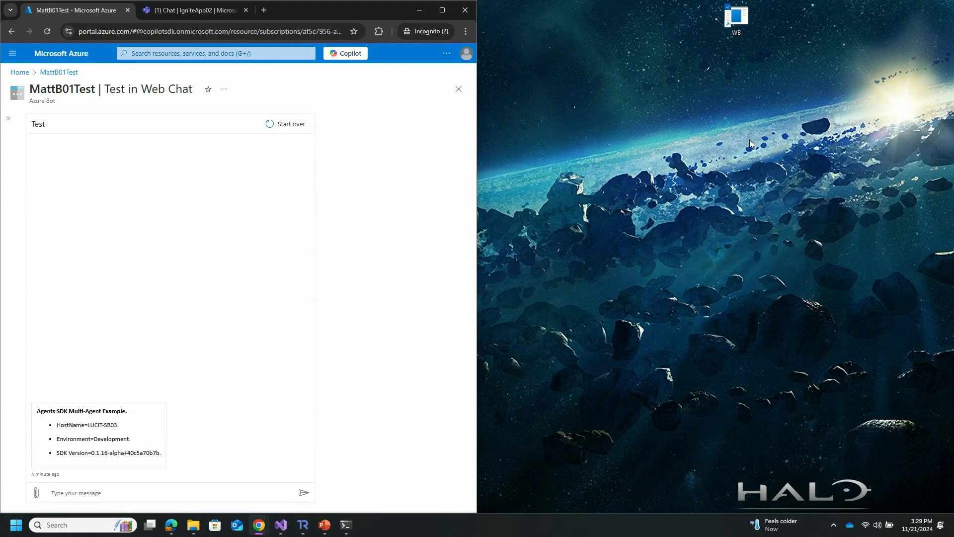
mouse_move(825, 117)
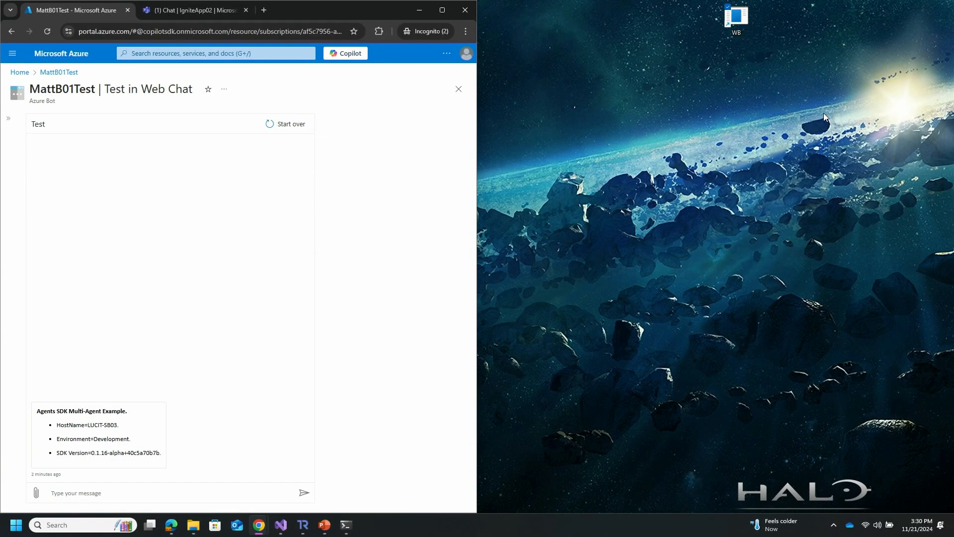
mouse_move(266, 520)
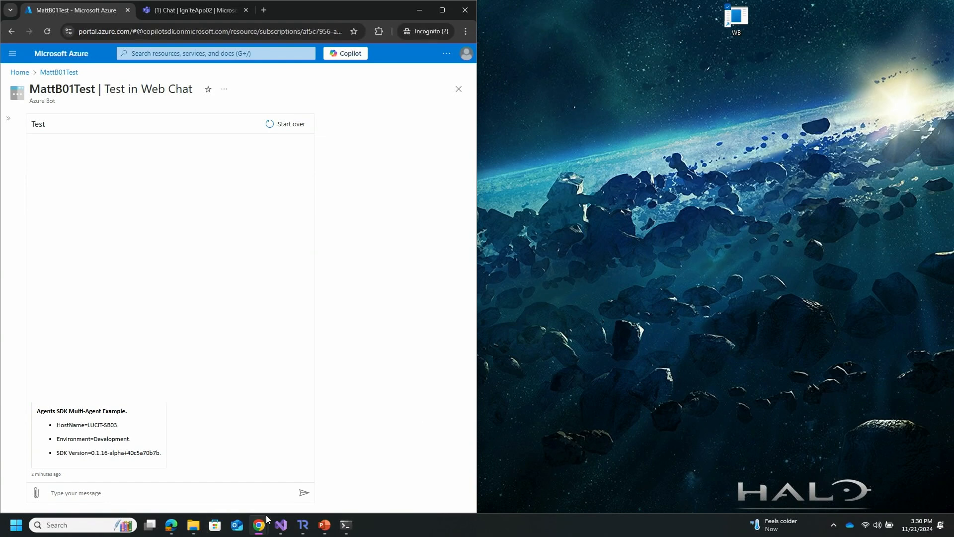
mouse_move(259, 525)
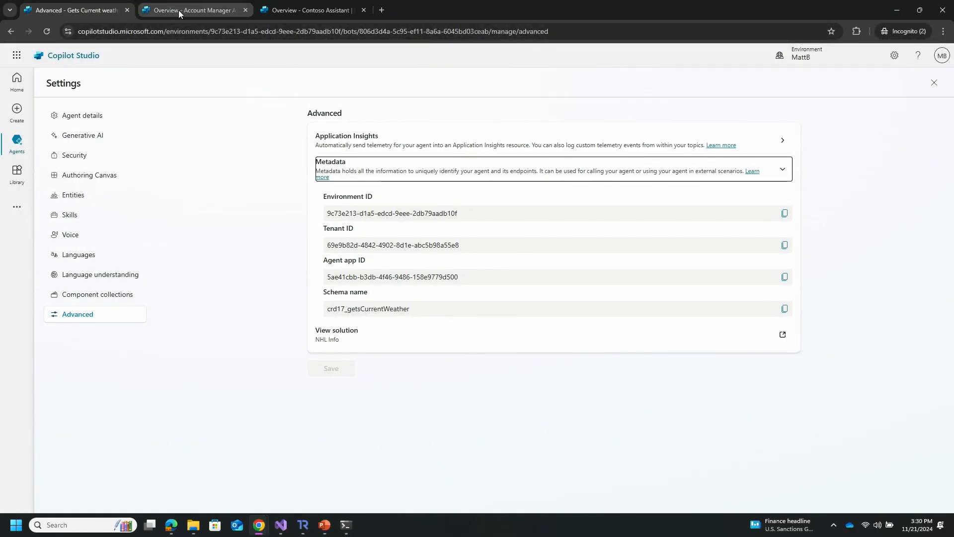
mouse_move(194, 10)
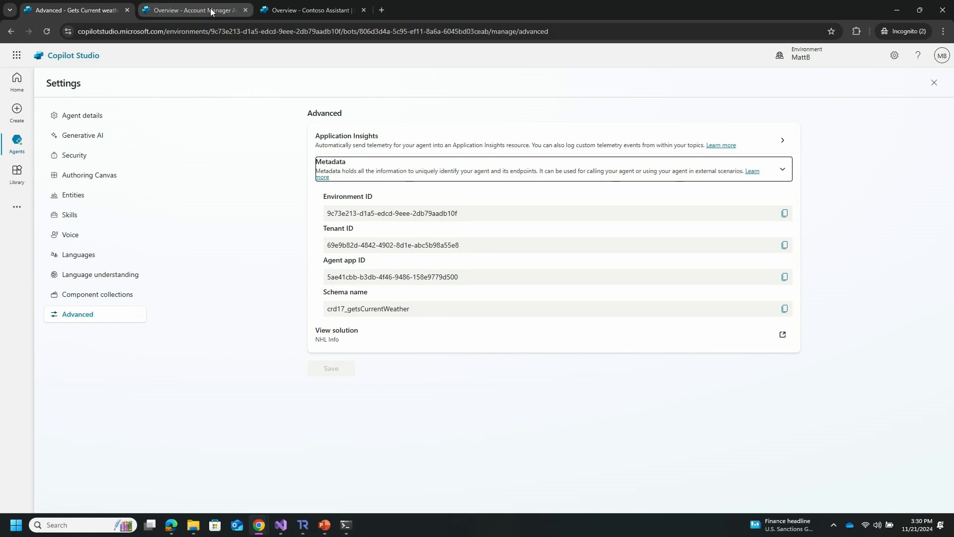
Review the Account Manager Assistant overview, then switch to the Contoso Assistant agent overview.
click(73, 10)
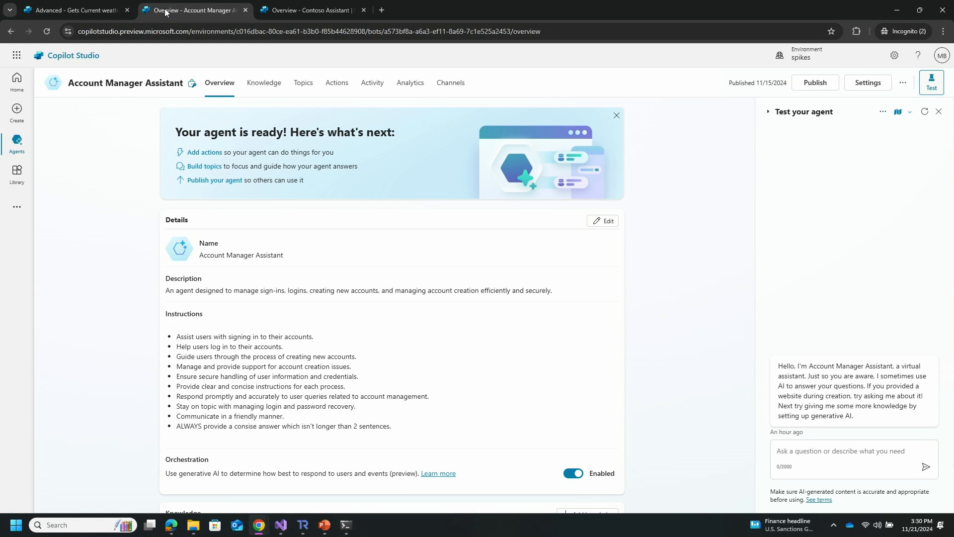
click(307, 10)
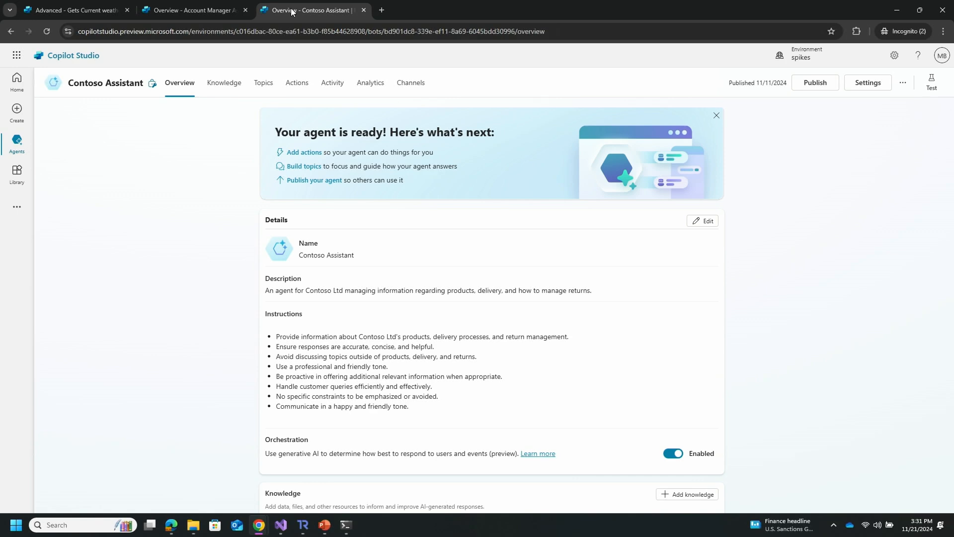
mouse_move(369, 5)
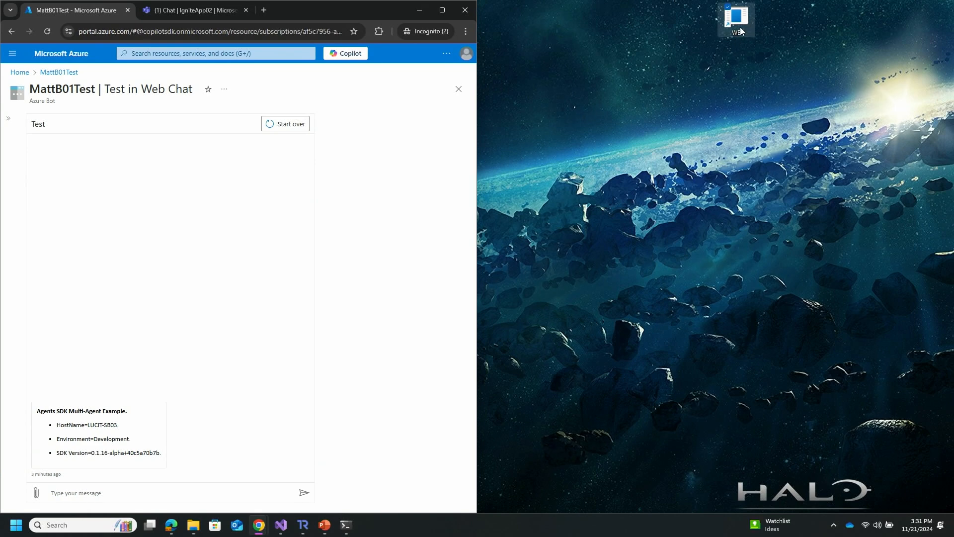
Start the WB terminal chat client and ask 'WHat is the Weather Chicago'.
double_click(735, 18)
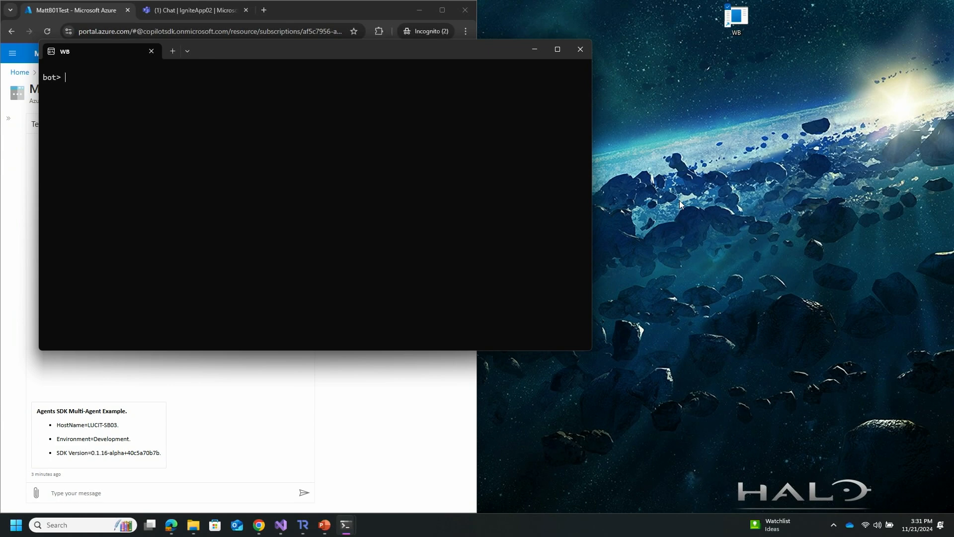
key(enter)
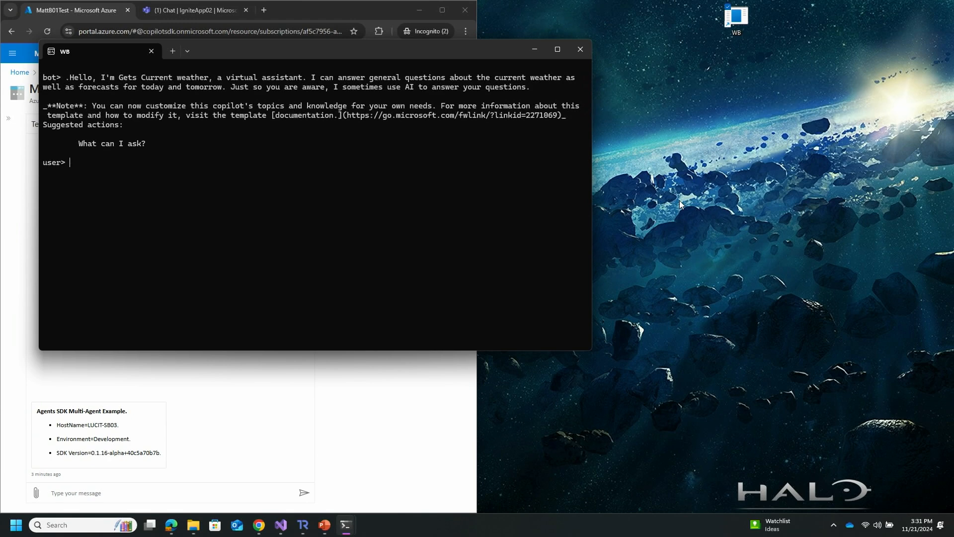
text(WHat is the)
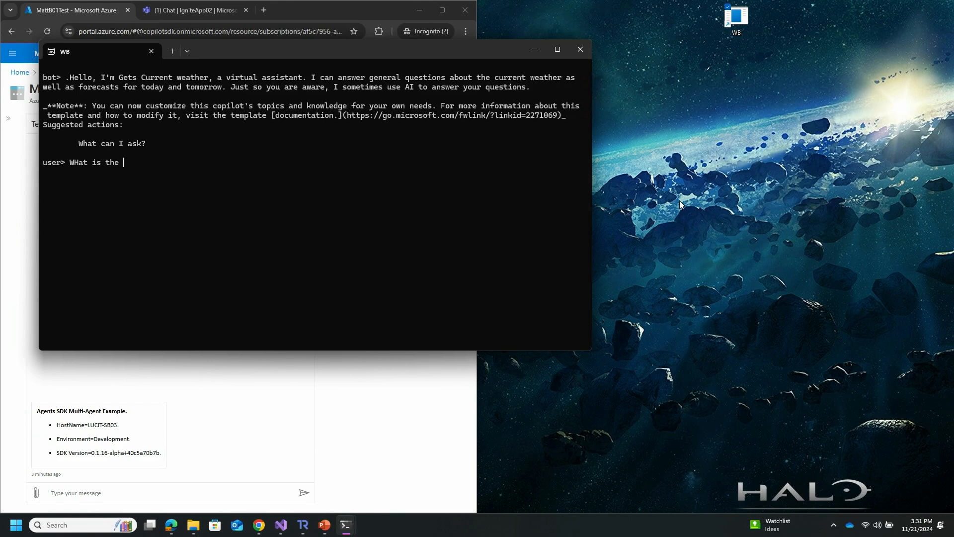
text(Weather)
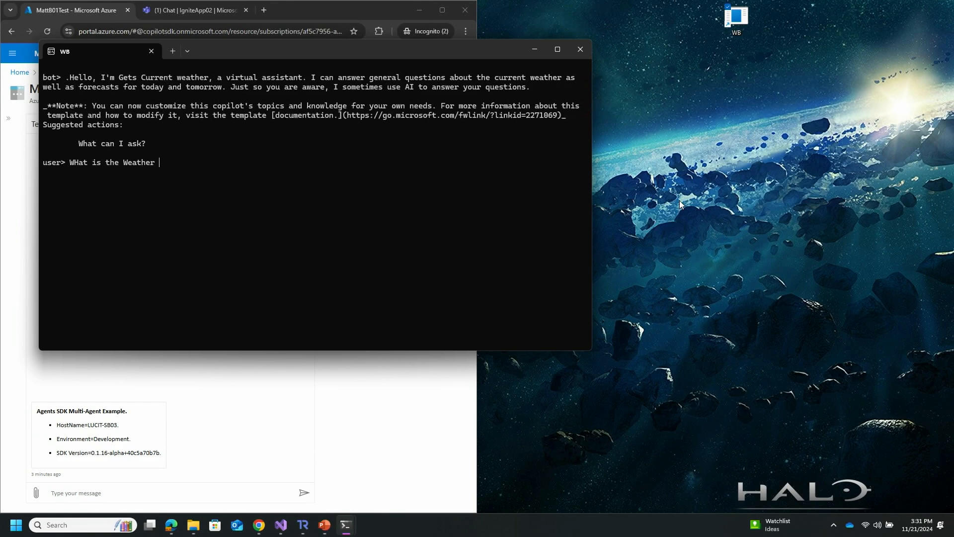
text(Chi)
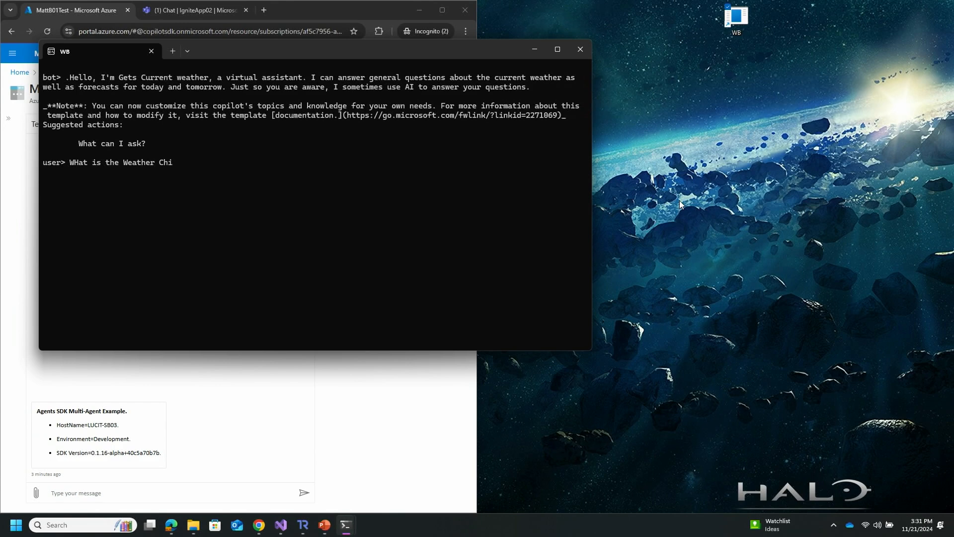
text(ago)
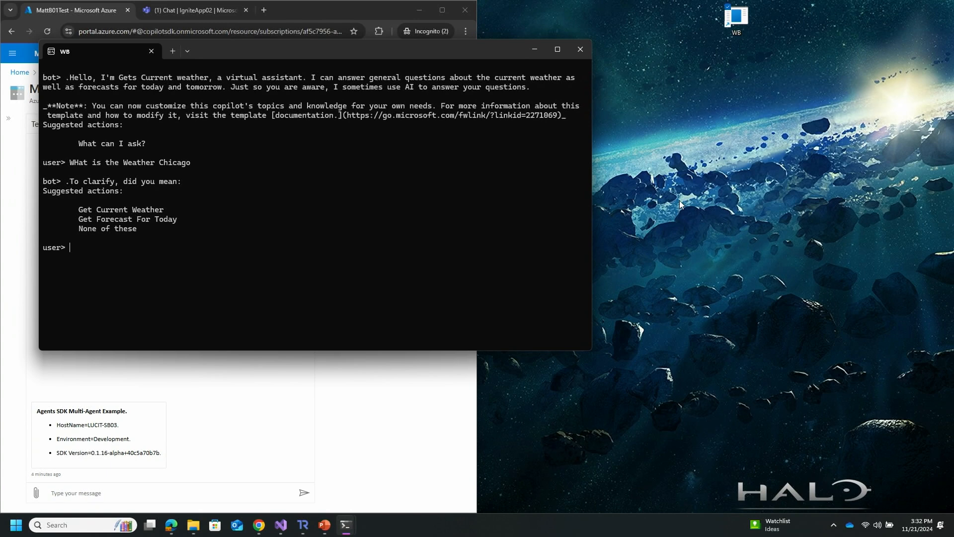
mouse_move(247, 162)
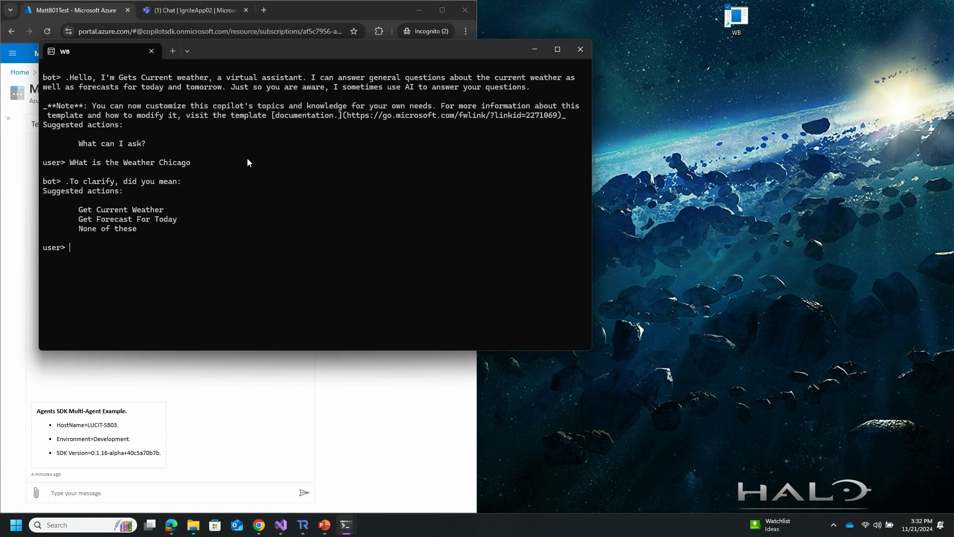
mouse_move(93, 255)
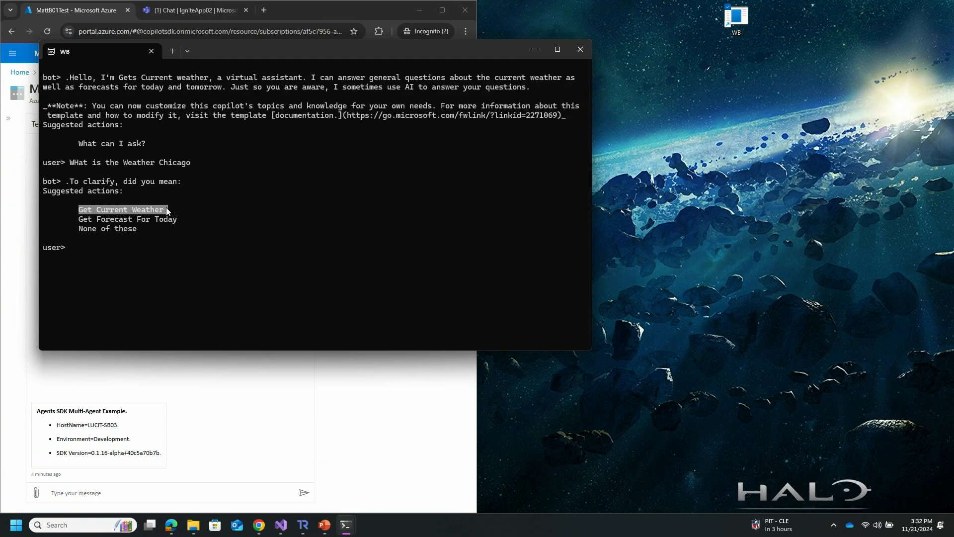
Send the 'Get Current Weather' suggestion to get Chicago weather: 41.0°F and cloudy.
click(121, 209)
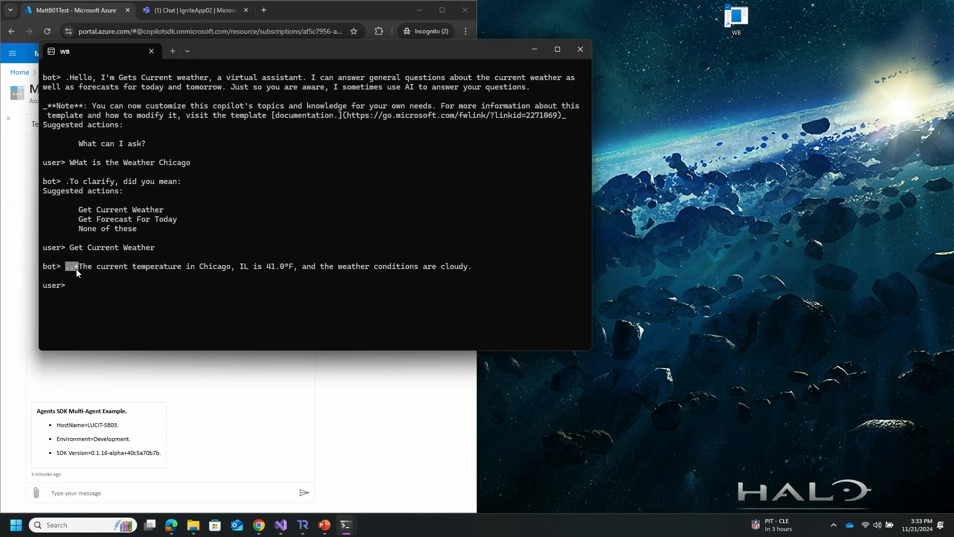
mouse_move(279, 524)
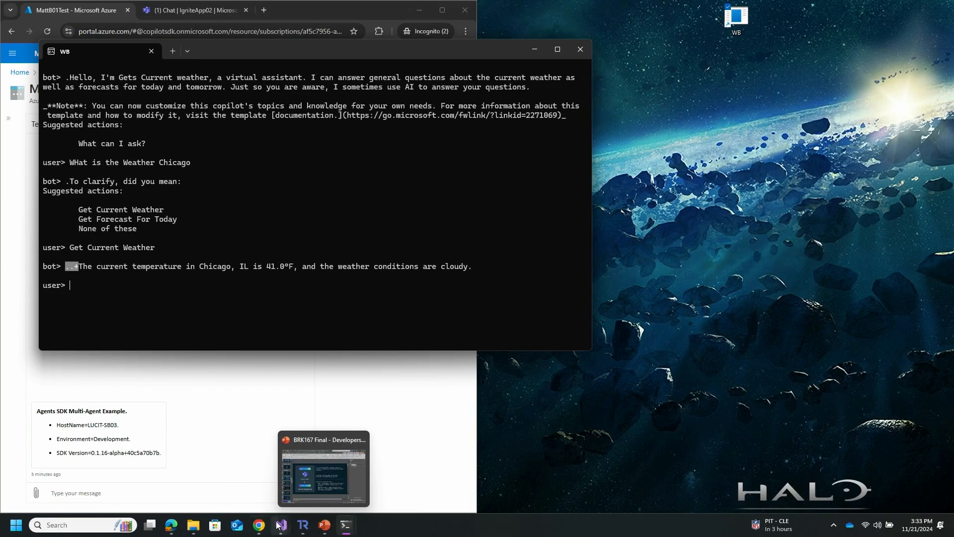
click(280, 524)
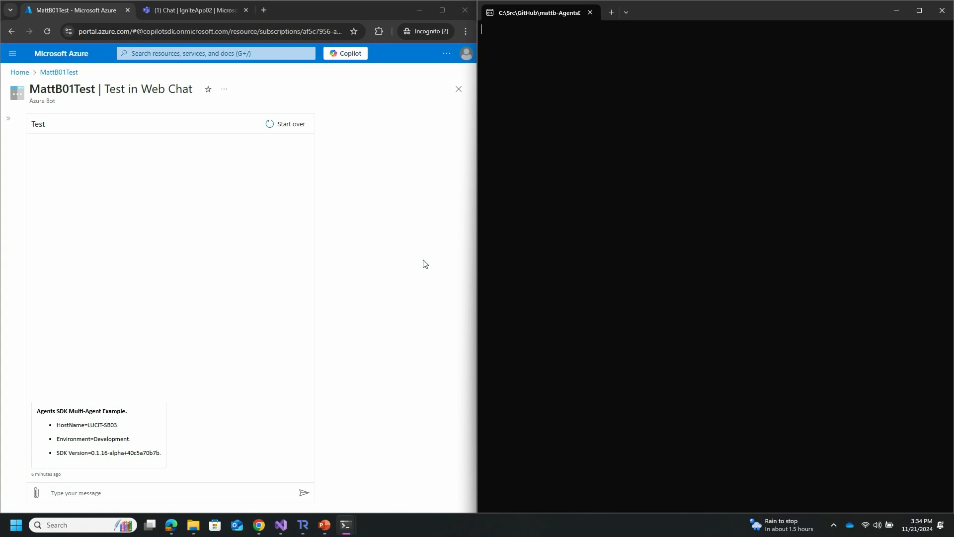
mouse_move(353, 428)
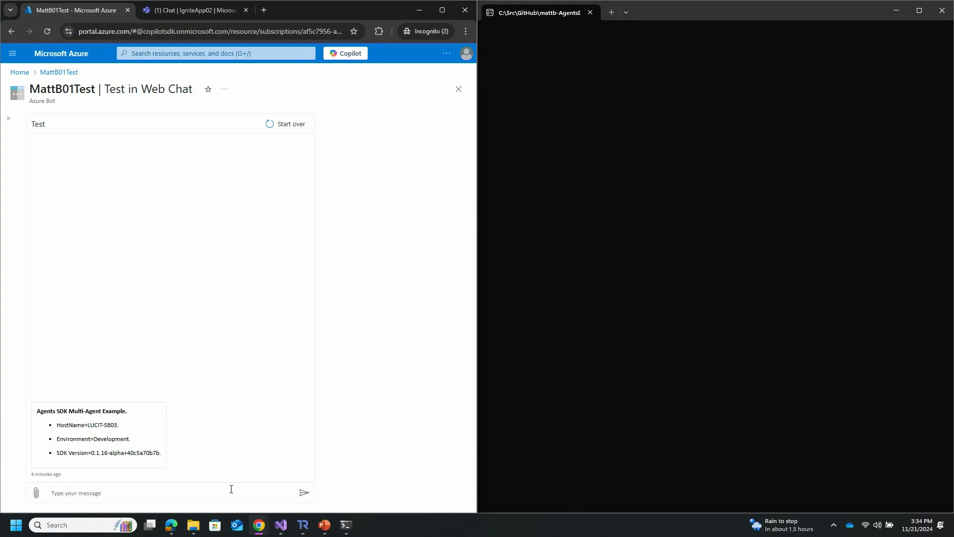
Ask the MattB01Test web chat 'Tell me about Microsoft' and receive a company overview.
text(Tel)
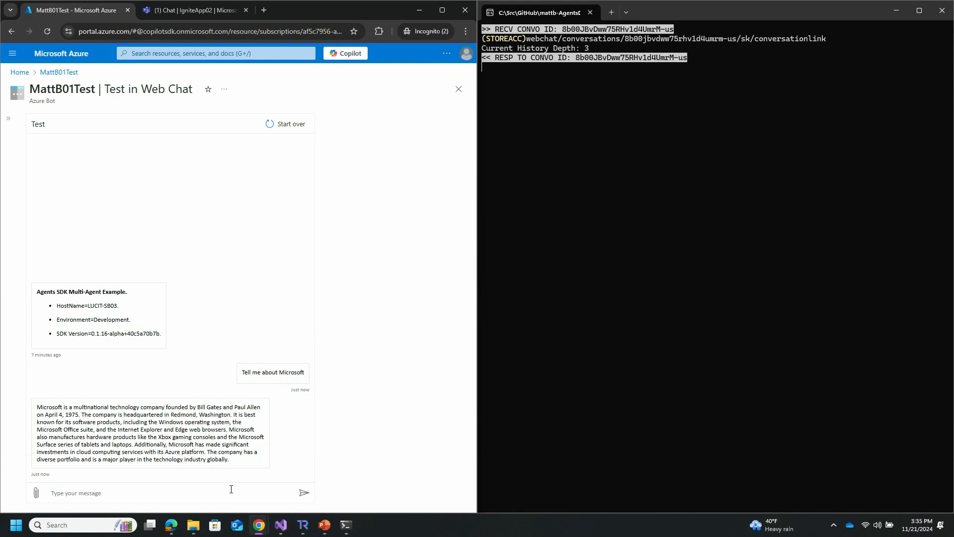
Ask the web chat 'Tell me about Xboxes' and receive an Xbox console history.
text(Tell me about)
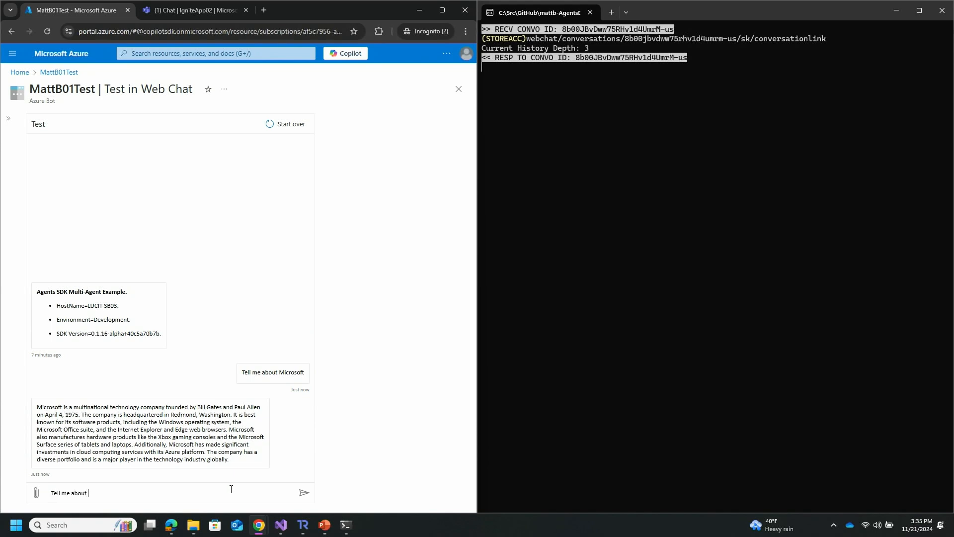
text(Xbo)
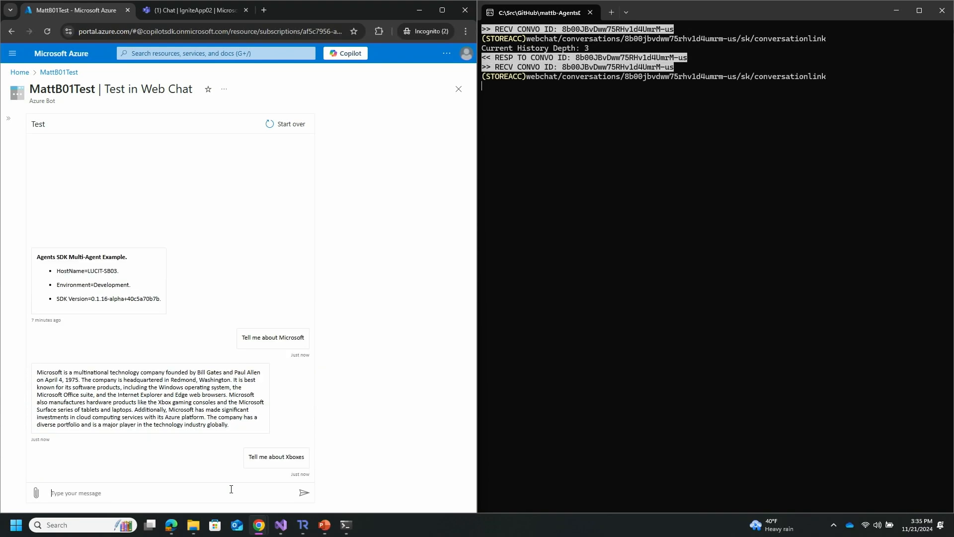
click(275, 460)
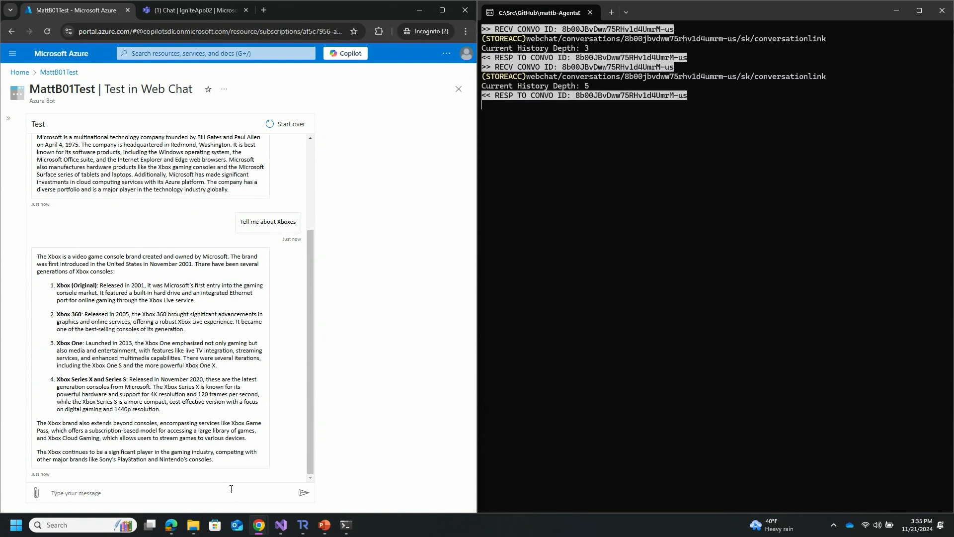
Tell the bot 'I want to return my product', prompting Contoso Assistant to ask for the order number.
text(I want to return my)
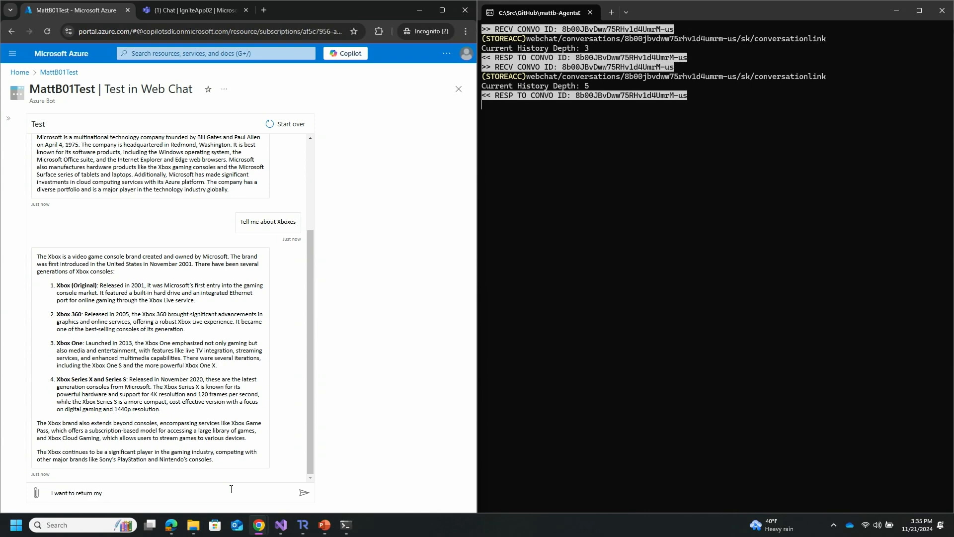
text(prod)
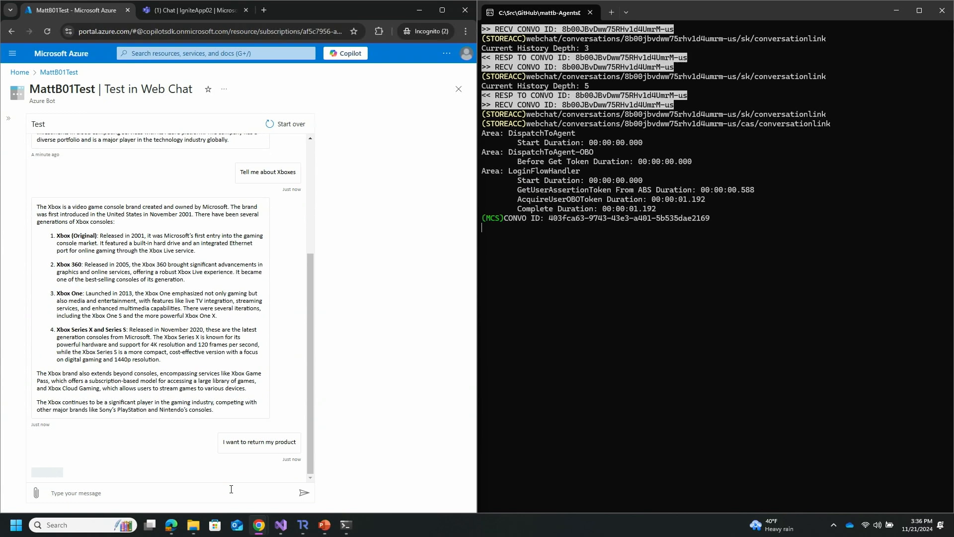
click(258, 441)
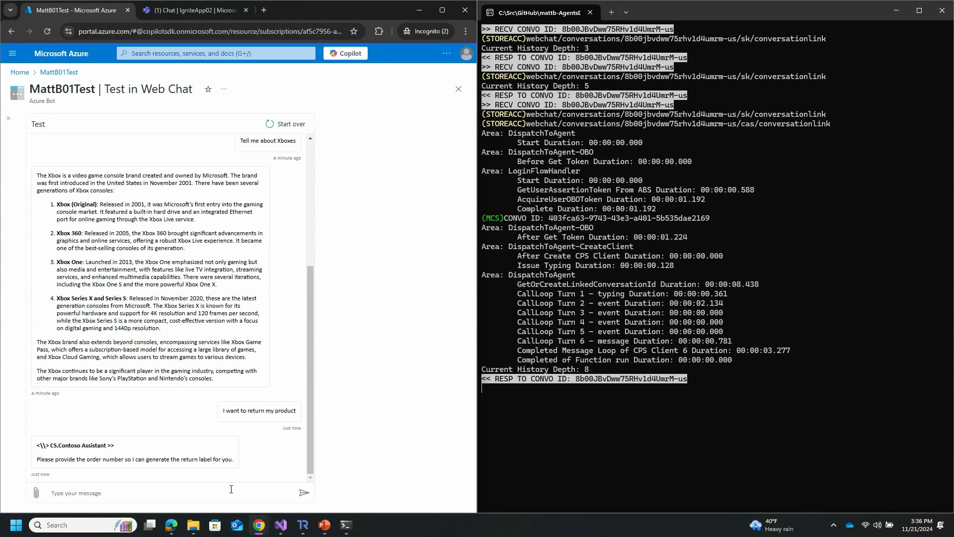
Send 'It is Order Number ORD-12345' and review the Contoso Assistant dispatch in the terminal log.
text(It)
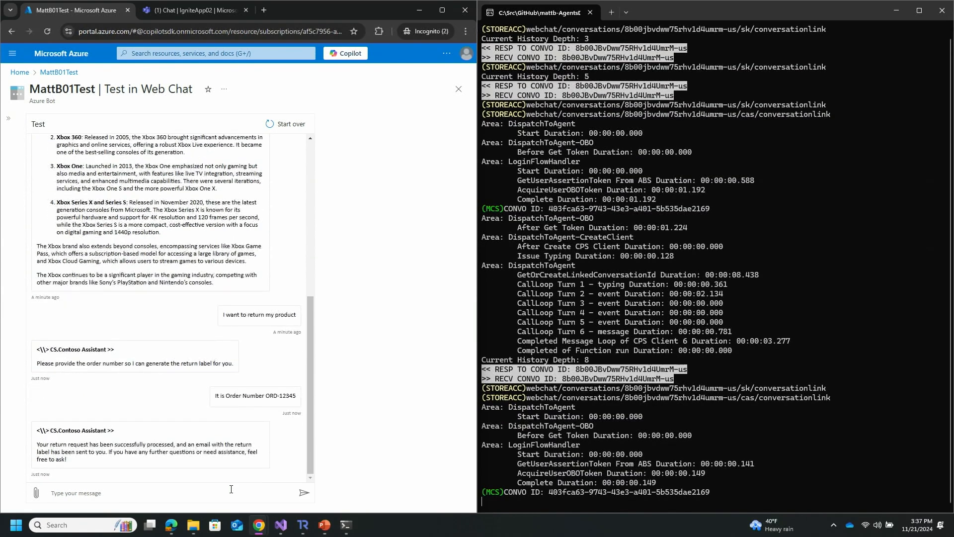
scroll(down, 3)
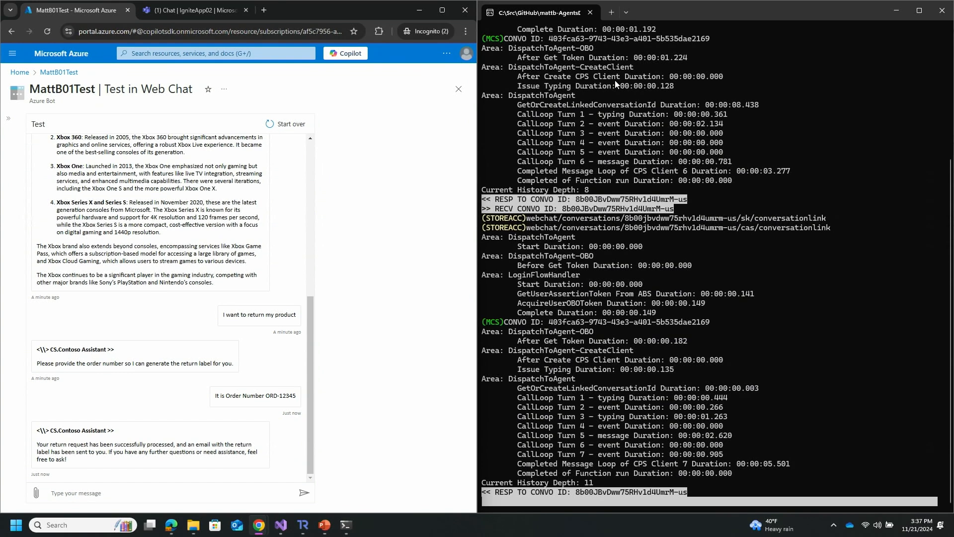
mouse_move(677, 143)
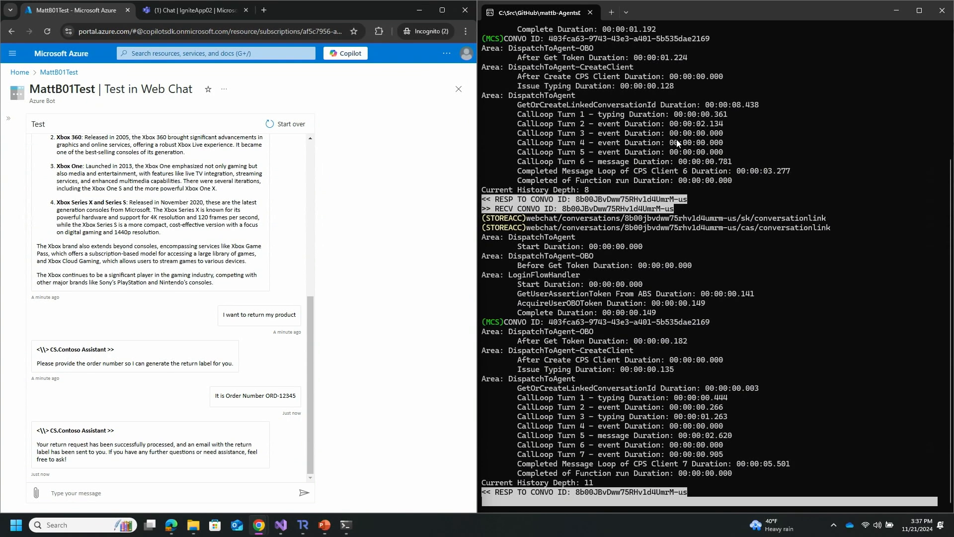
mouse_move(621, 110)
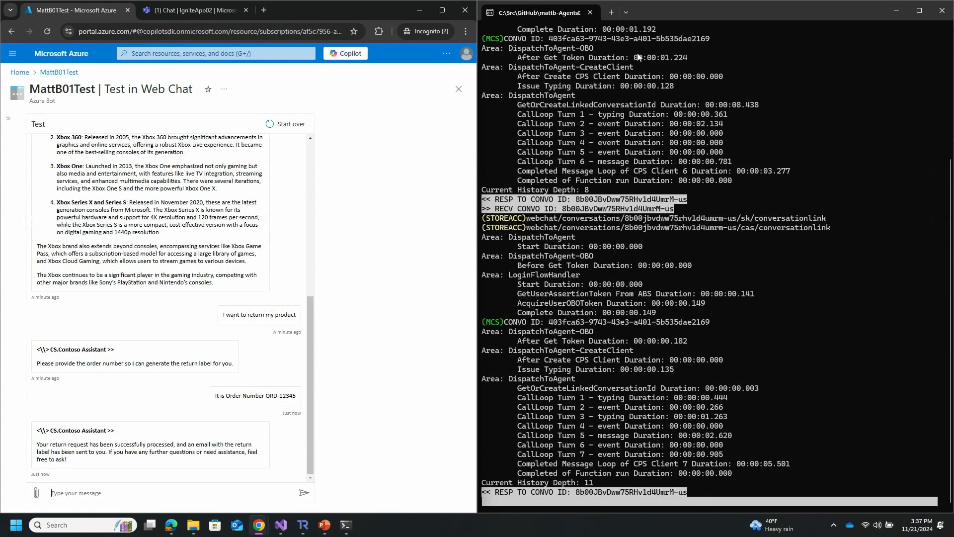
mouse_move(681, 64)
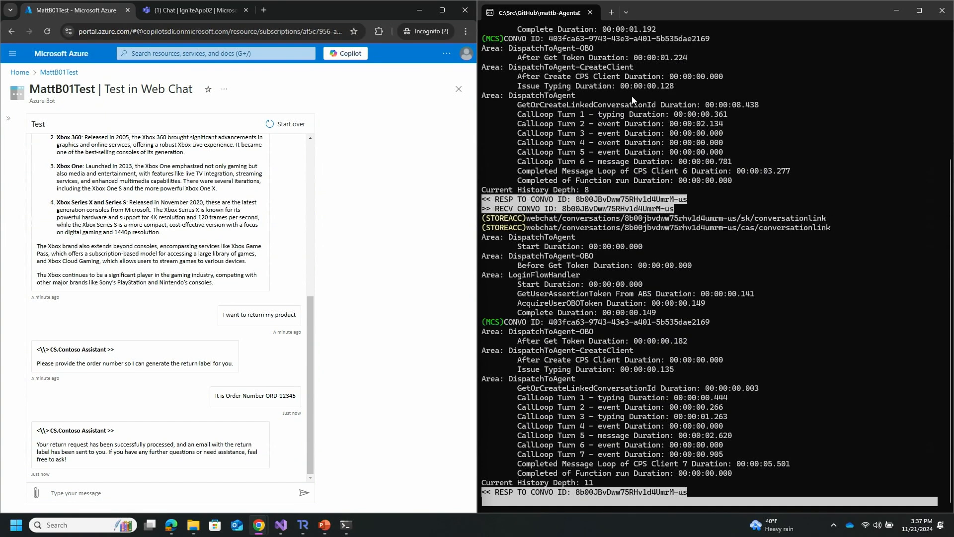
mouse_move(673, 130)
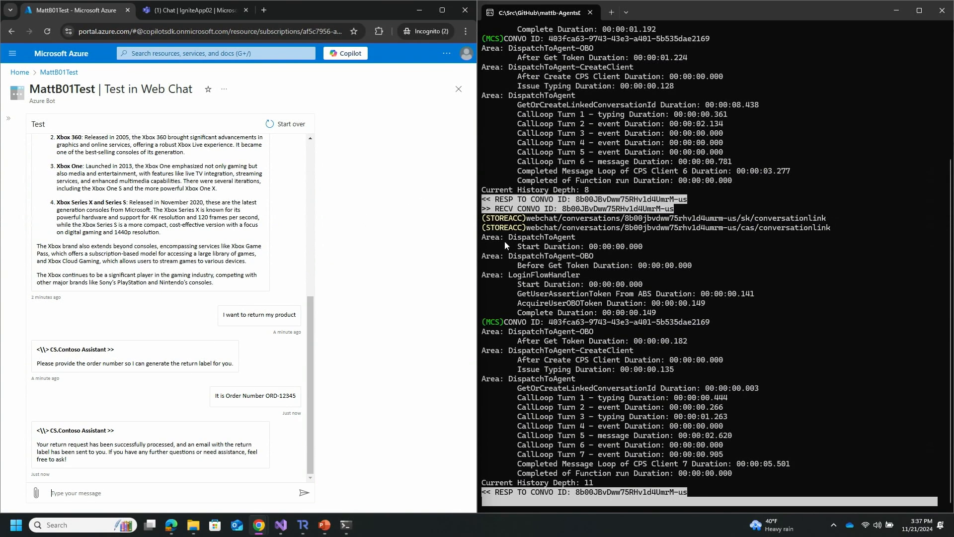
mouse_move(611, 166)
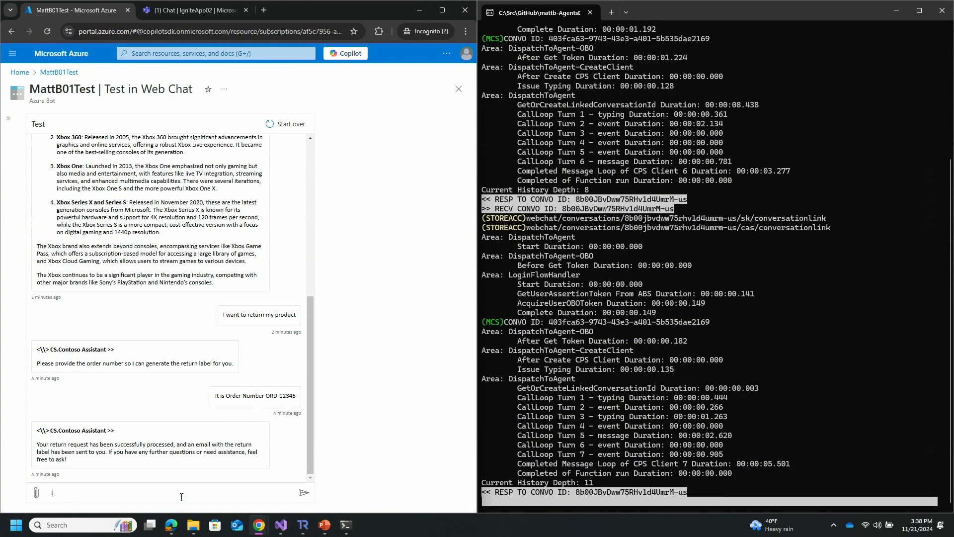
Send 'What is the Forecast in Seattle Tonight' and get the CS.Weather Agent's cloudy mid-50s reply.
text(I w)
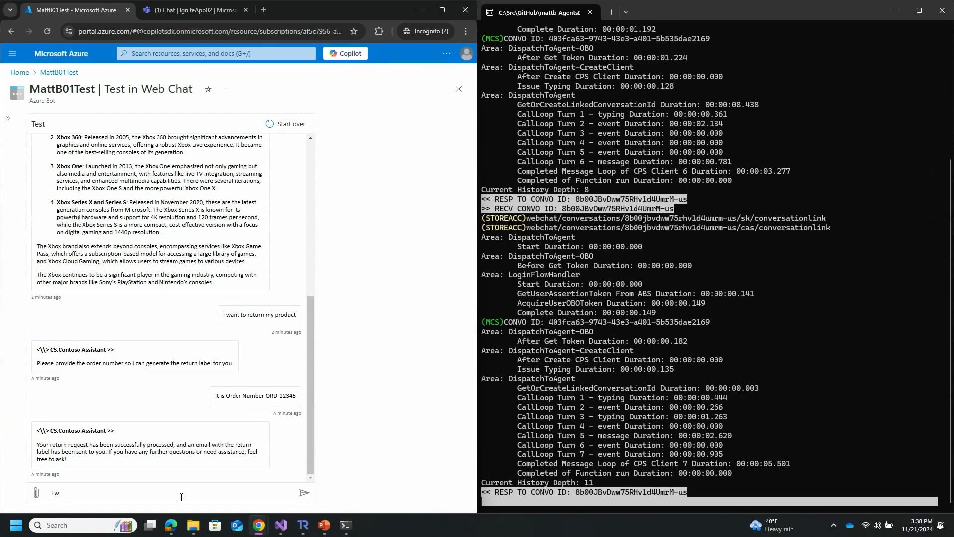
text(What)
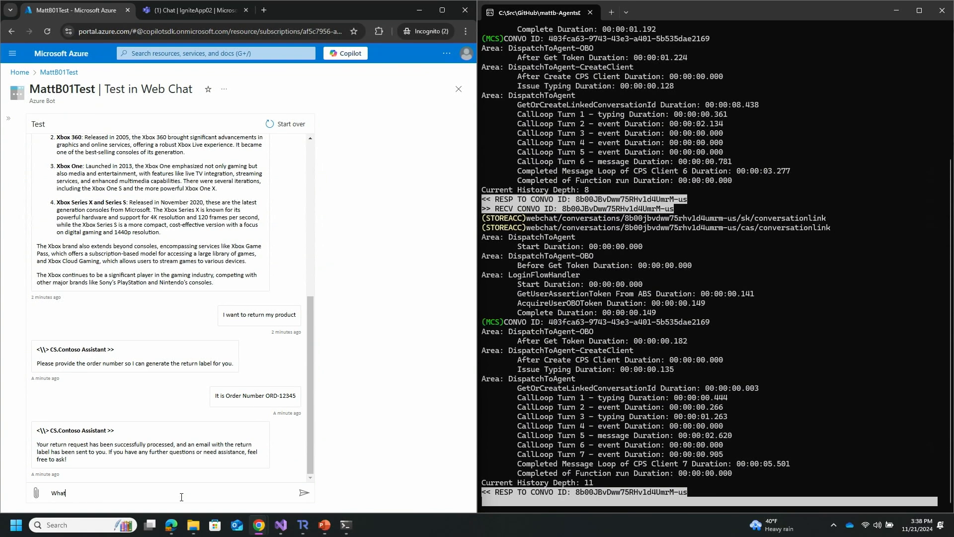
text(is the Forecase in)
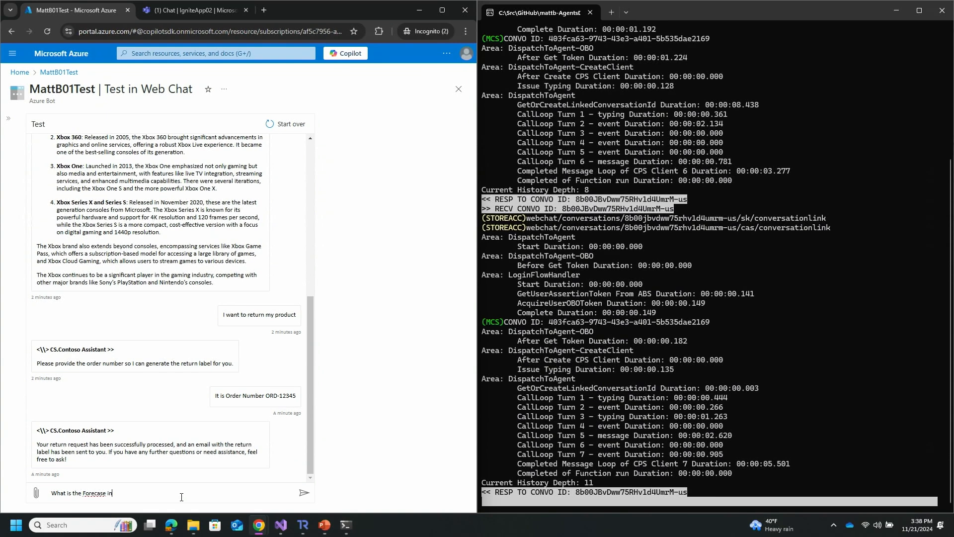
text(Sea)
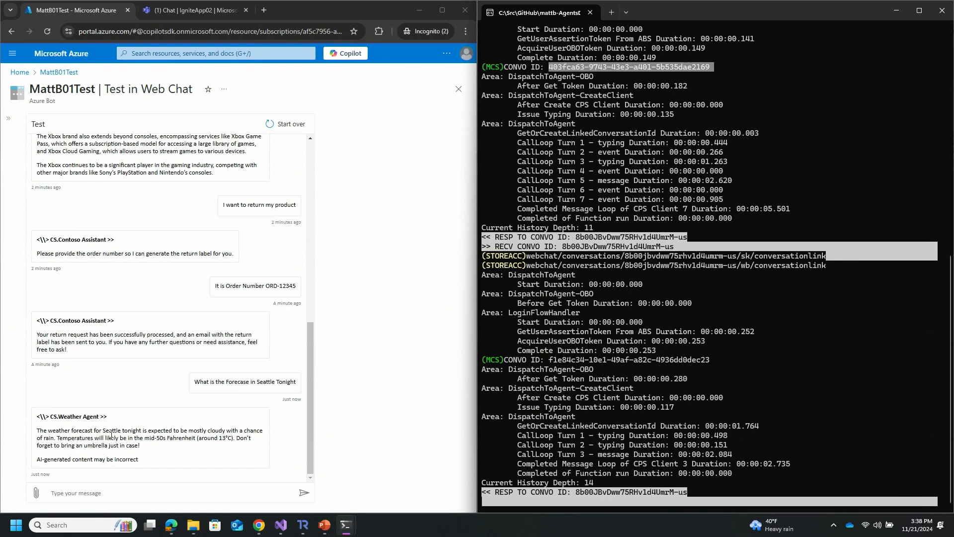
mouse_move(148, 465)
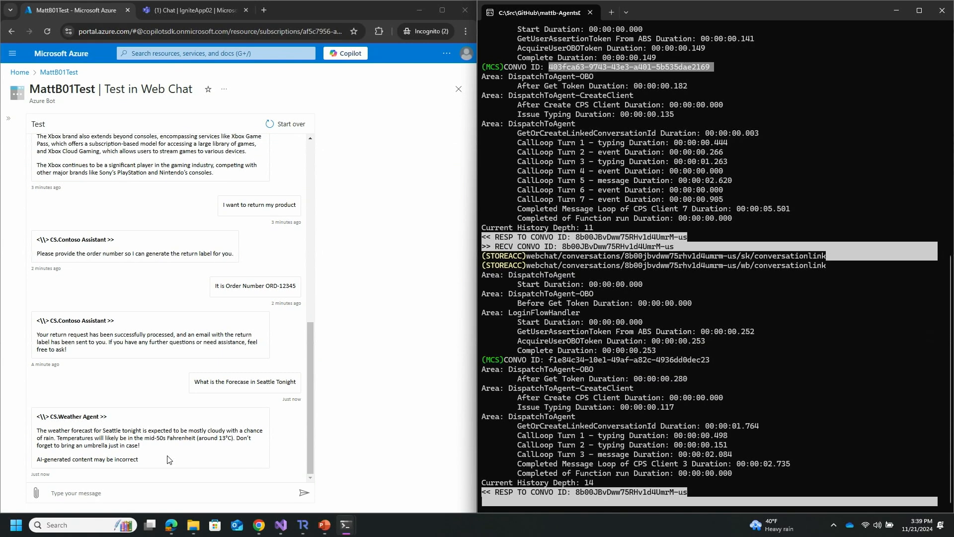
click(161, 492)
text(@)
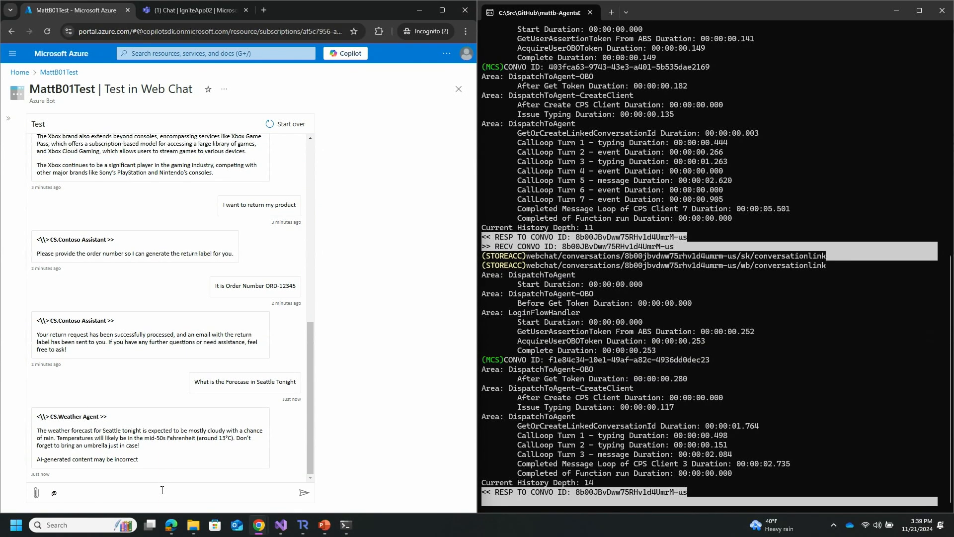
text(BNK)
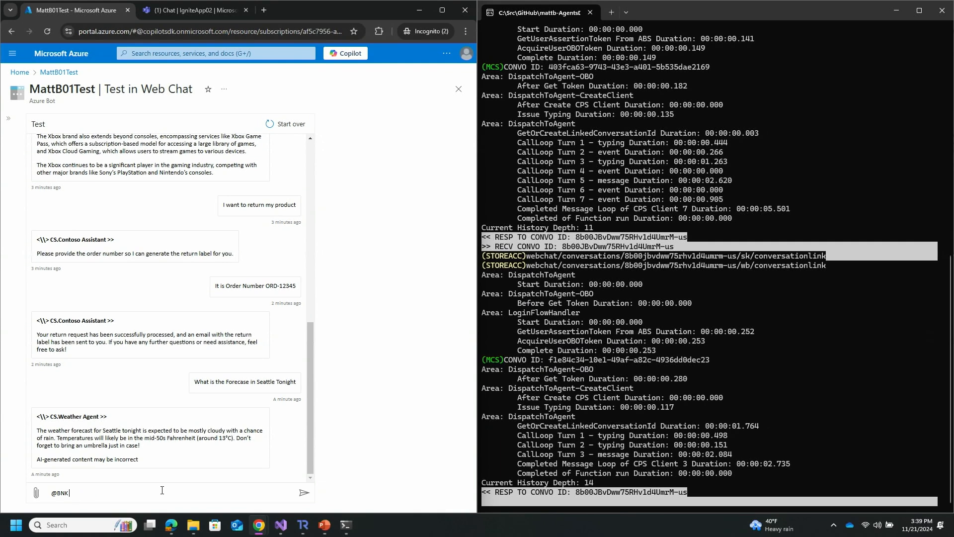
text(How do I)
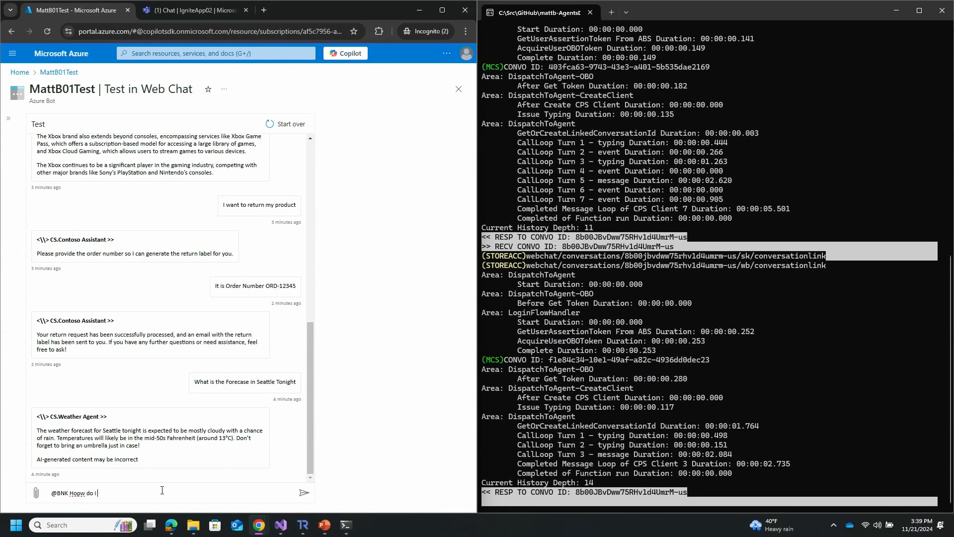
text(Open and)
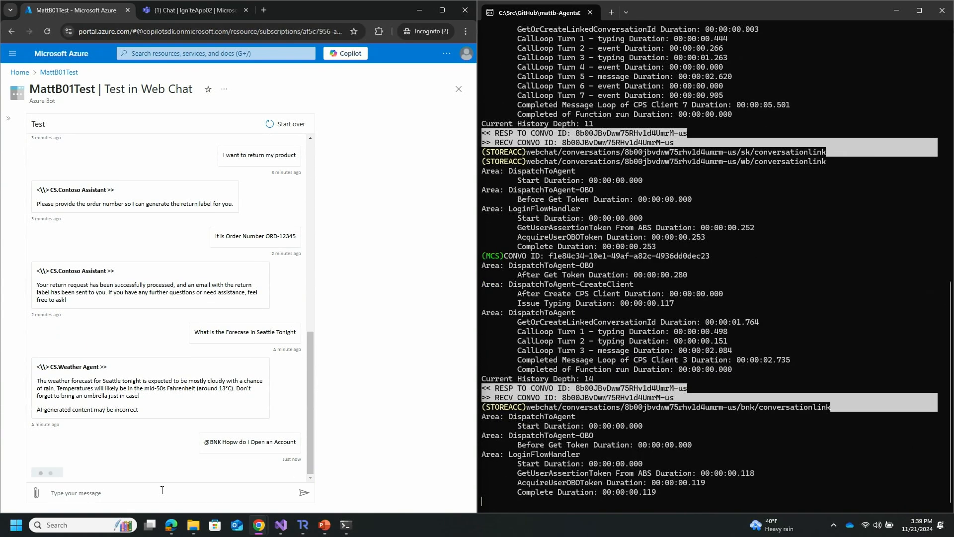
scroll(down, 3)
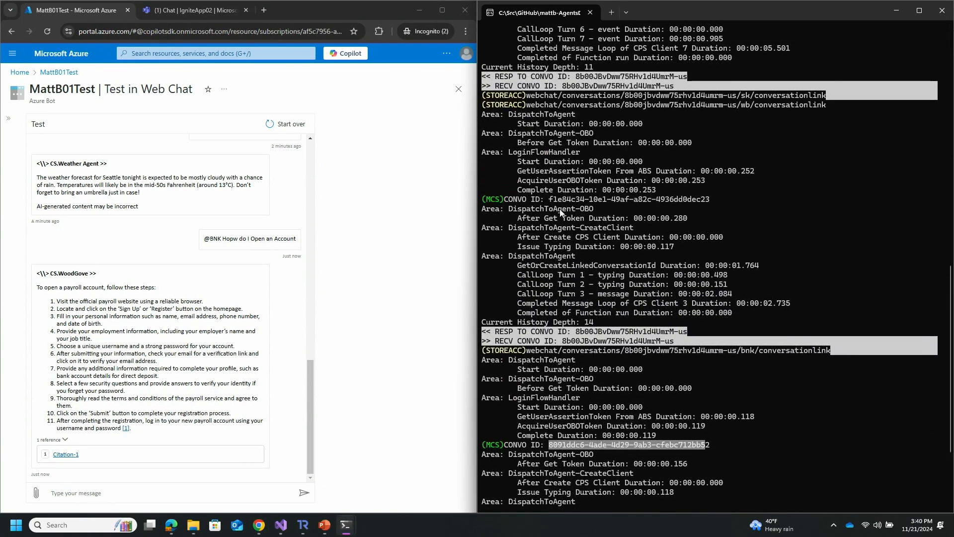
double_click(560, 198)
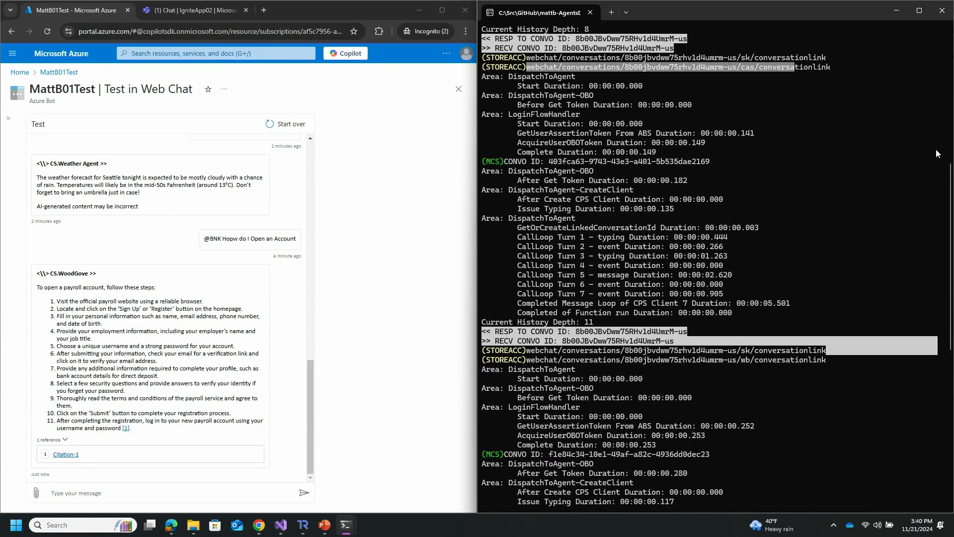
scroll(down, 3)
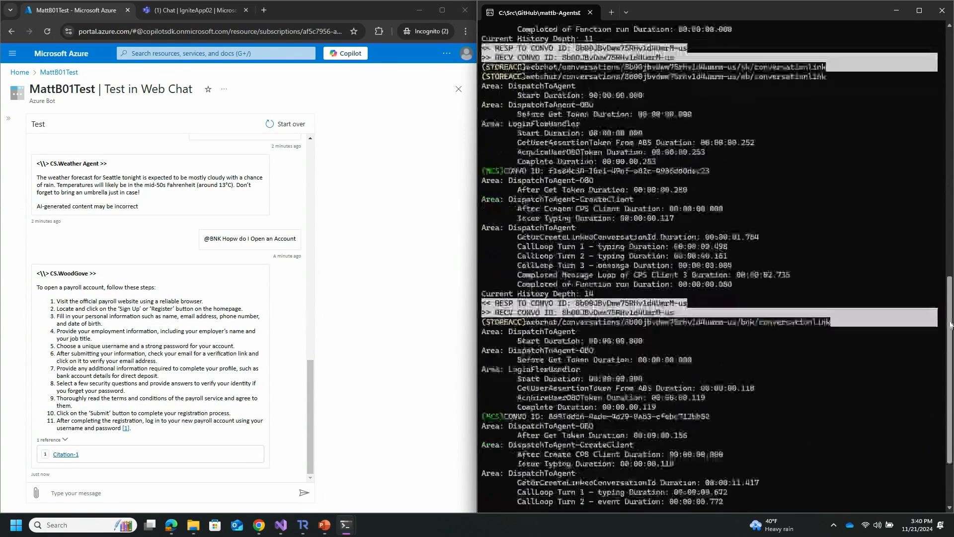
scroll(down, 3)
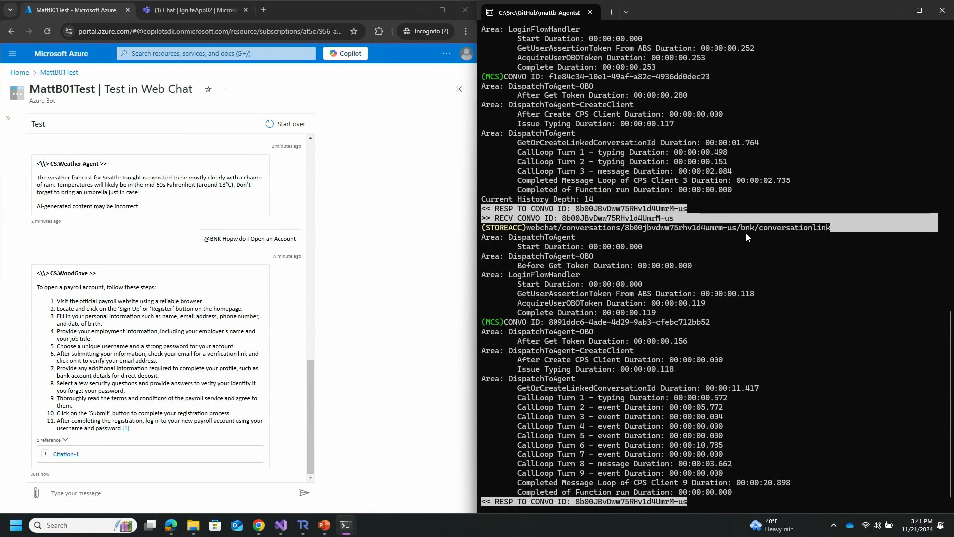
mouse_move(835, 286)
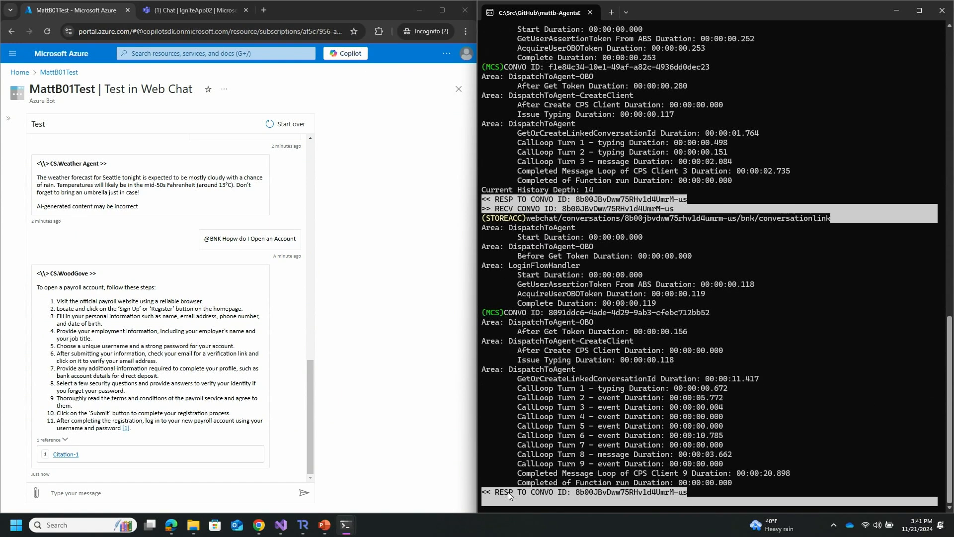
mouse_move(281, 525)
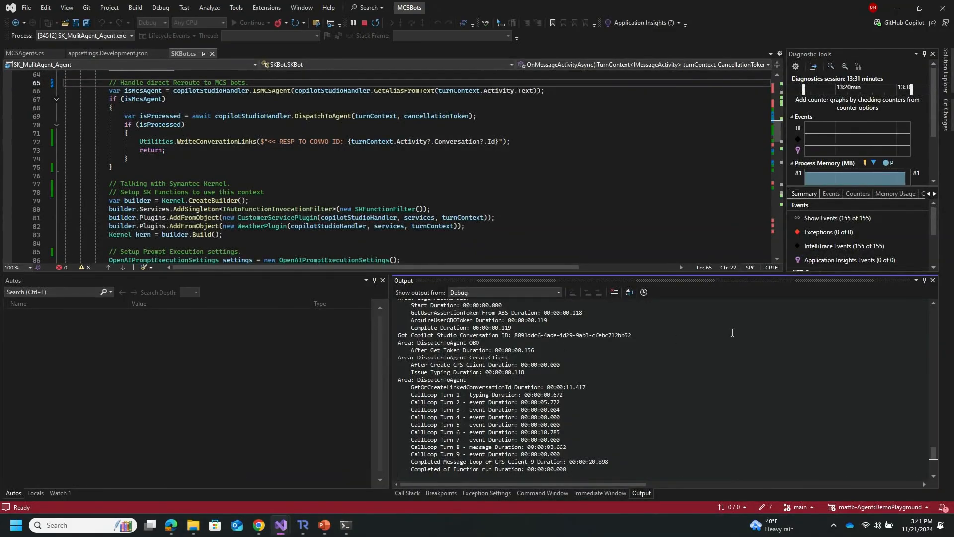
Review SKBot.cs from the IsMCSAgent reroute to the CustomerServicePlugin and WeatherPlugin kernel registration.
scroll(down, 3)
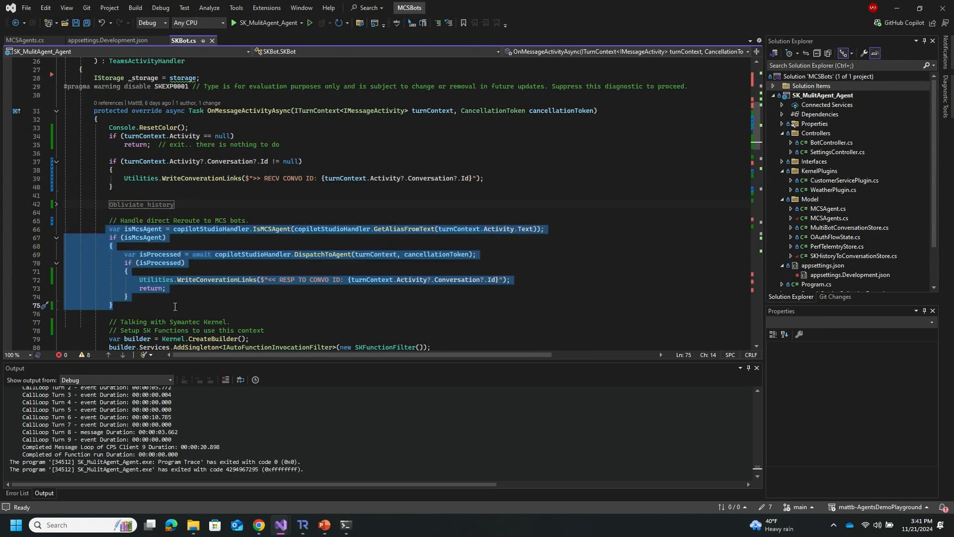
scroll(down, 3)
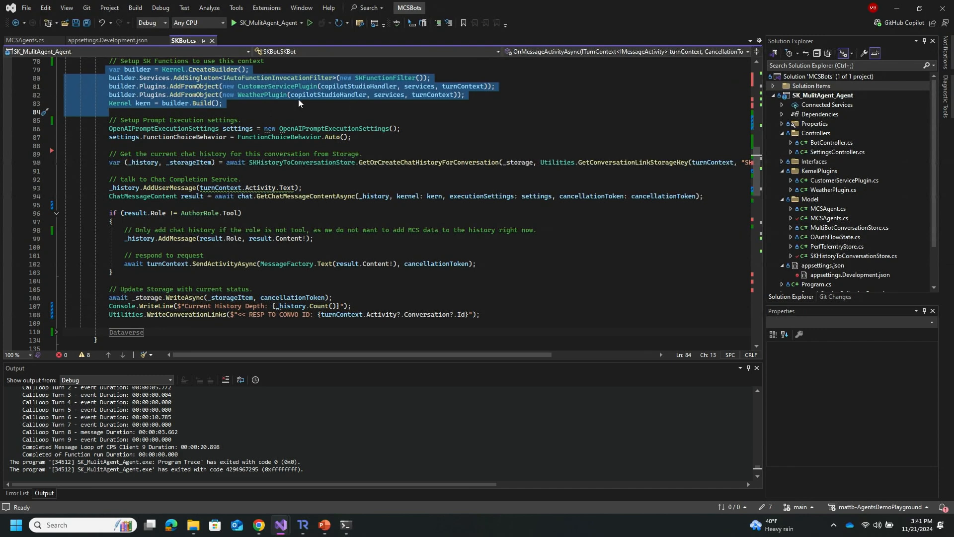
click(278, 86)
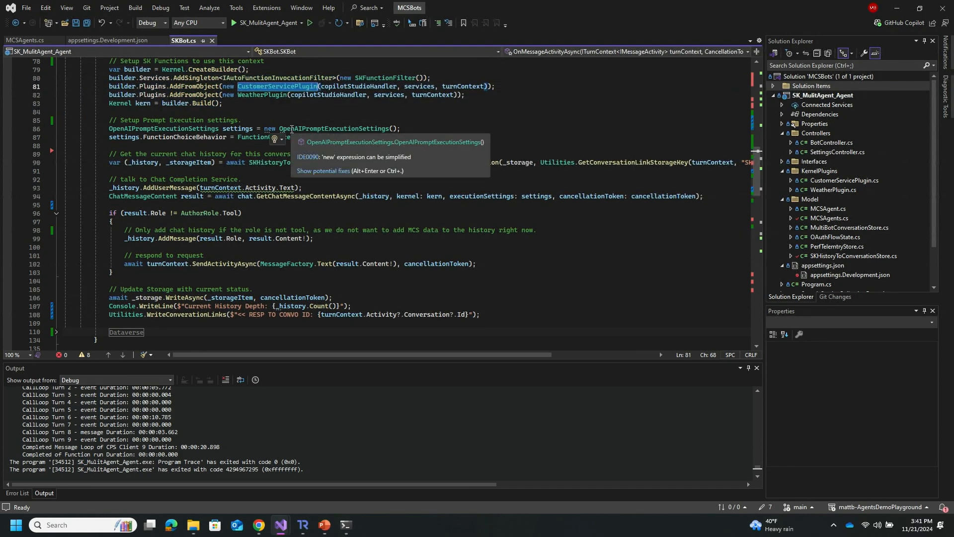